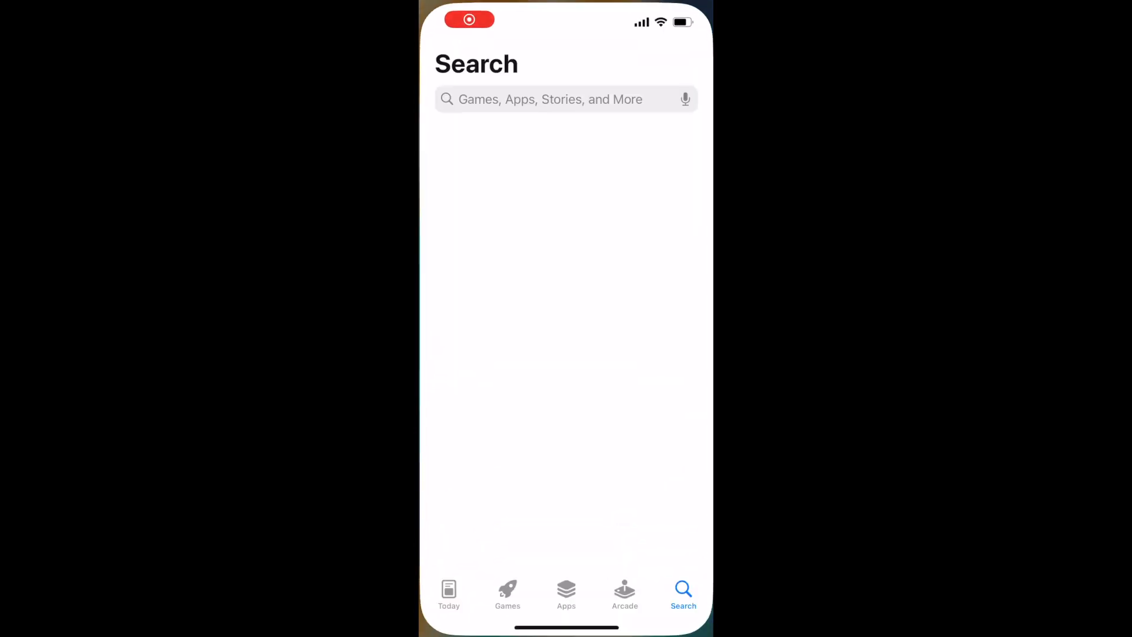
Search the App Store for 'hapn', pick the hapn gps suggestion and launch Hapn GPS.
{"action": "left_click", "coordinate": [548, 99]}
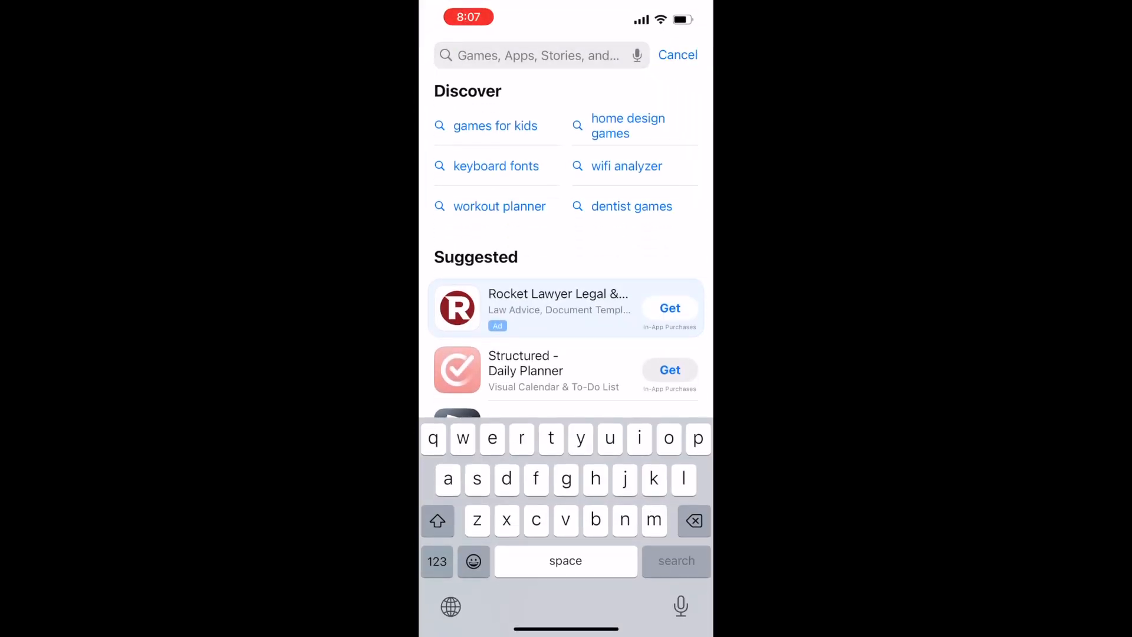
{"action": "type", "text": "hapn"}
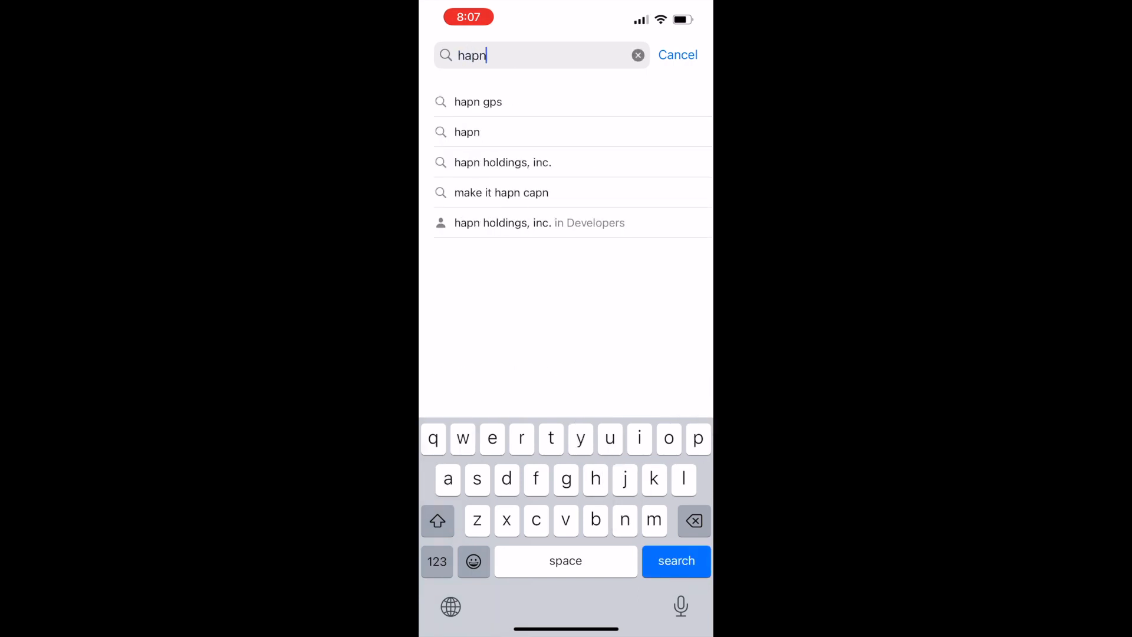
{"action": "left_click", "coordinate": [478, 102]}
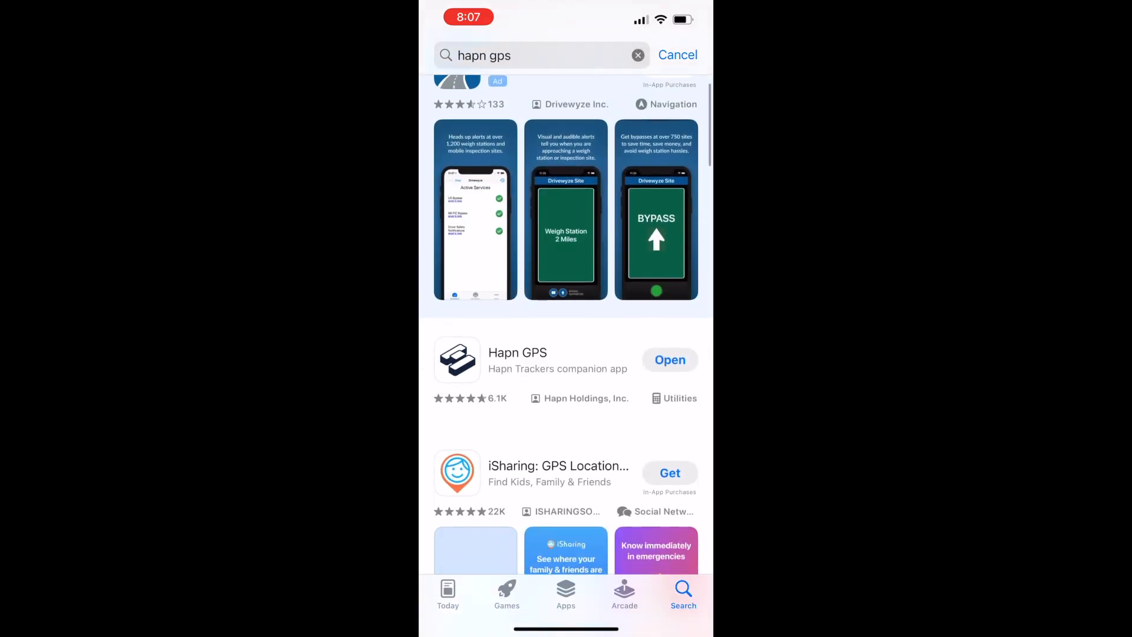
{"action": "scroll", "scroll_direction": "down", "scroll_amount": 3}
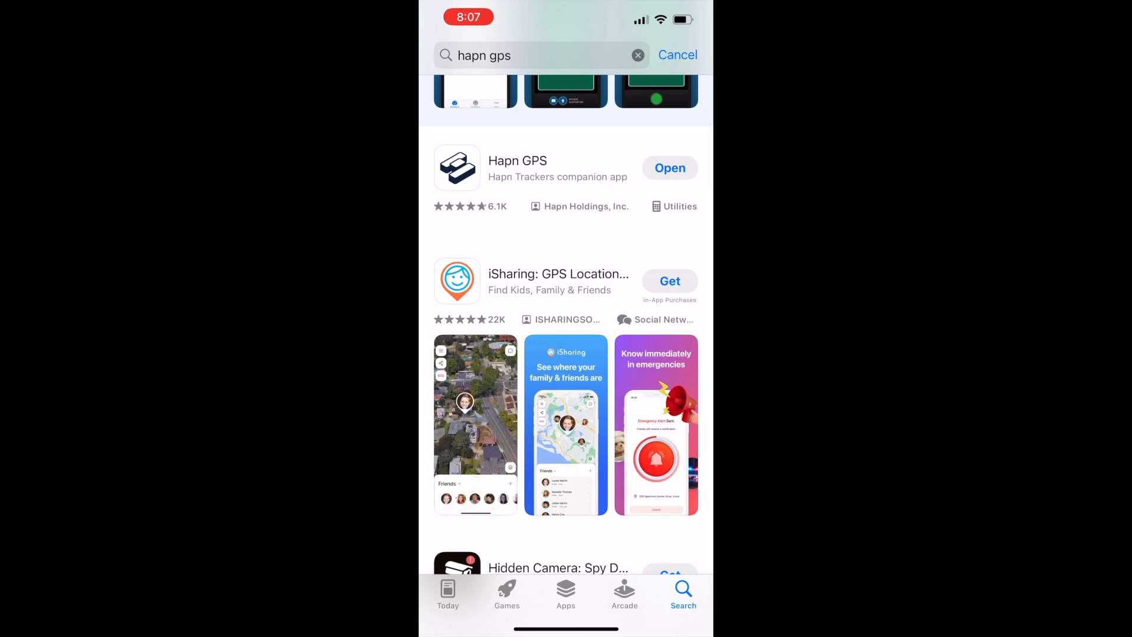
{"action": "left_click", "coordinate": [668, 167]}
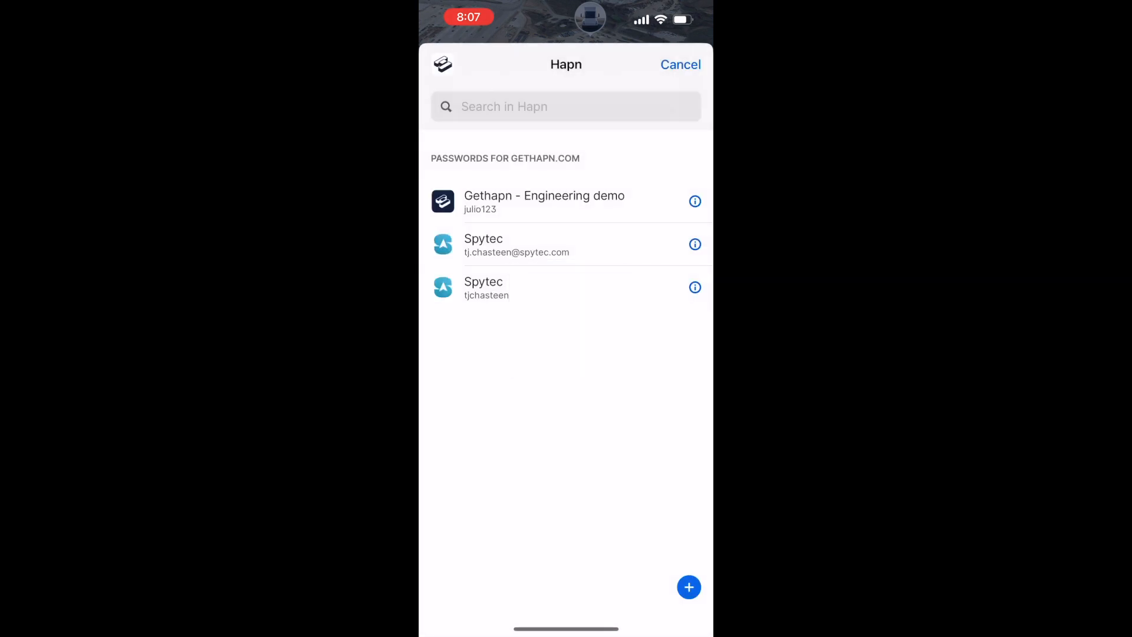
Log in using a saved password with Face ID sign-in enabled.
{"action": "left_click", "coordinate": [484, 288]}
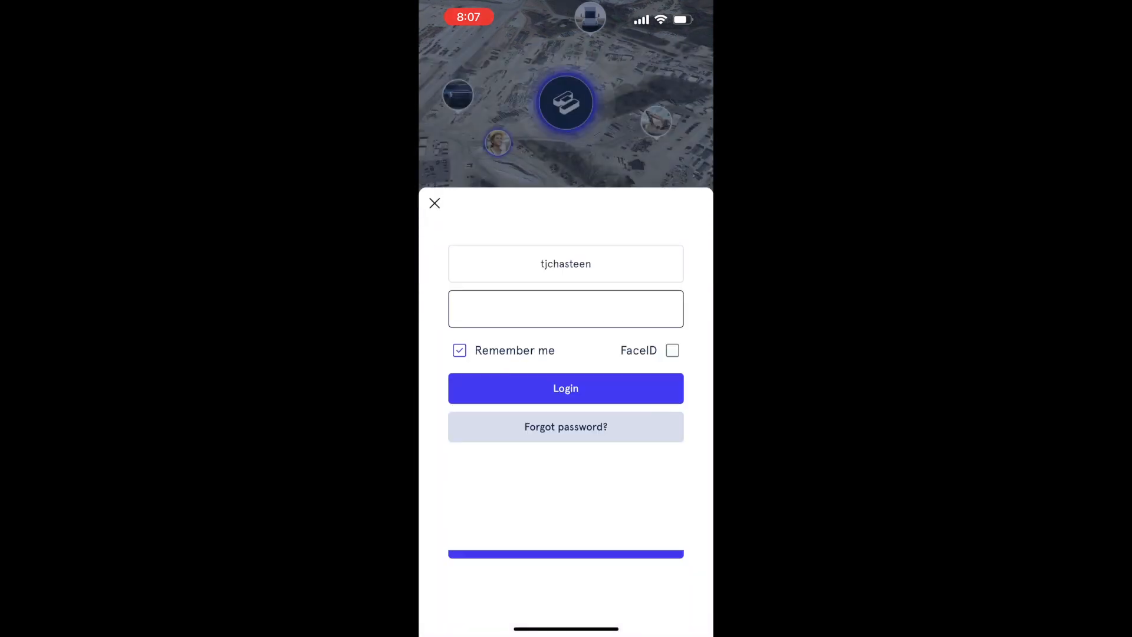
{"action": "left_click", "coordinate": [672, 351]}
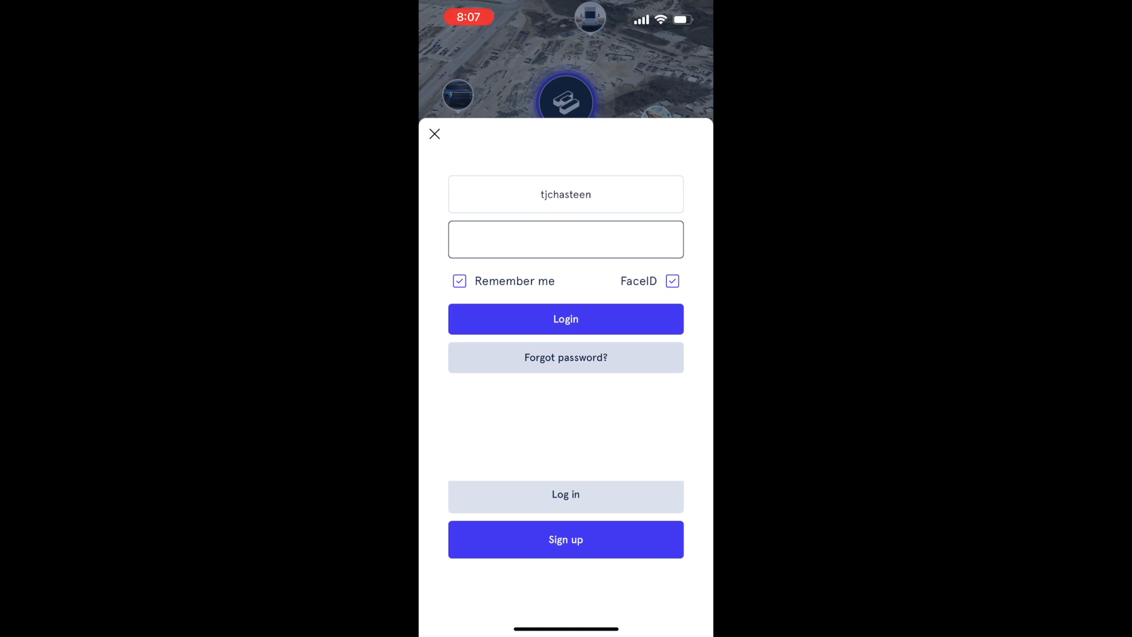
{"action": "left_click", "coordinate": [565, 319]}
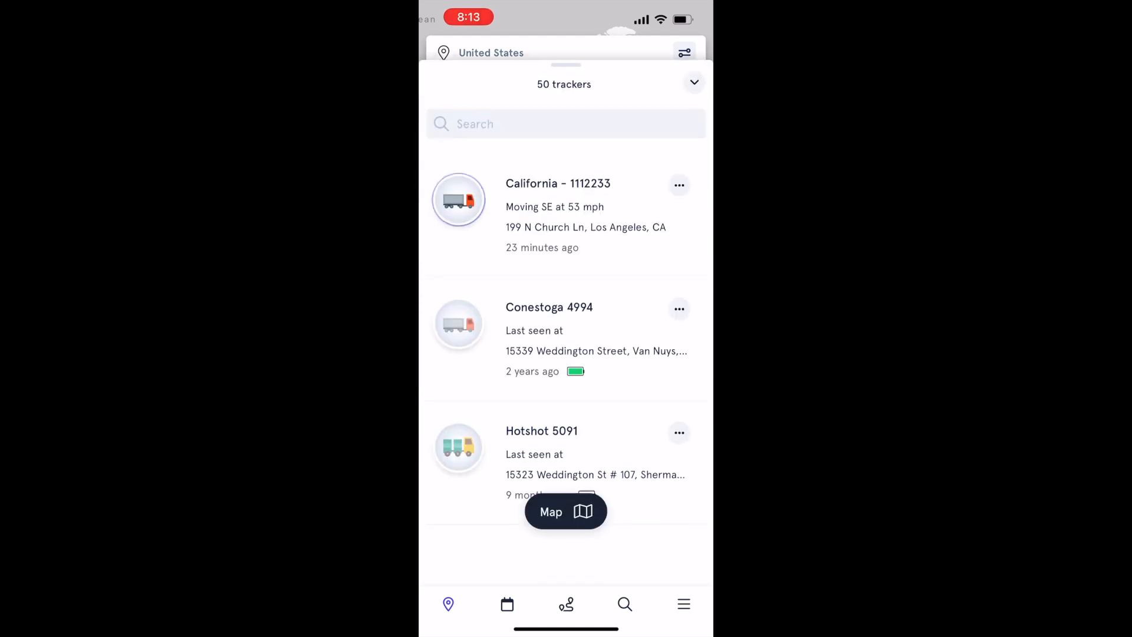
Scroll down the tracker list toward the California - 1112233 tracker.
{"action": "scroll", "scroll_direction": "down", "scroll_amount": 3}
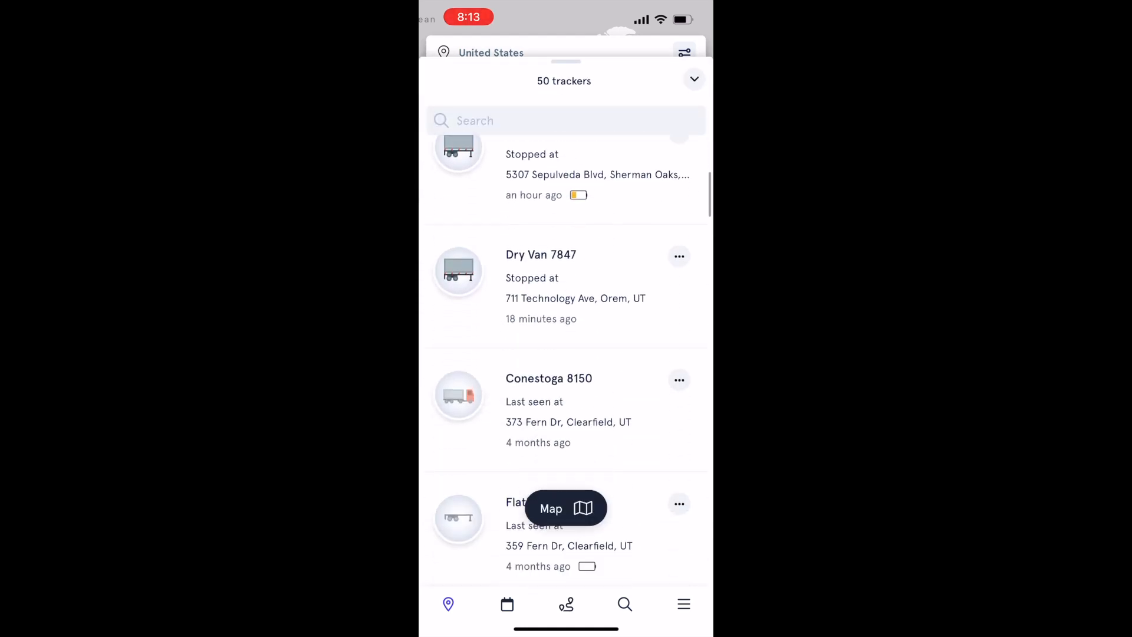
{"action": "scroll", "scroll_direction": "down", "scroll_amount": 3}
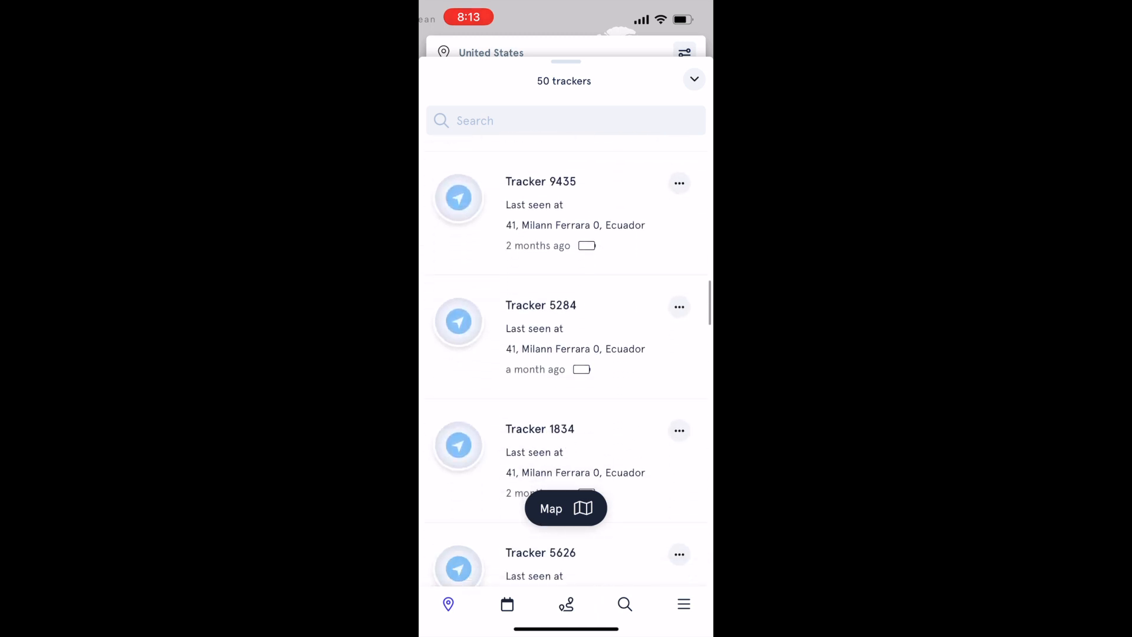
{"action": "scroll", "scroll_direction": "down", "scroll_amount": 3}
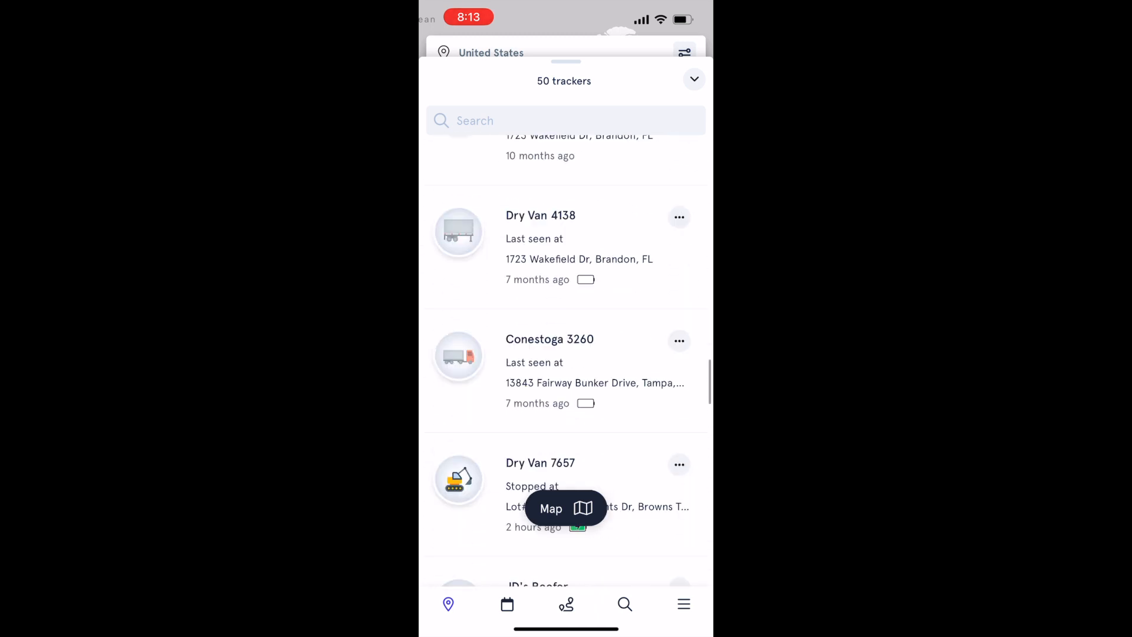
{"action": "scroll", "scroll_direction": "down", "scroll_amount": 3}
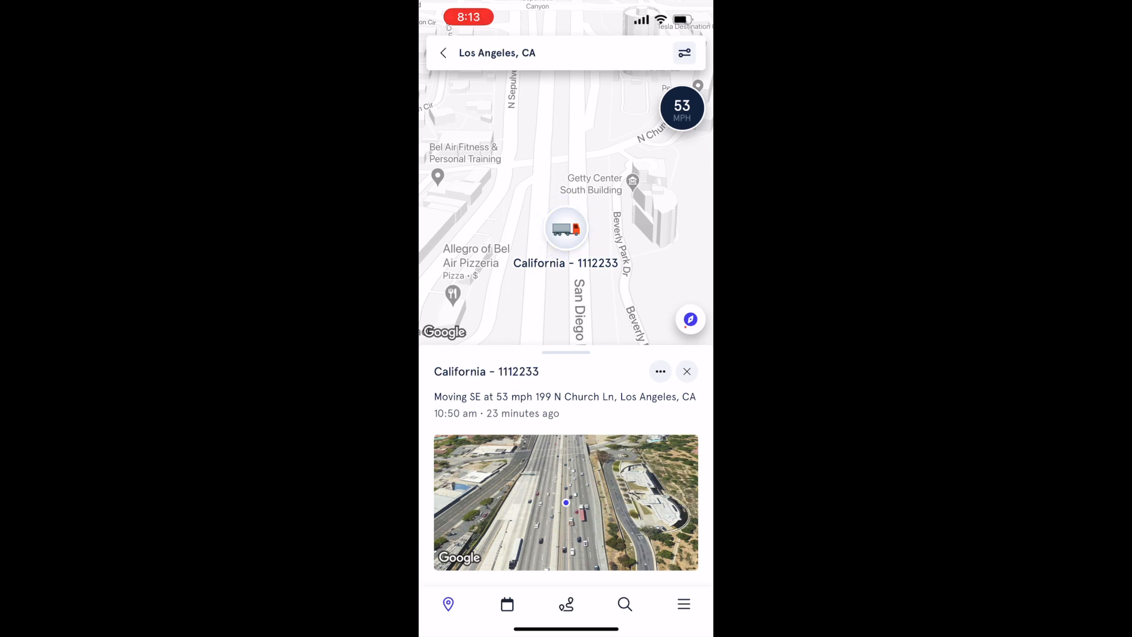
Select the California truck marker and go to its tracker settings from the actions menu.
{"action": "left_click", "coordinate": [566, 228]}
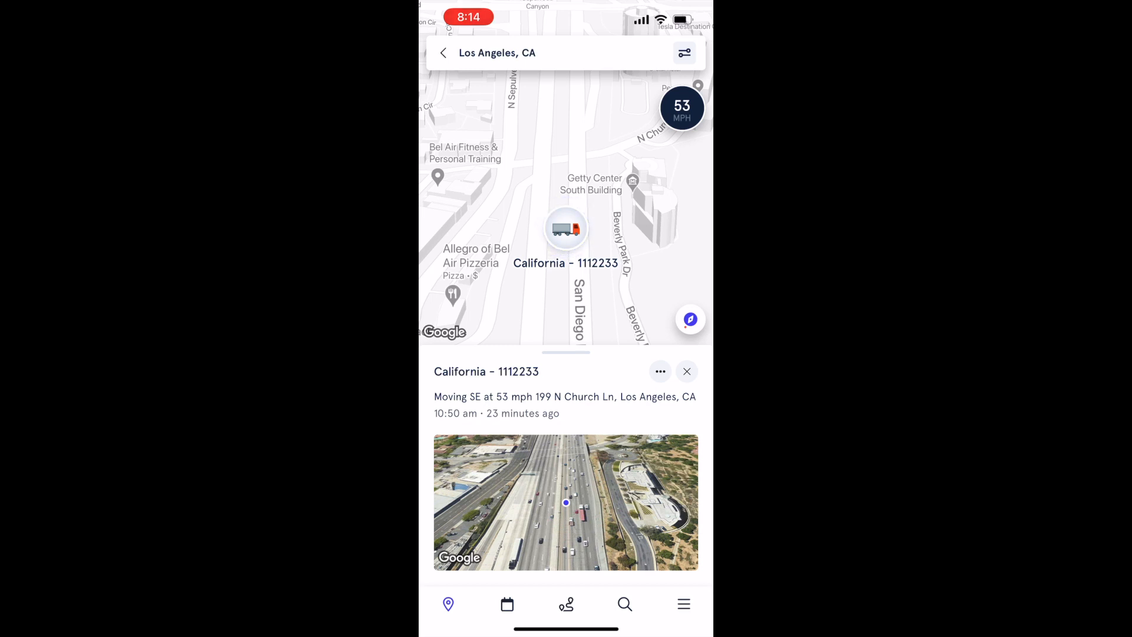
{"action": "left_click", "coordinate": [567, 228]}
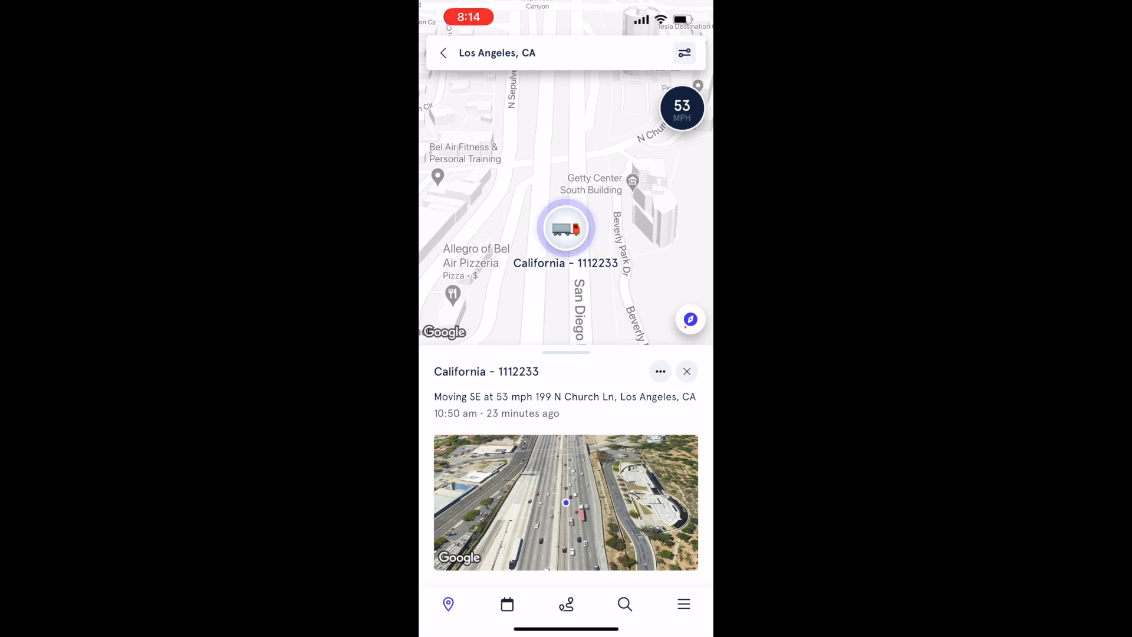
{"action": "left_click", "coordinate": [660, 372]}
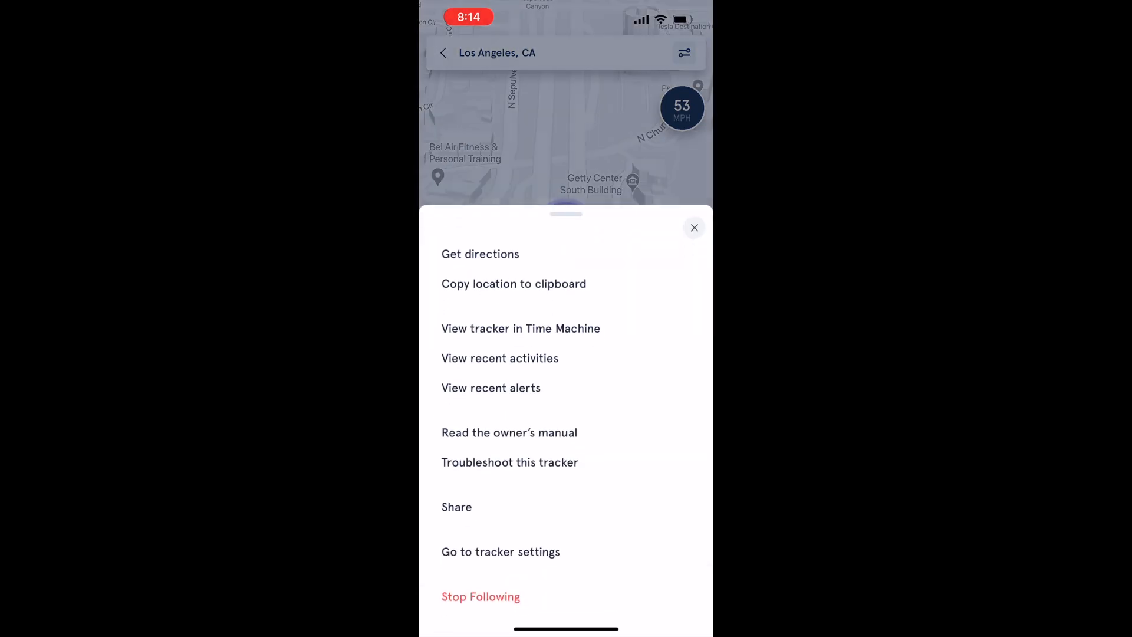
{"action": "left_click", "coordinate": [694, 227]}
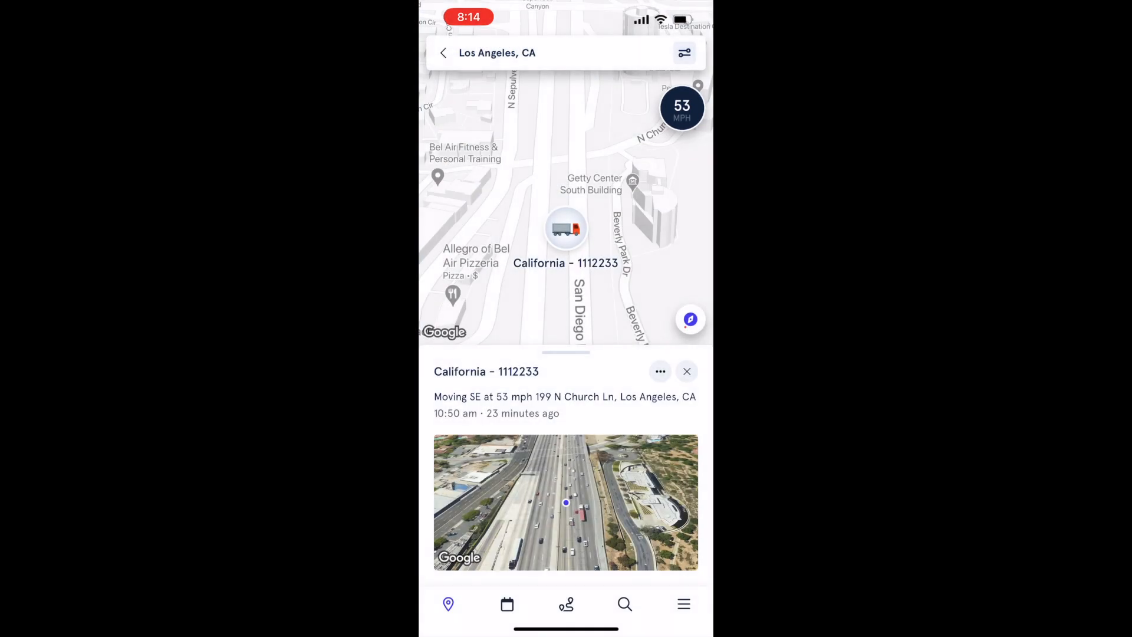
{"action": "left_click", "coordinate": [660, 371]}
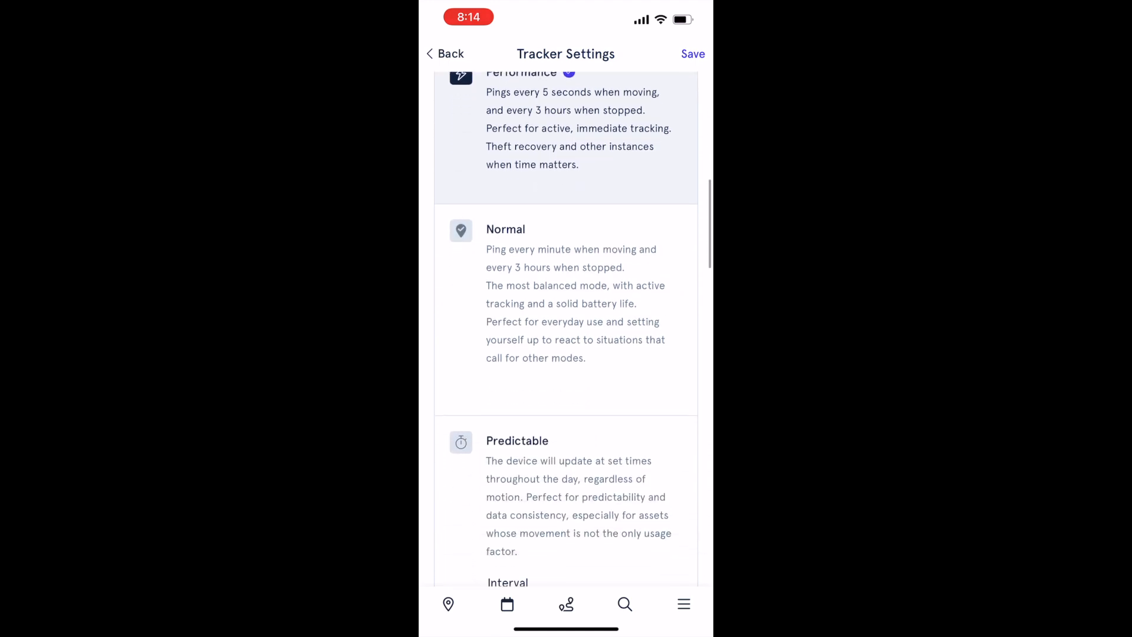
Change Reporting Mode to Normal, confirm the switch from Performance, and return to the map.
{"action": "scroll", "scroll_direction": "down", "scroll_amount": 3}
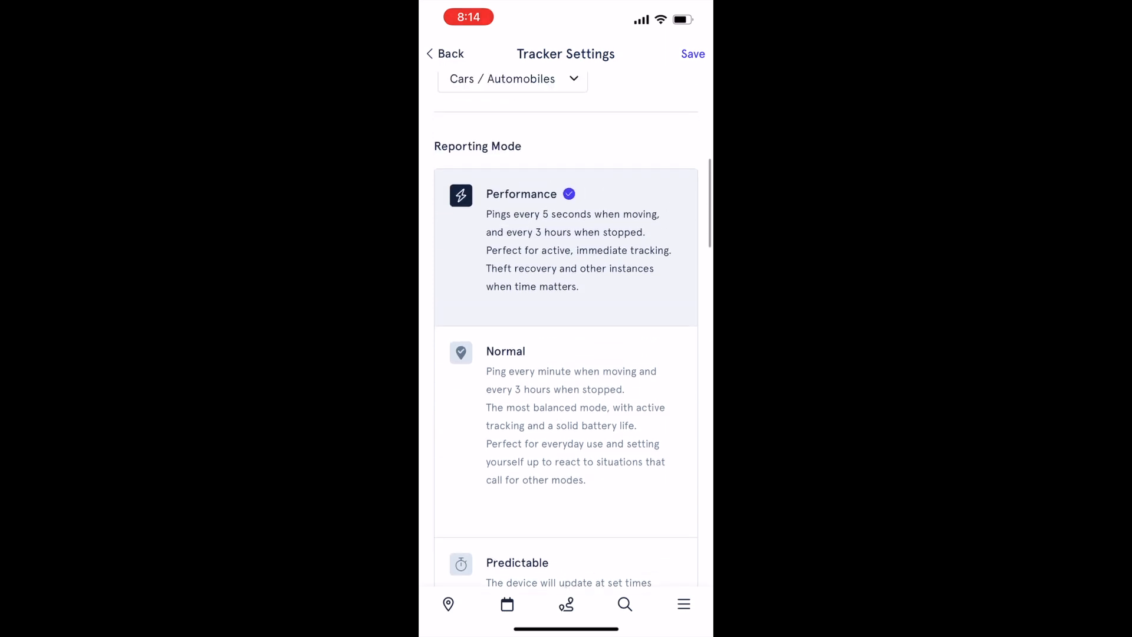
{"action": "scroll", "scroll_direction": "down", "scroll_amount": 3}
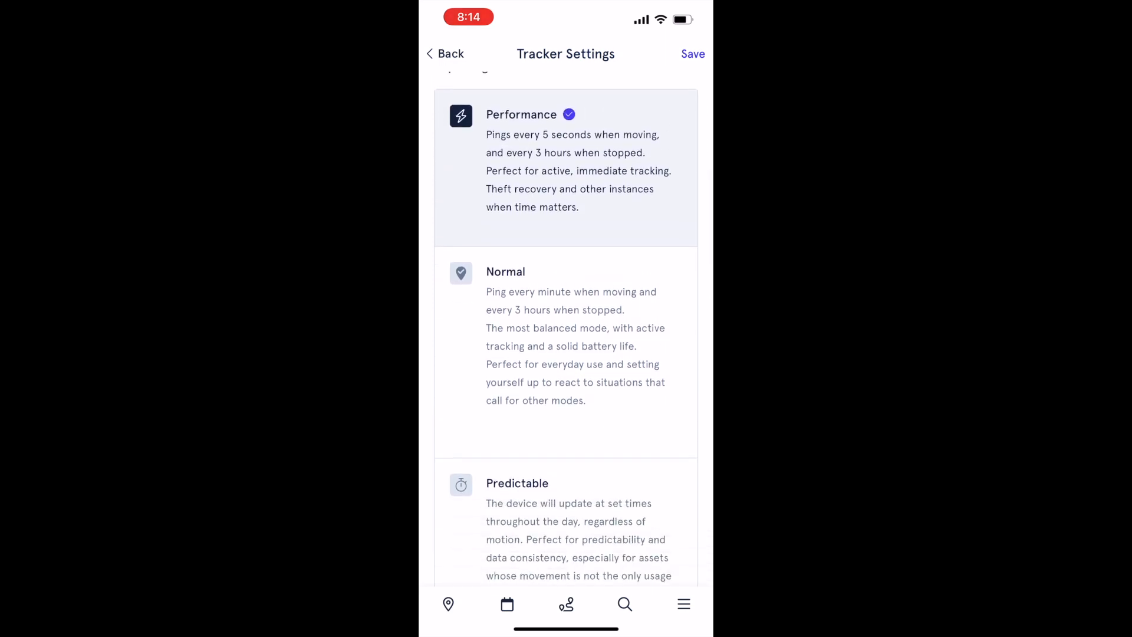
{"action": "scroll", "scroll_direction": "down", "scroll_amount": 3}
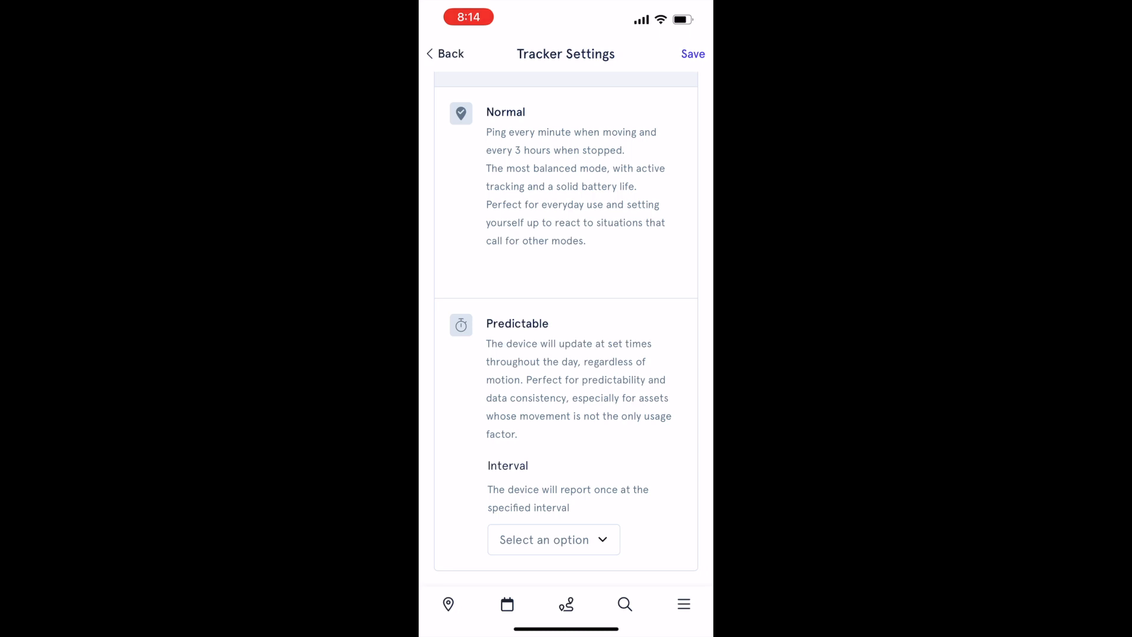
{"action": "left_click", "coordinate": [506, 113]}
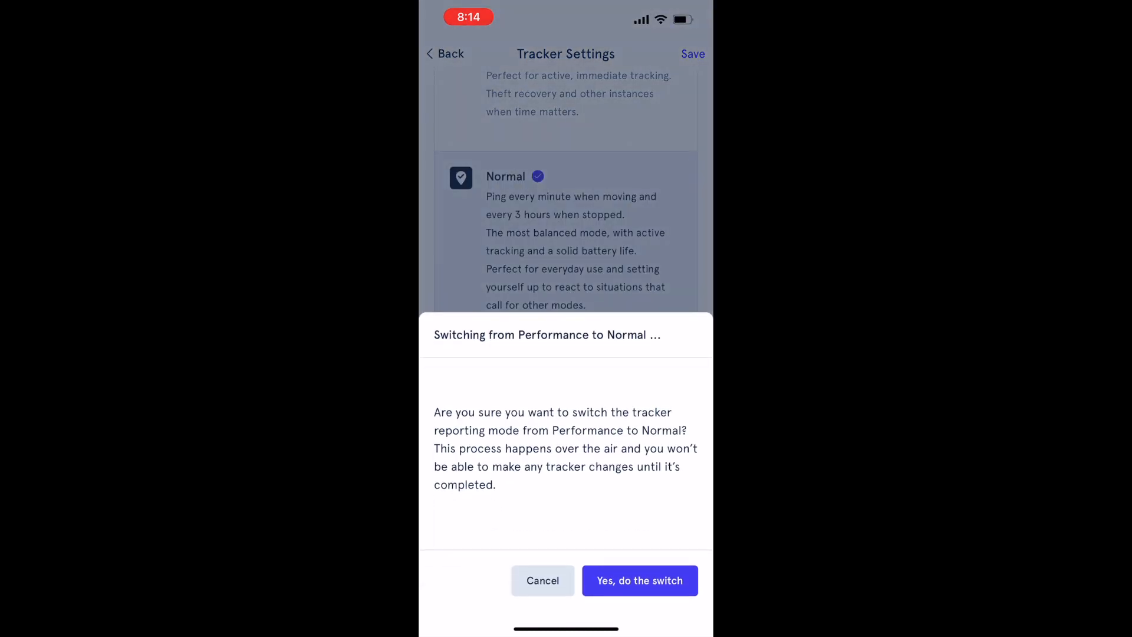
{"action": "left_click", "coordinate": [639, 580]}
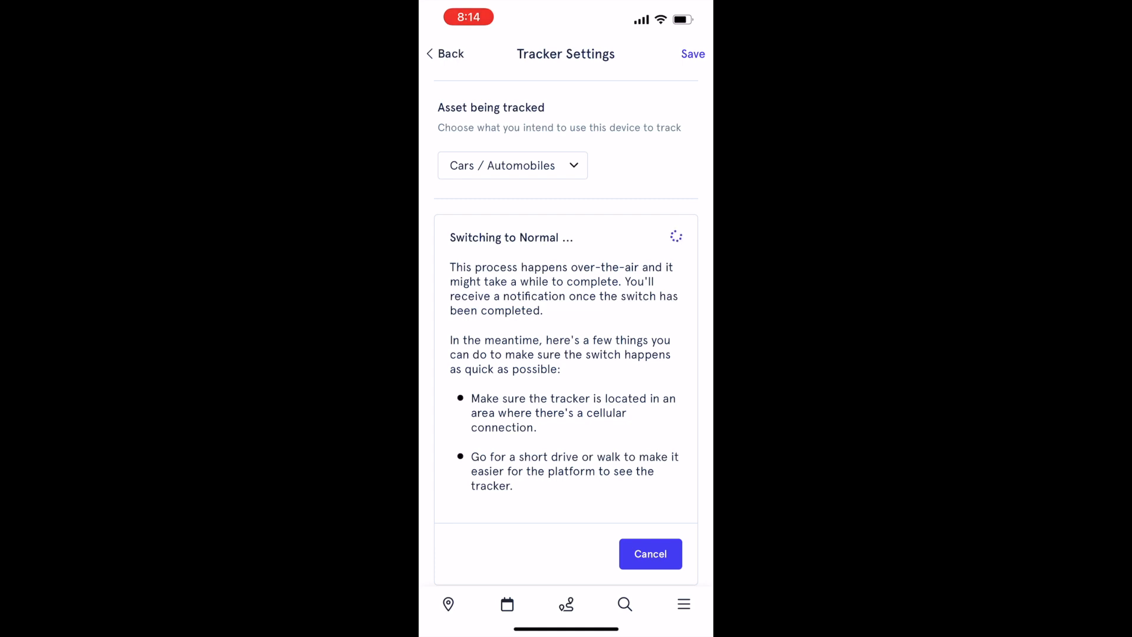
{"action": "left_click", "coordinate": [649, 555]}
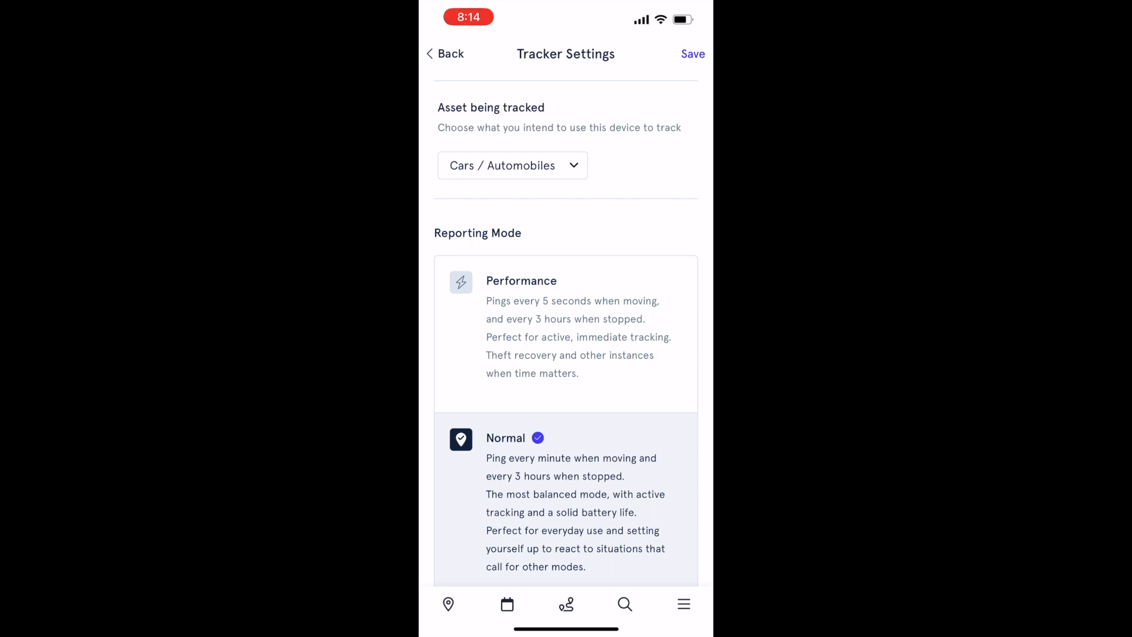
{"action": "left_click", "coordinate": [446, 54]}
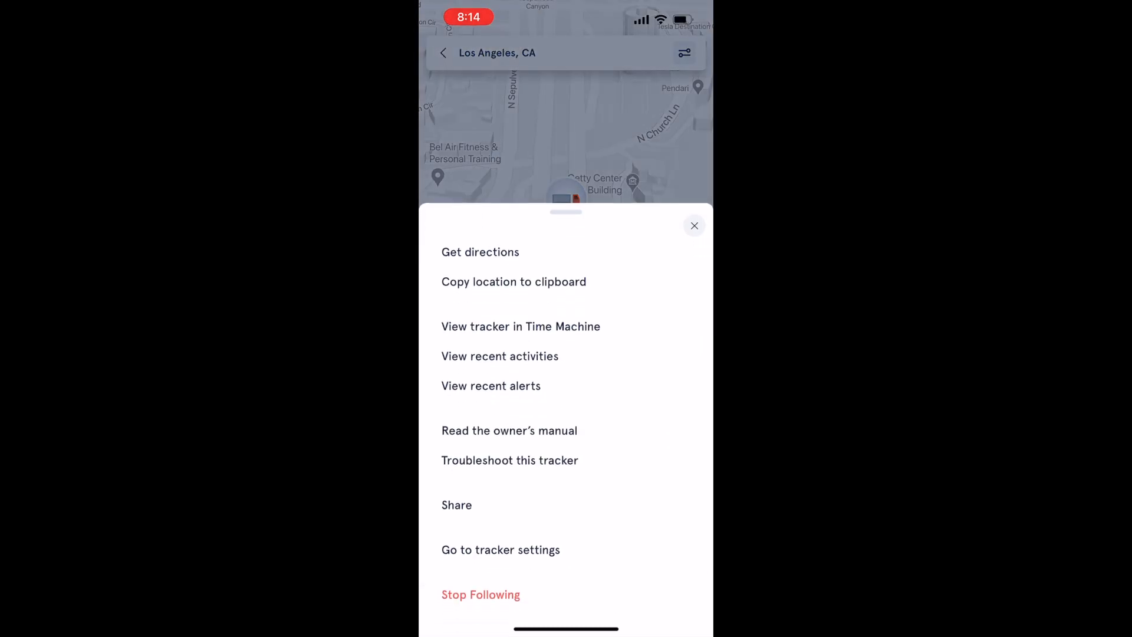
Reopen Tracker Settings and scroll through them down to Virtual Ignition Sensitivity.
{"action": "left_click", "coordinate": [500, 550]}
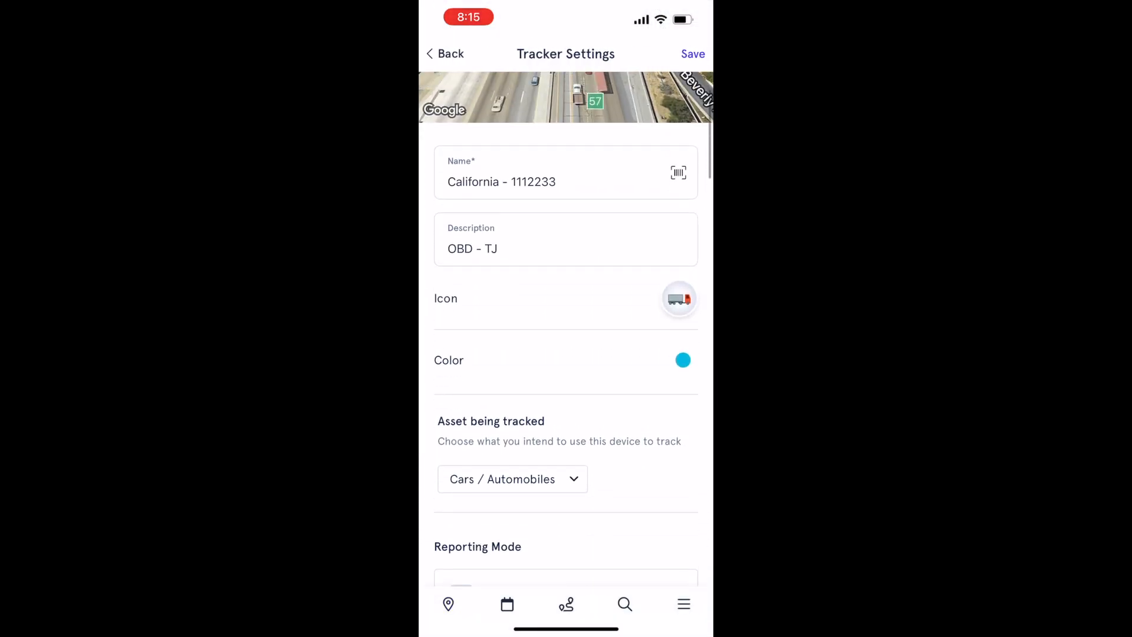
{"action": "scroll", "scroll_direction": "down", "scroll_amount": 3}
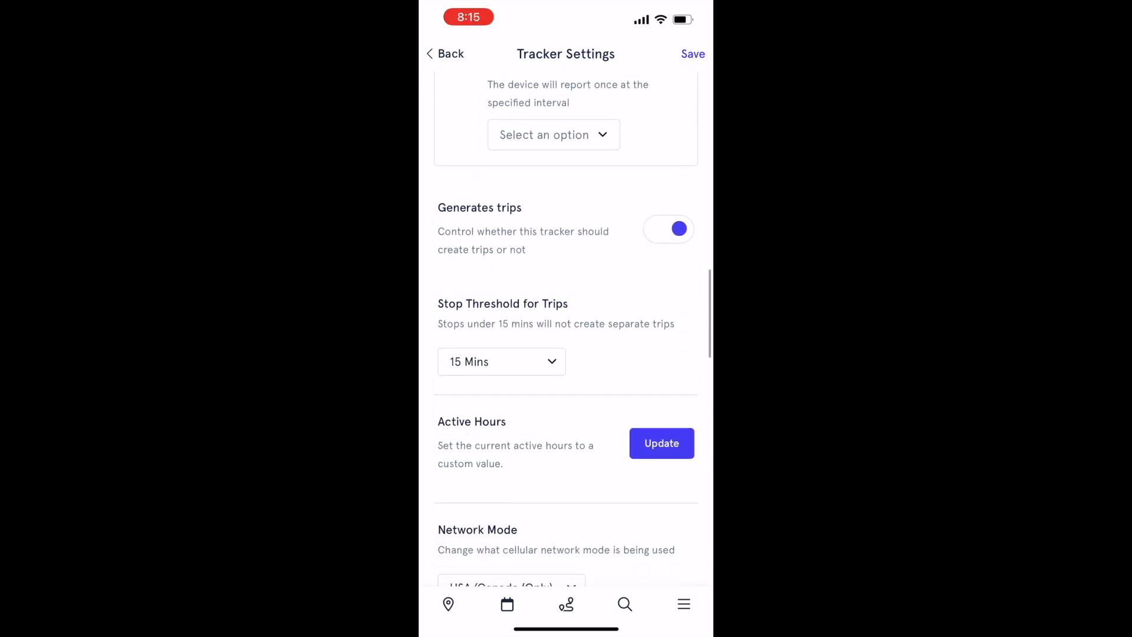
{"action": "scroll", "scroll_direction": "down", "scroll_amount": 3}
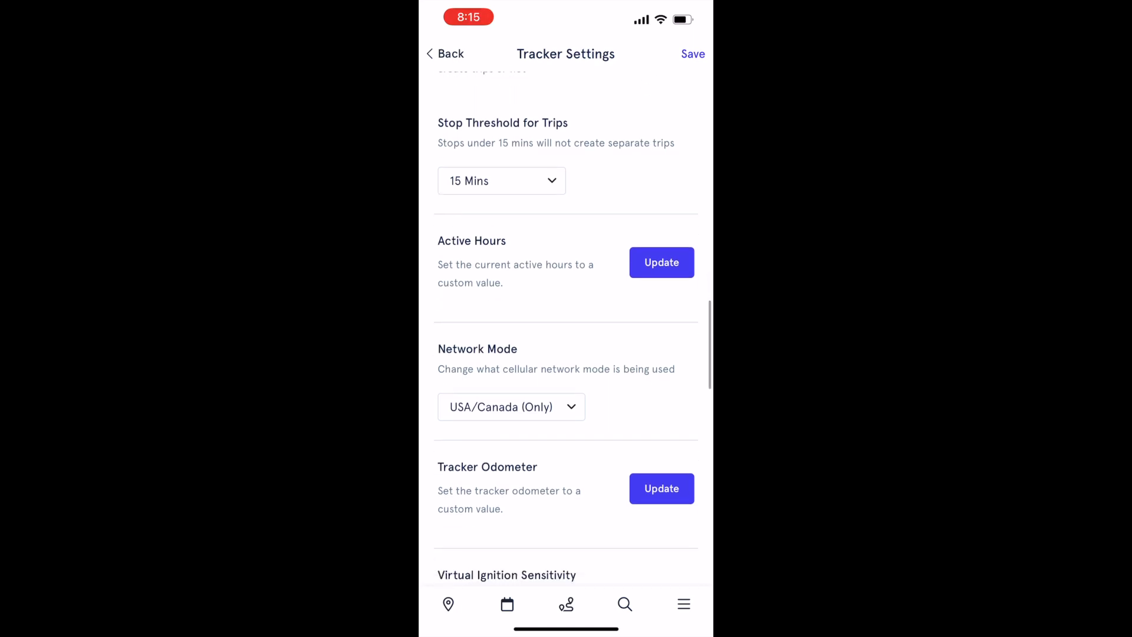
{"action": "scroll", "scroll_direction": "down", "scroll_amount": 3}
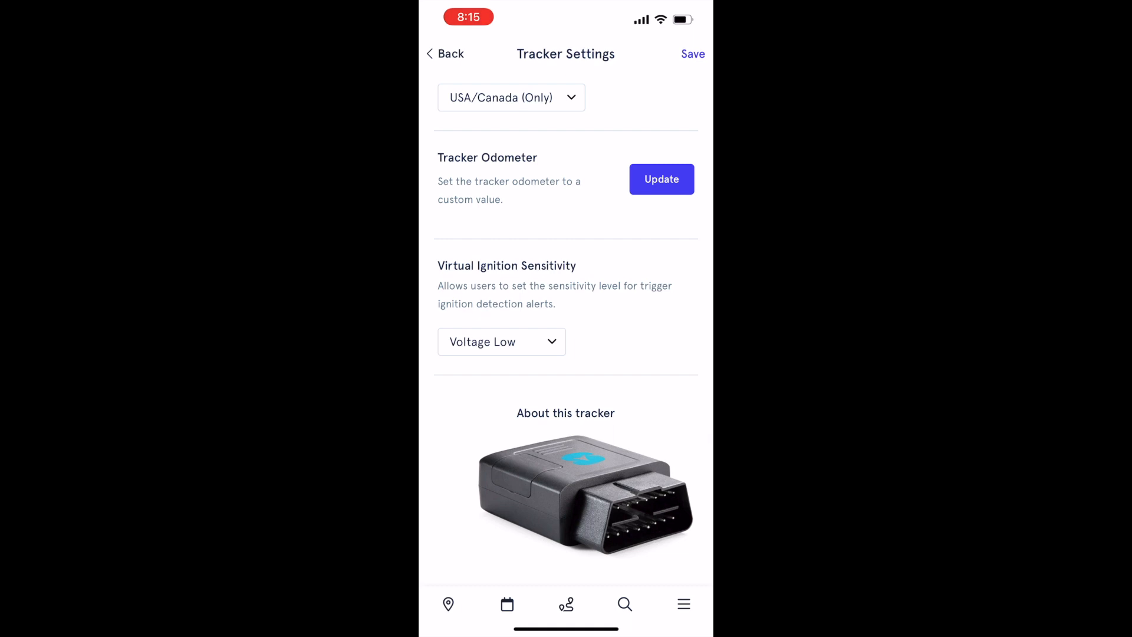
{"action": "scroll", "scroll_direction": "down", "scroll_amount": 3}
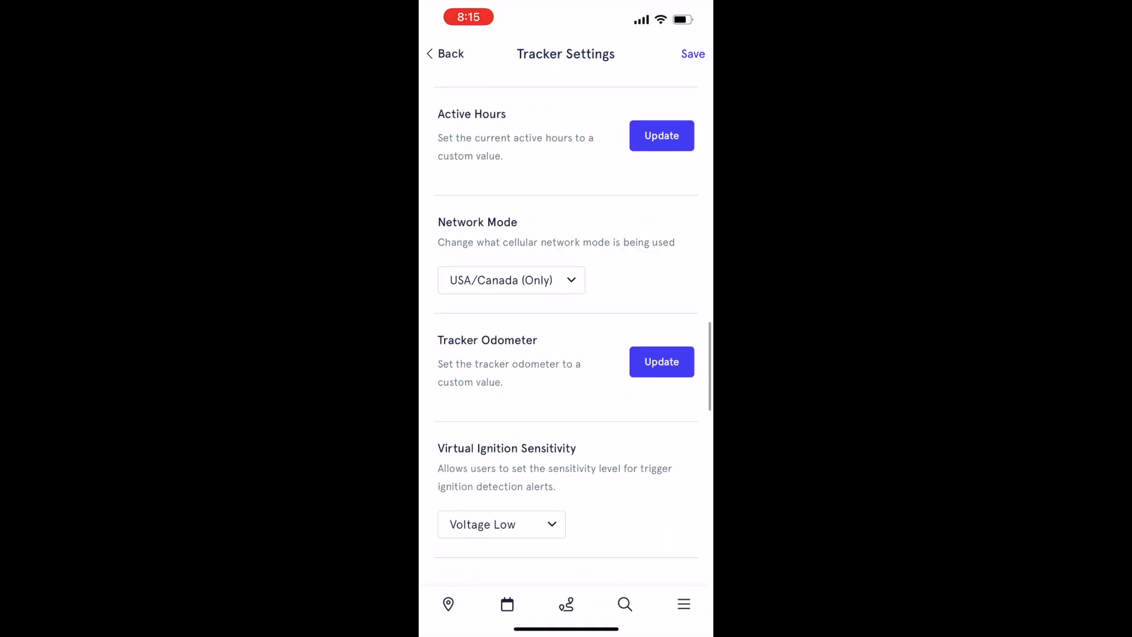
{"action": "scroll", "scroll_direction": "down", "scroll_amount": 3}
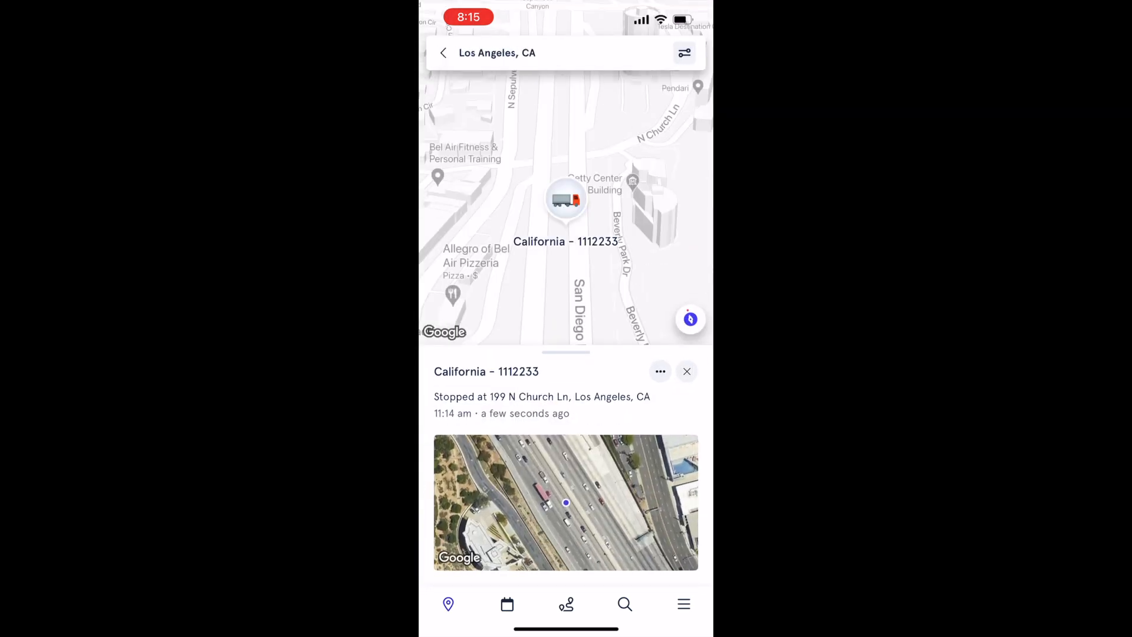
Select California - 1112233 from all trackers and expand its details sheet to full screen.
{"action": "left_click", "coordinate": [687, 371]}
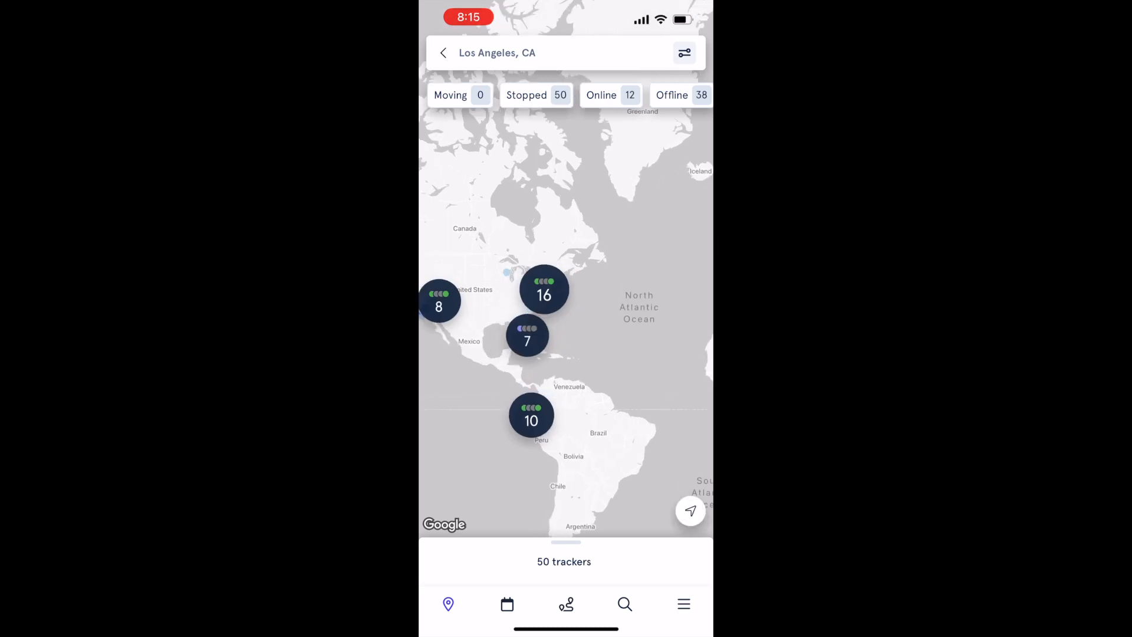
{"action": "left_click", "coordinate": [545, 293]}
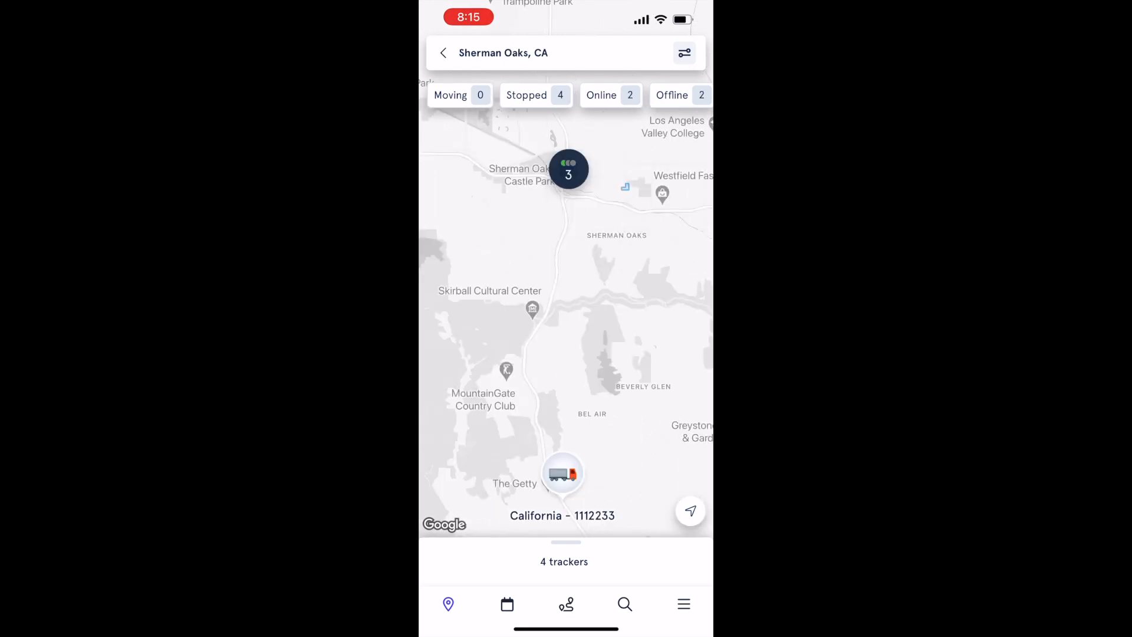
{"action": "left_click", "coordinate": [562, 473]}
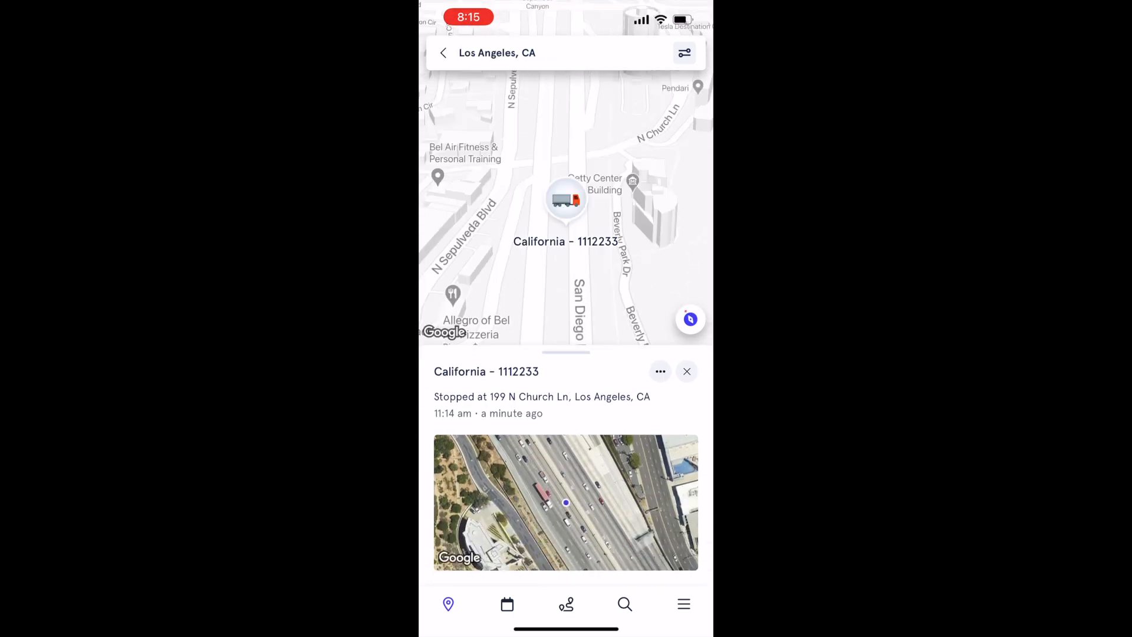
{"action": "left_click", "coordinate": [690, 320]}
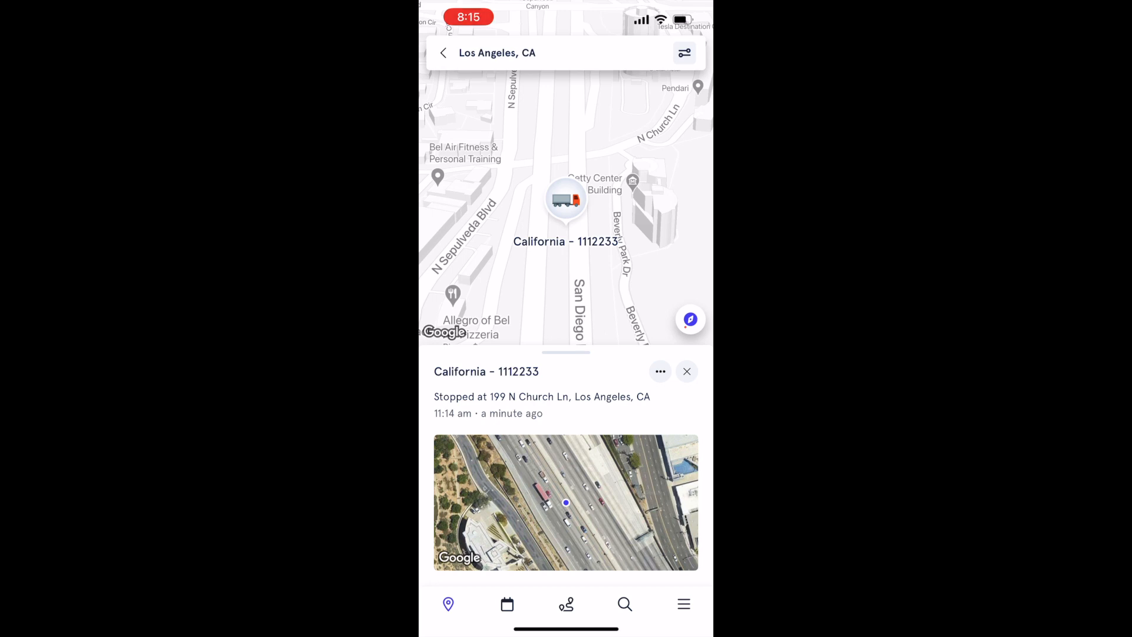
{"action": "left_click_drag", "start_coordinate": [566, 354], "coordinate": [567, 159]}
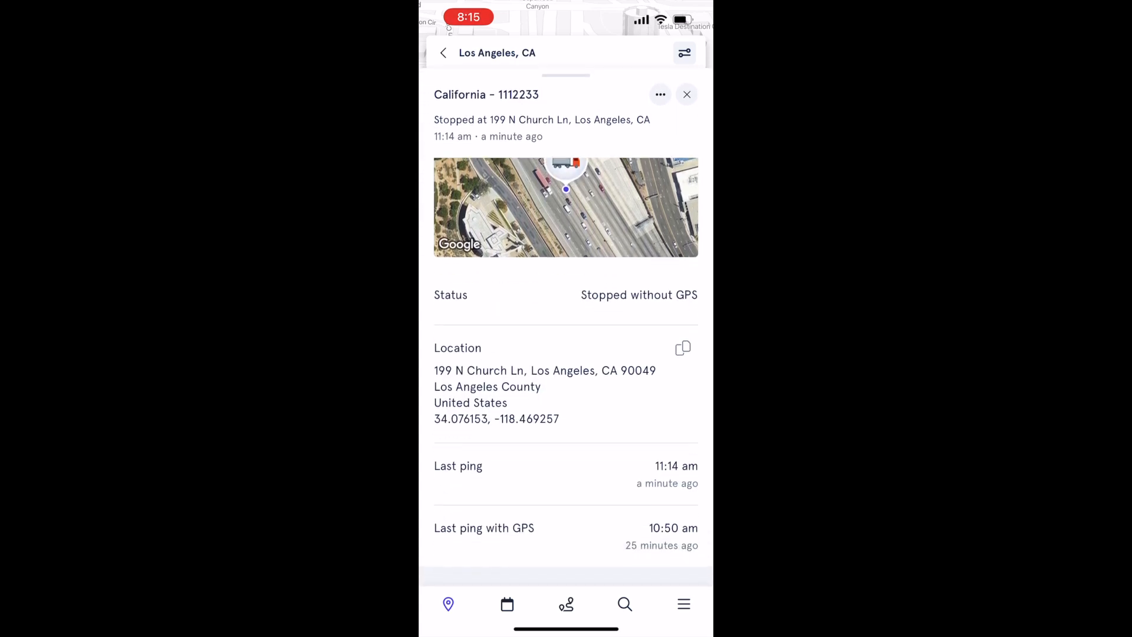
{"action": "scroll", "scroll_direction": "down", "scroll_amount": 3}
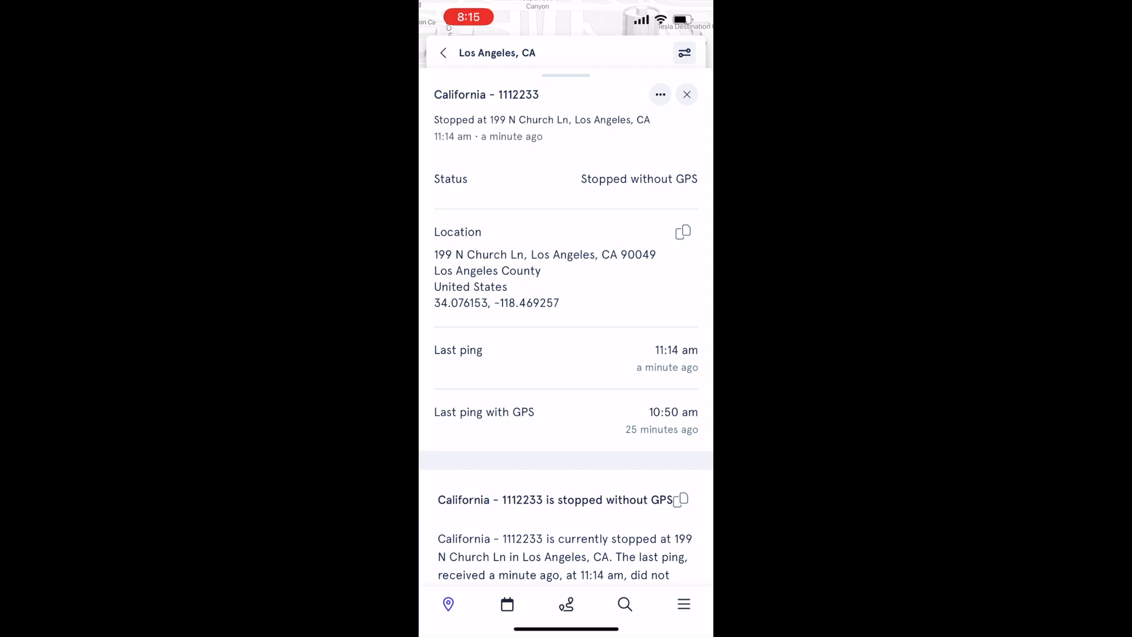
{"action": "scroll", "scroll_direction": "down", "scroll_amount": 3}
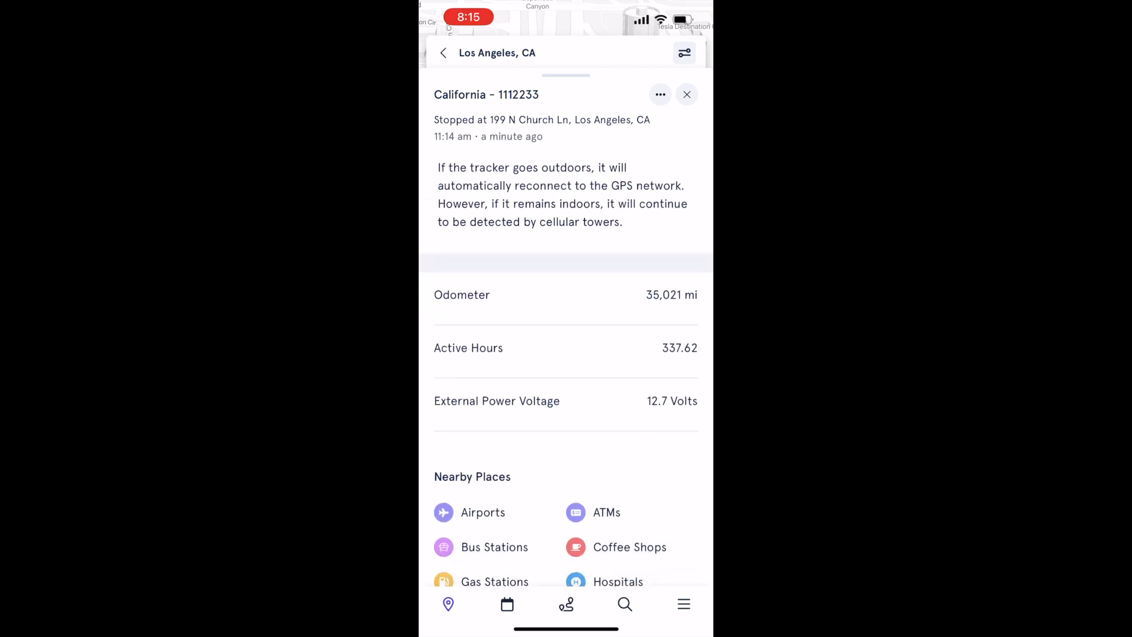
{"action": "scroll", "scroll_direction": "down", "scroll_amount": 3}
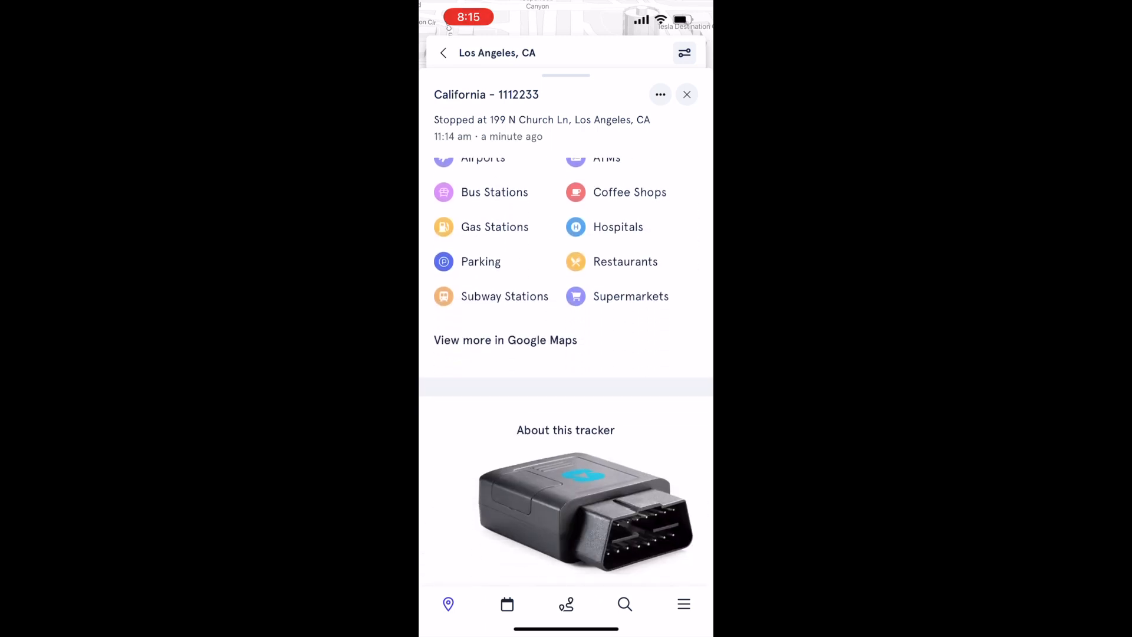
{"action": "scroll", "scroll_direction": "down", "scroll_amount": 3}
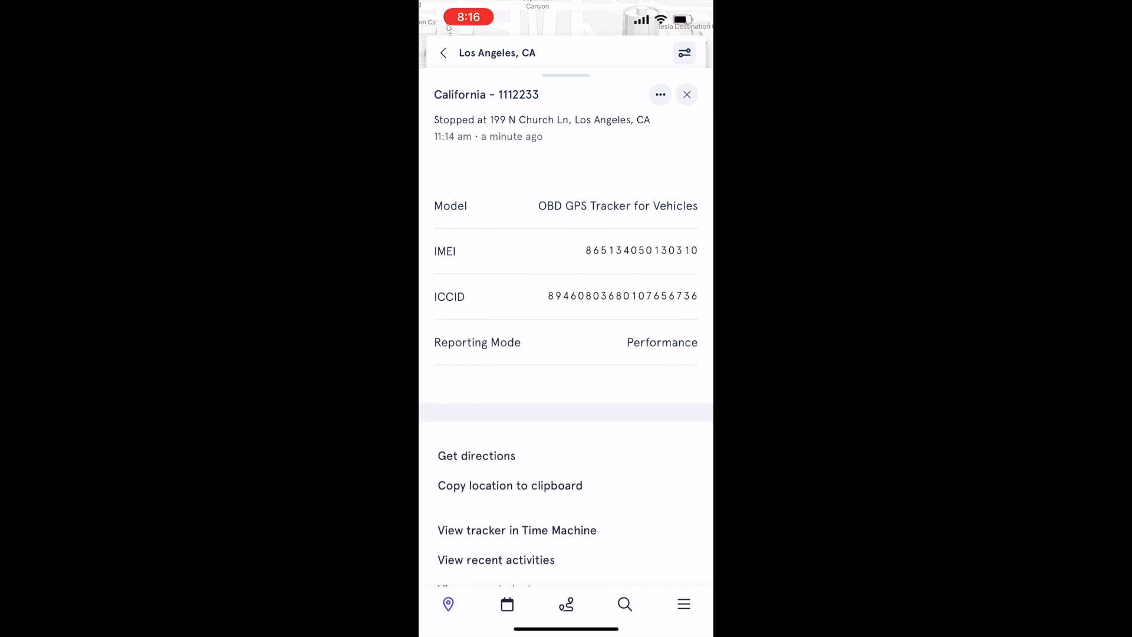
{"action": "left_click", "coordinate": [686, 94]}
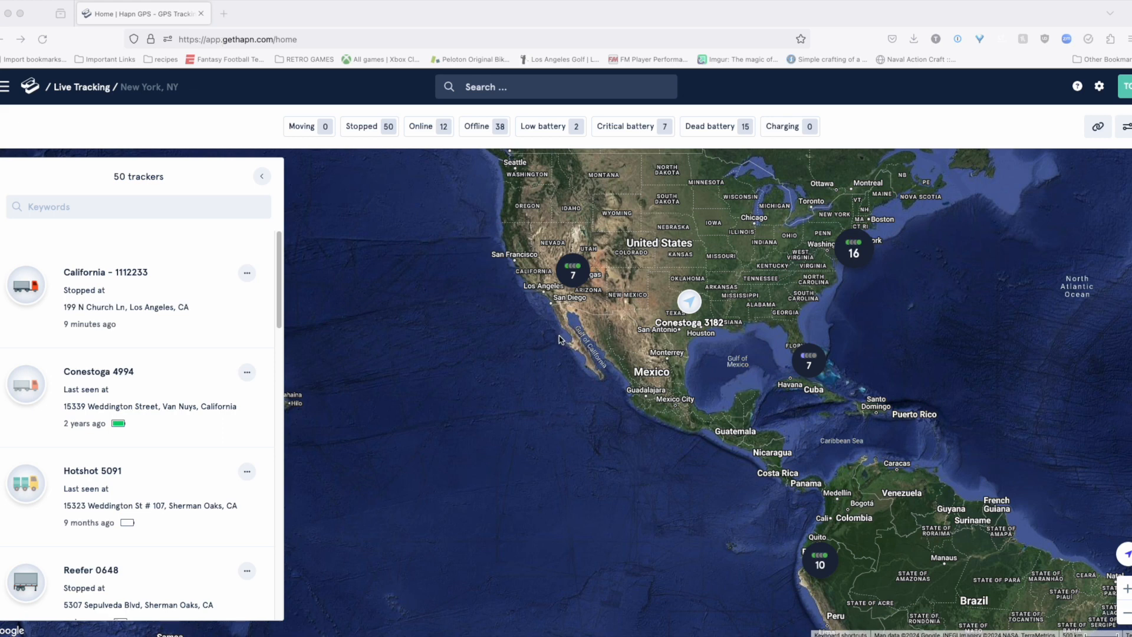
{"action": "mouse_move", "coordinate": [574, 208]}
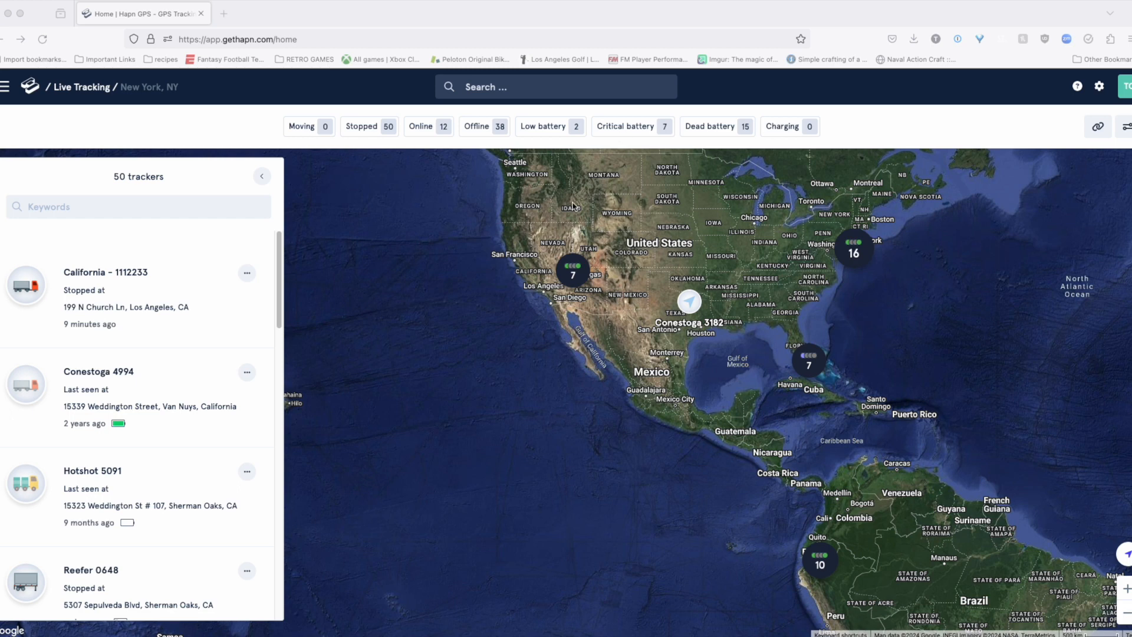
{"action": "mouse_move", "coordinate": [70, 354]}
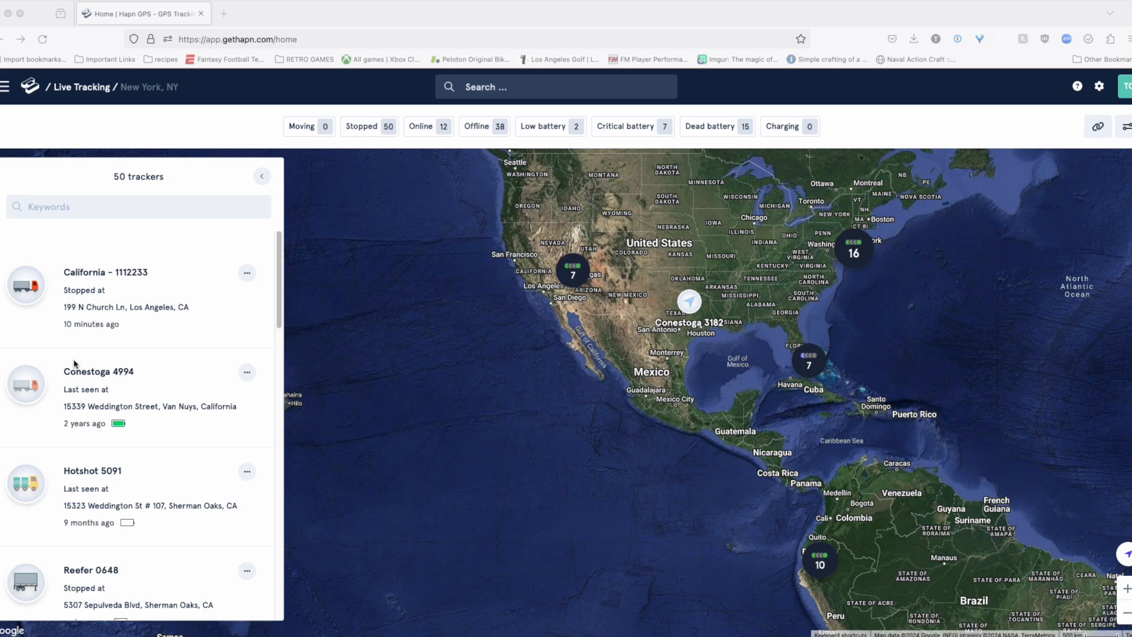
{"action": "mouse_move", "coordinate": [120, 303]}
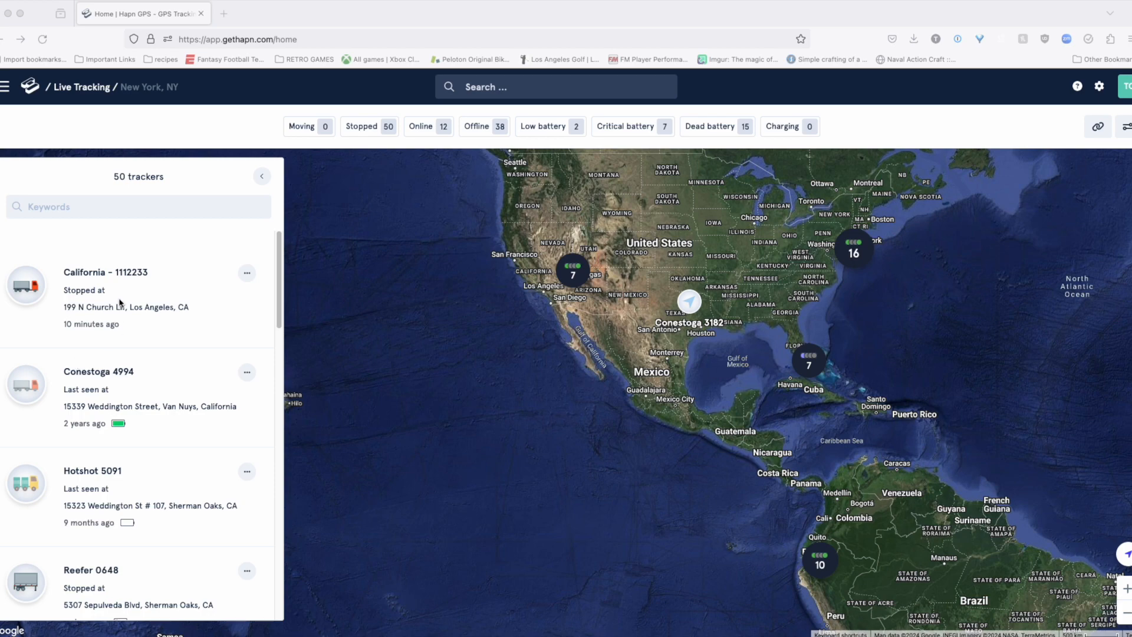
View California - 1112233's details on the live map, then close back to the 50-tracker fleet.
{"action": "left_click", "coordinate": [106, 273]}
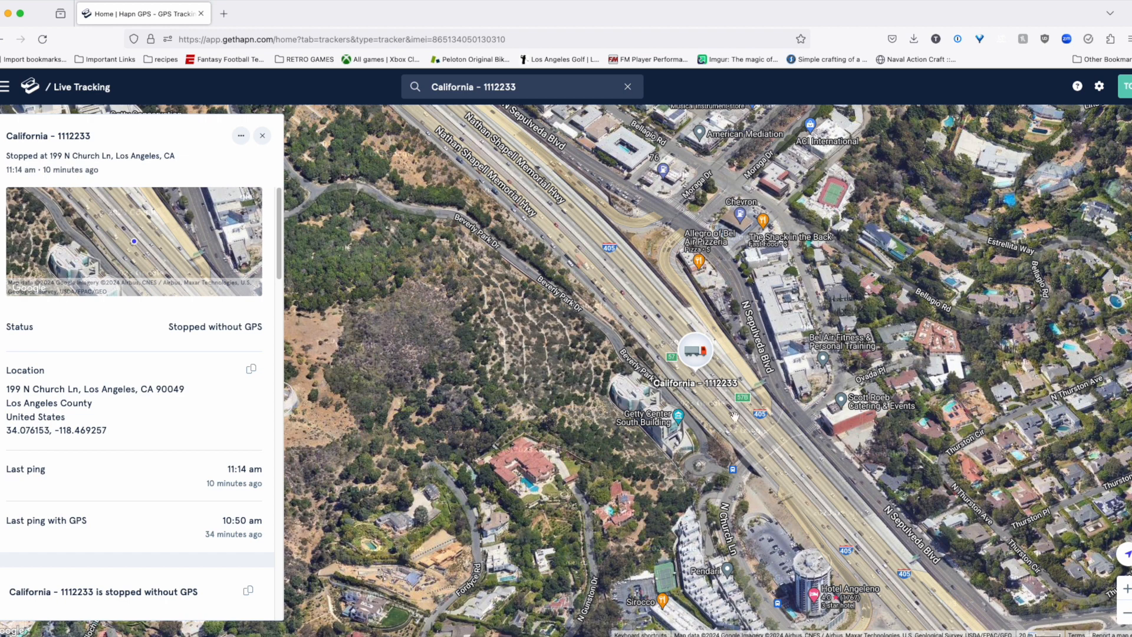
{"action": "left_click", "coordinate": [262, 135]}
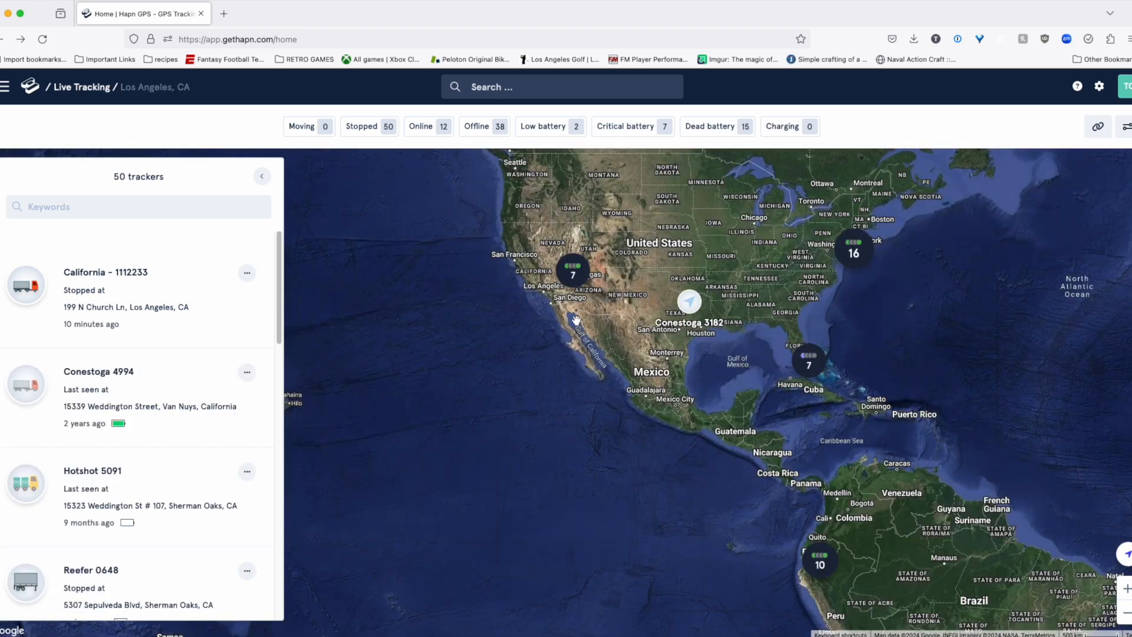
{"action": "mouse_move", "coordinate": [980, 439]}
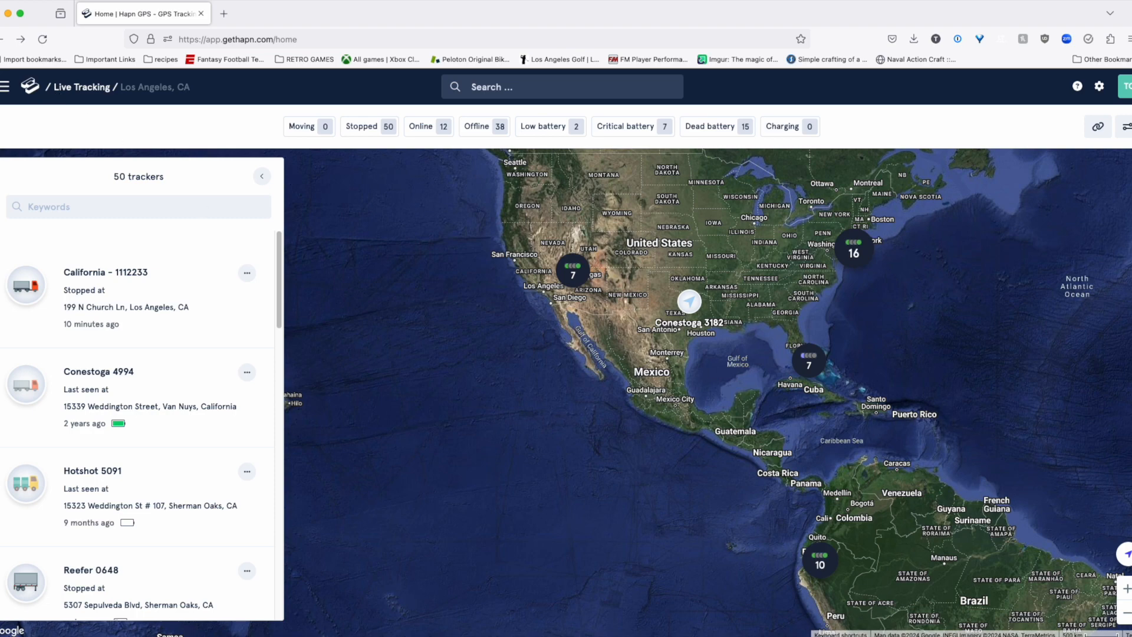
Navigate to the Boundaries page via the main menu.
{"action": "left_click", "coordinate": [7, 86]}
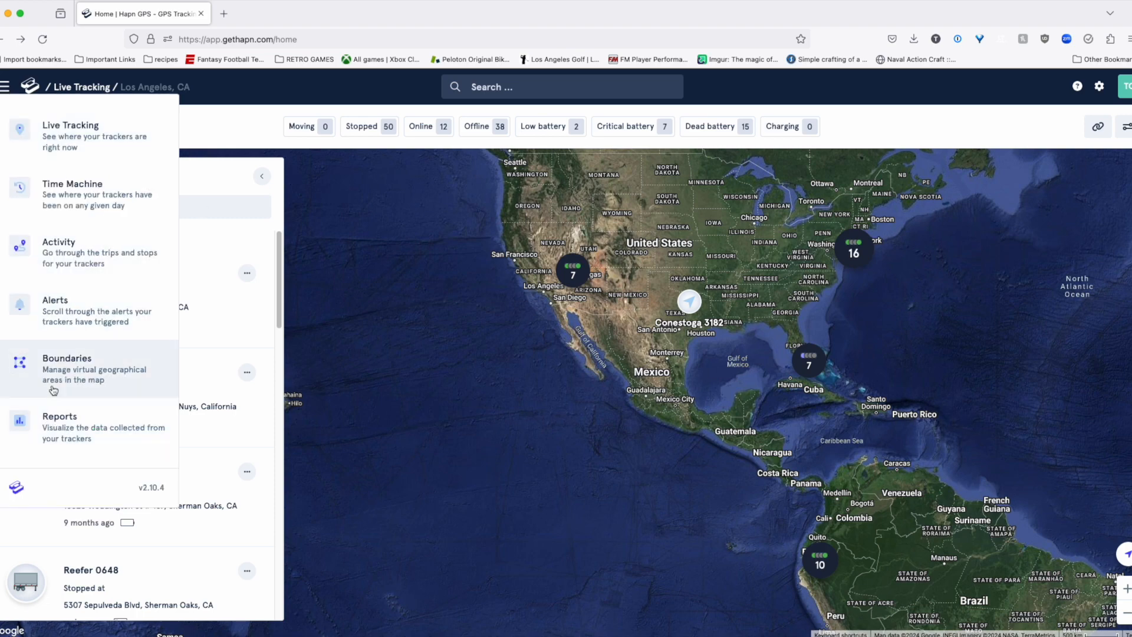
{"action": "left_click", "coordinate": [66, 357]}
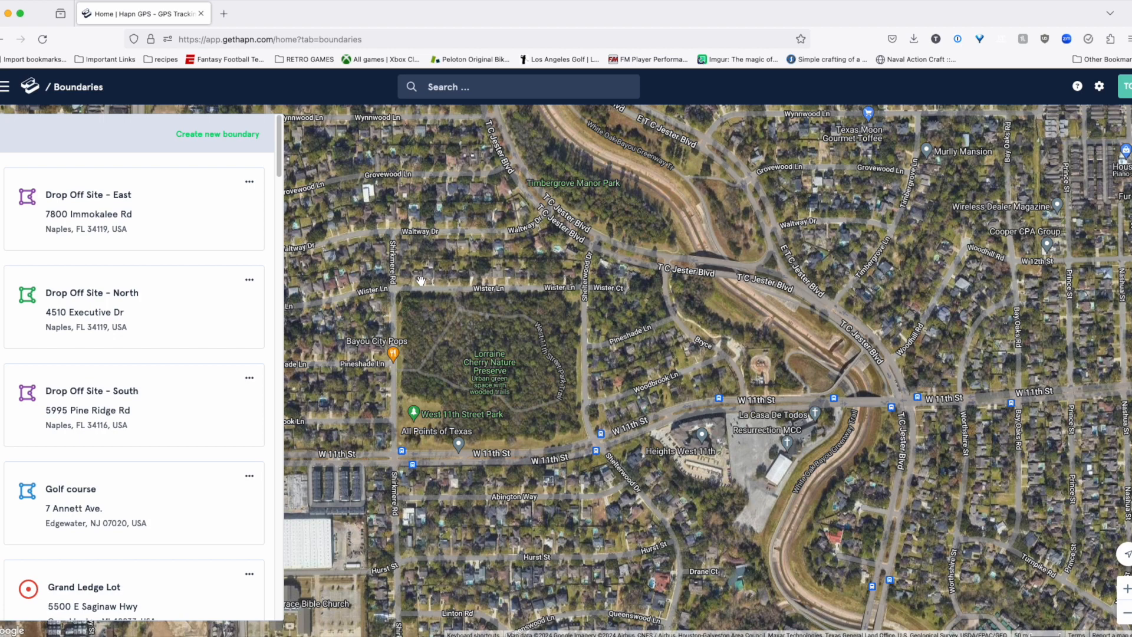
{"action": "mouse_move", "coordinate": [228, 111]}
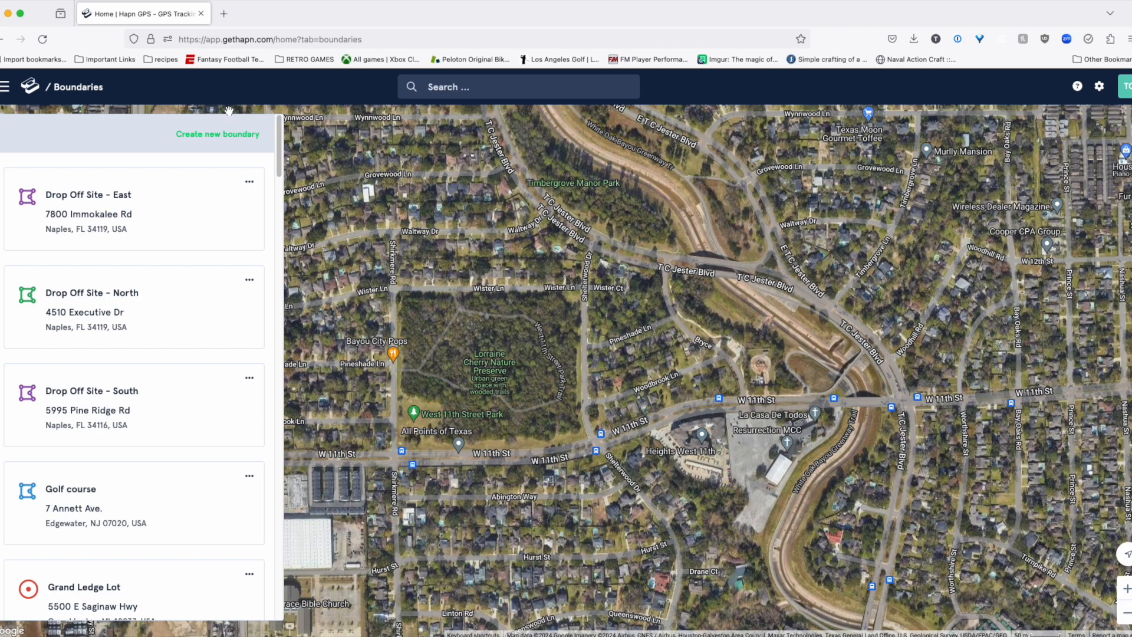
Create a new boundary and choose the red colour swatch for it.
{"action": "left_click", "coordinate": [217, 133]}
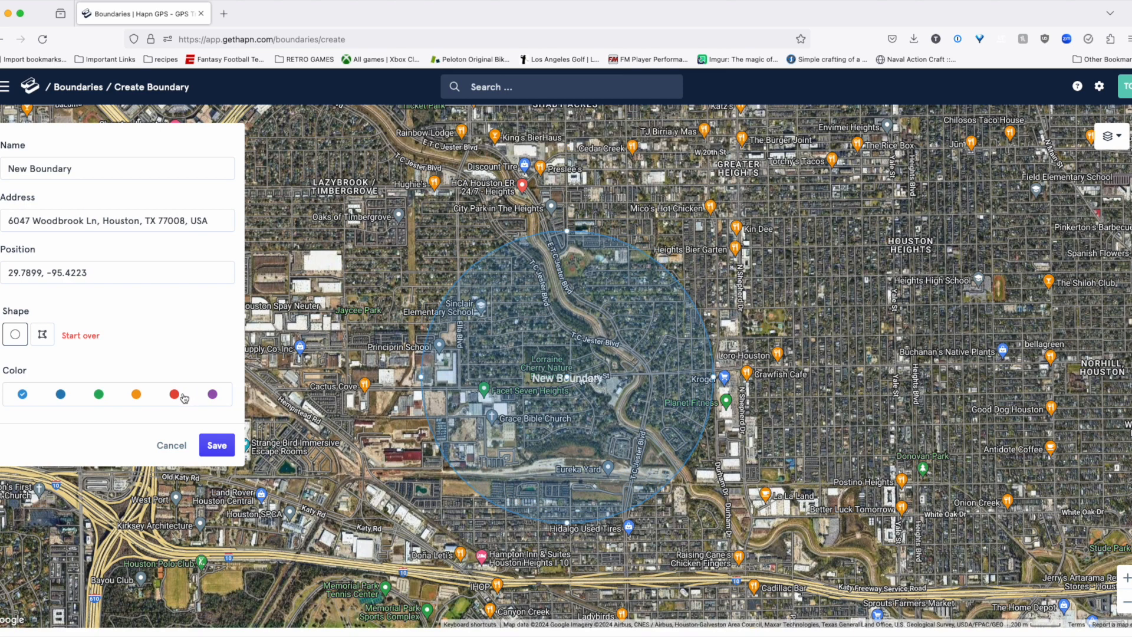
{"action": "left_click", "coordinate": [174, 394]}
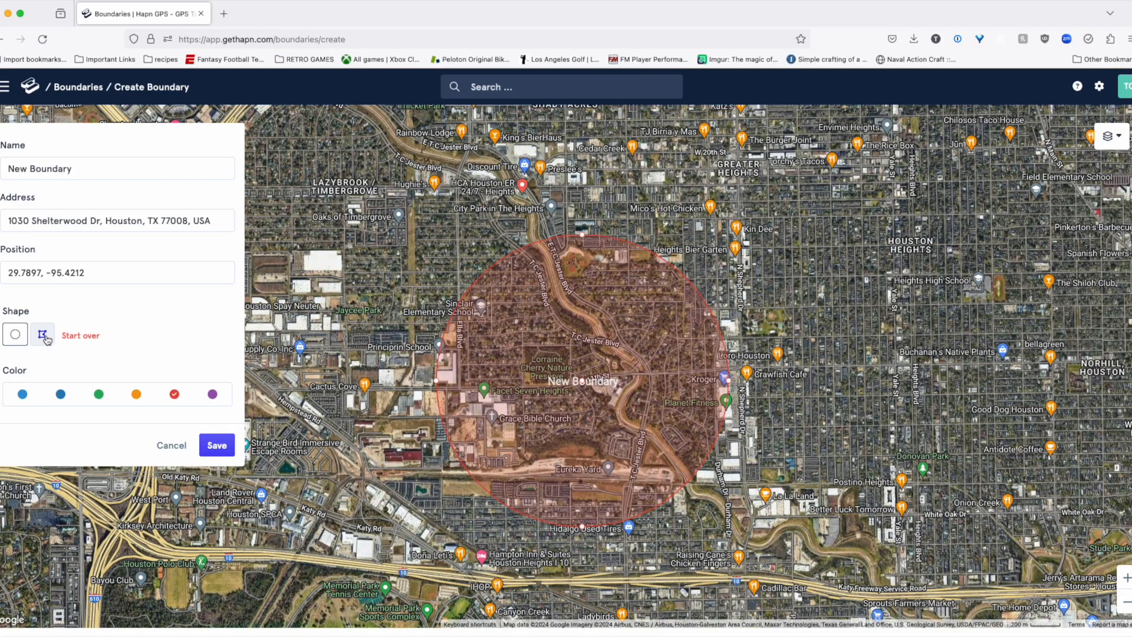
Draw a polygon boundary with corners placed around the Lorraine Cherry Nature Preserve.
{"action": "left_click", "coordinate": [42, 334]}
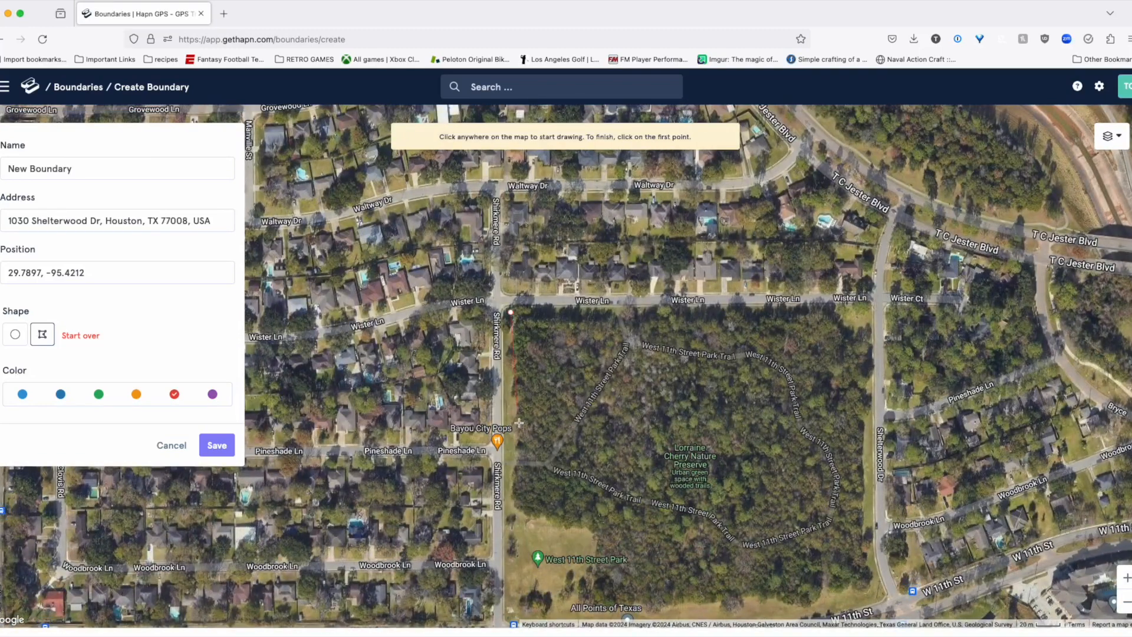
{"action": "left_click", "coordinate": [510, 616]}
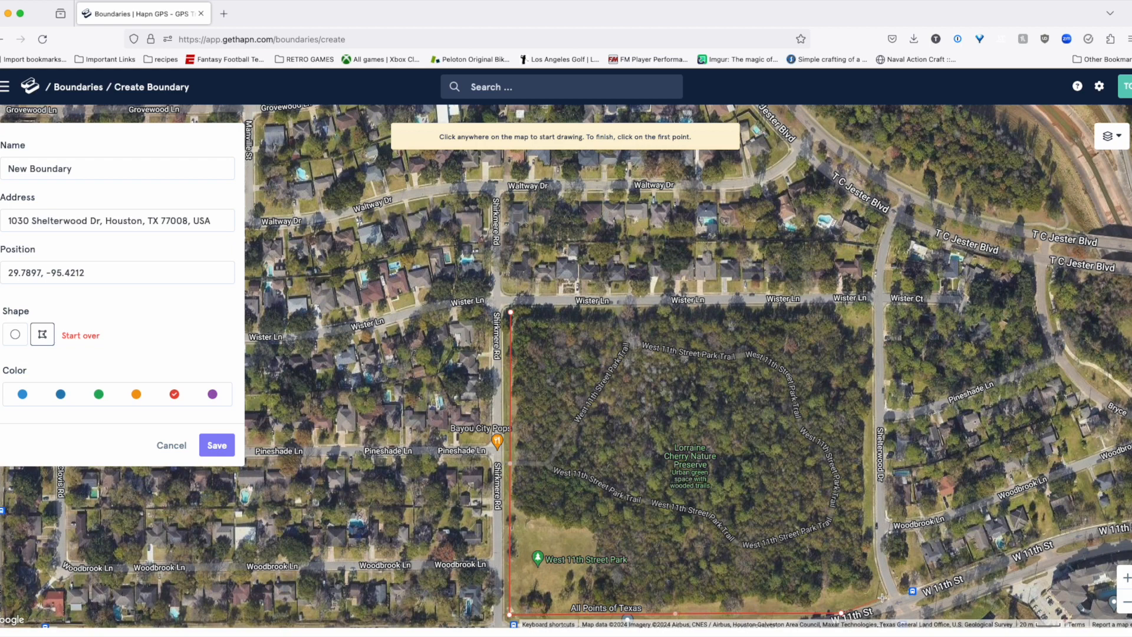
{"action": "left_click", "coordinate": [875, 446]}
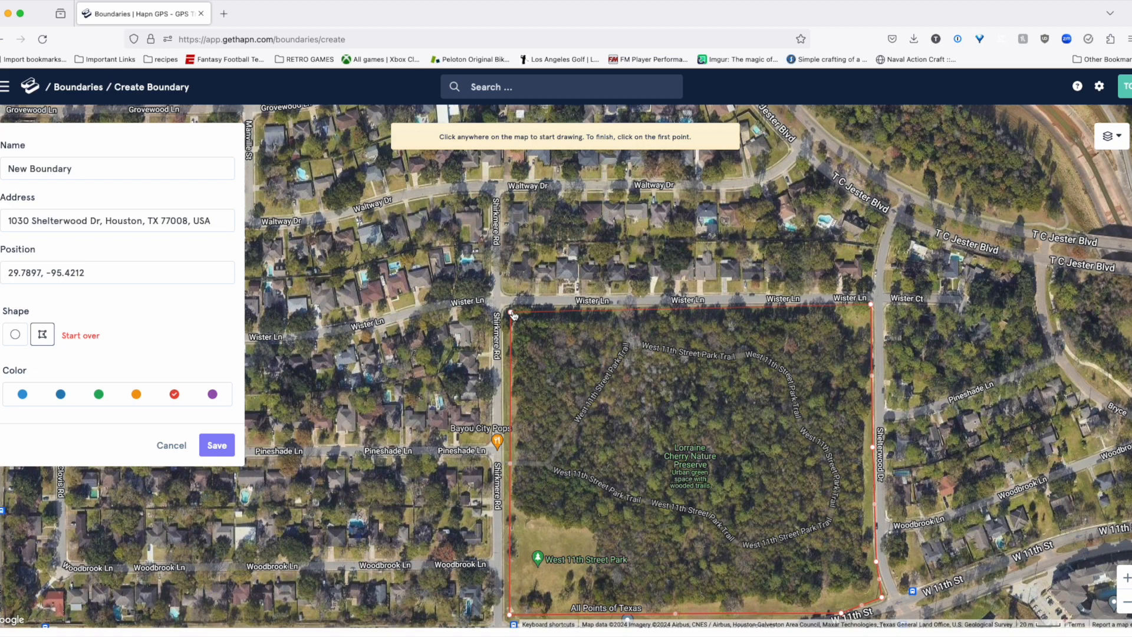
{"action": "left_click", "coordinate": [511, 314]}
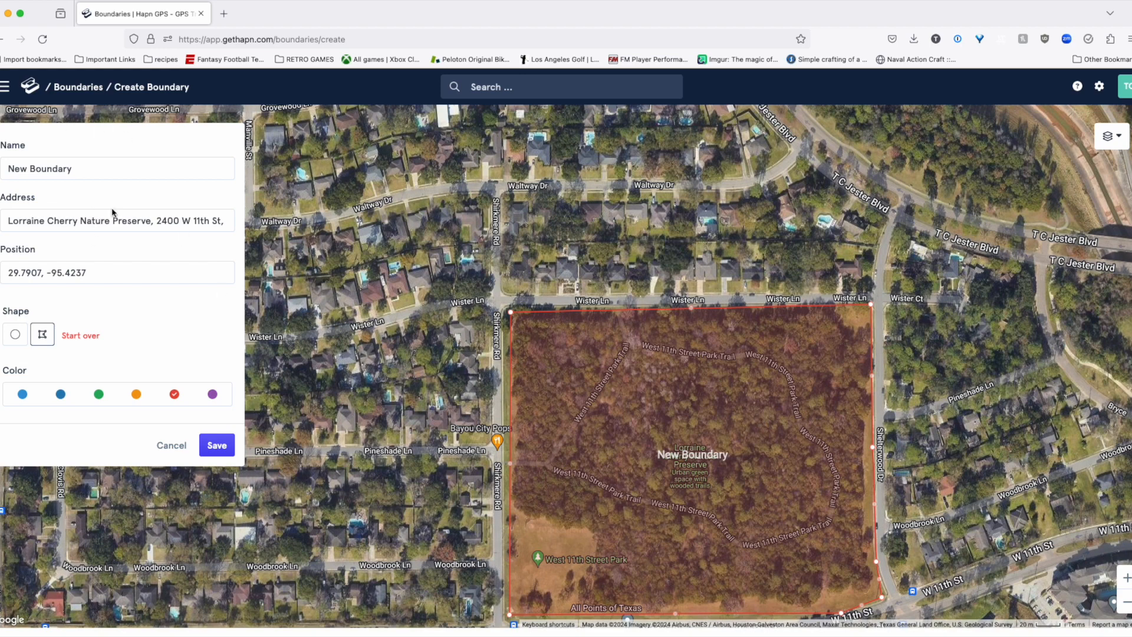
{"action": "mouse_move", "coordinate": [157, 373]}
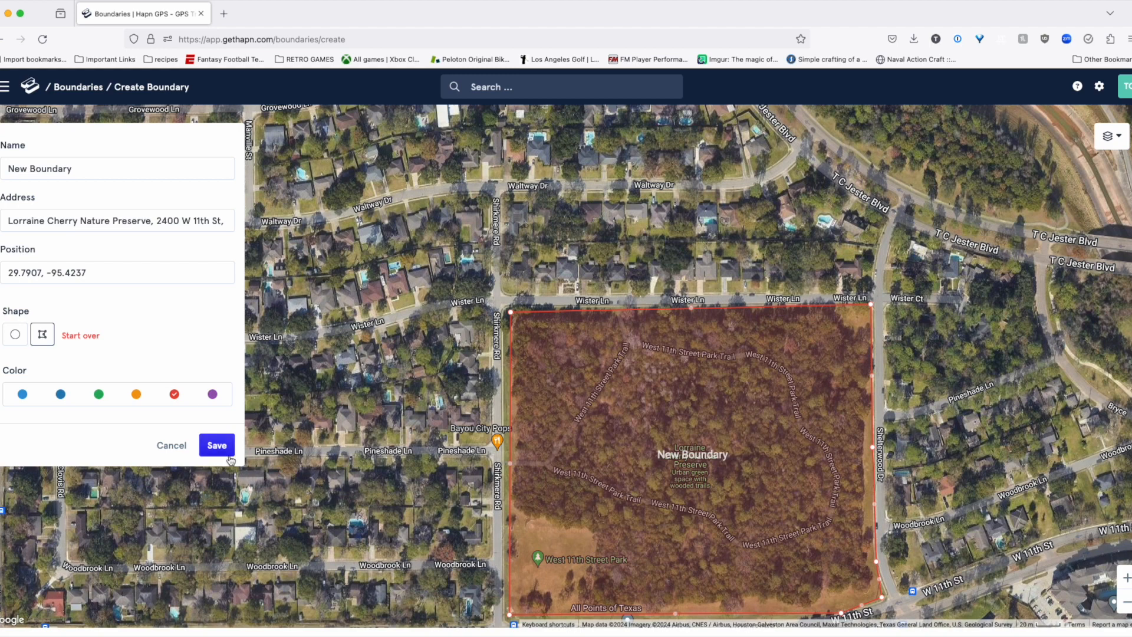
Save the boundary, confirm it, and return to the boundaries list.
{"action": "left_click", "coordinate": [215, 445]}
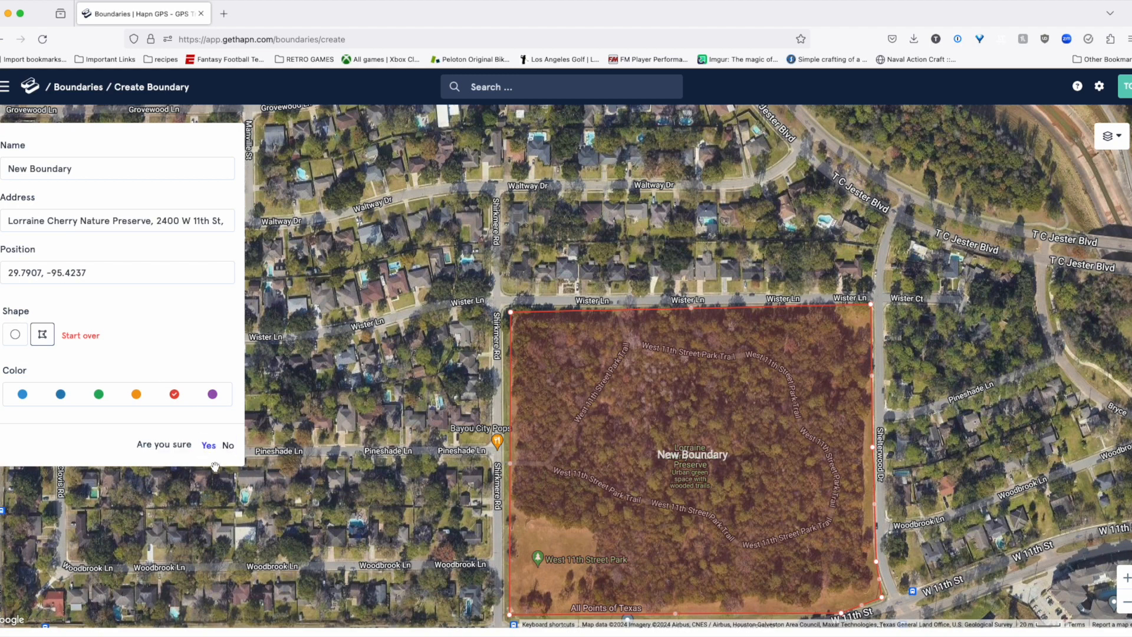
{"action": "left_click", "coordinate": [209, 445]}
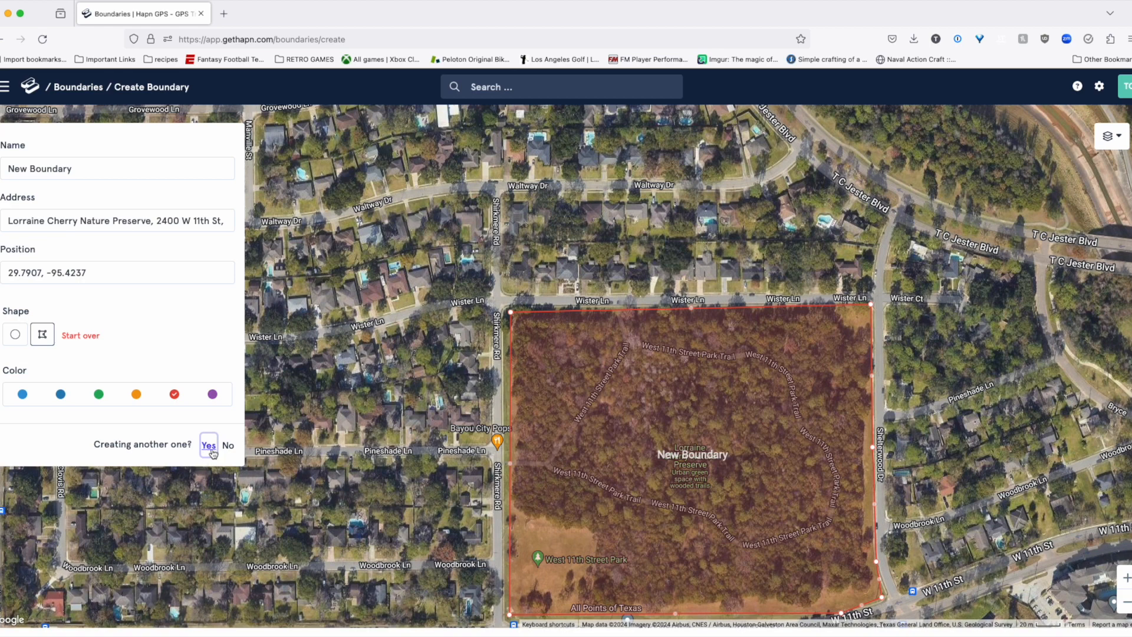
{"action": "left_click", "coordinate": [228, 445]}
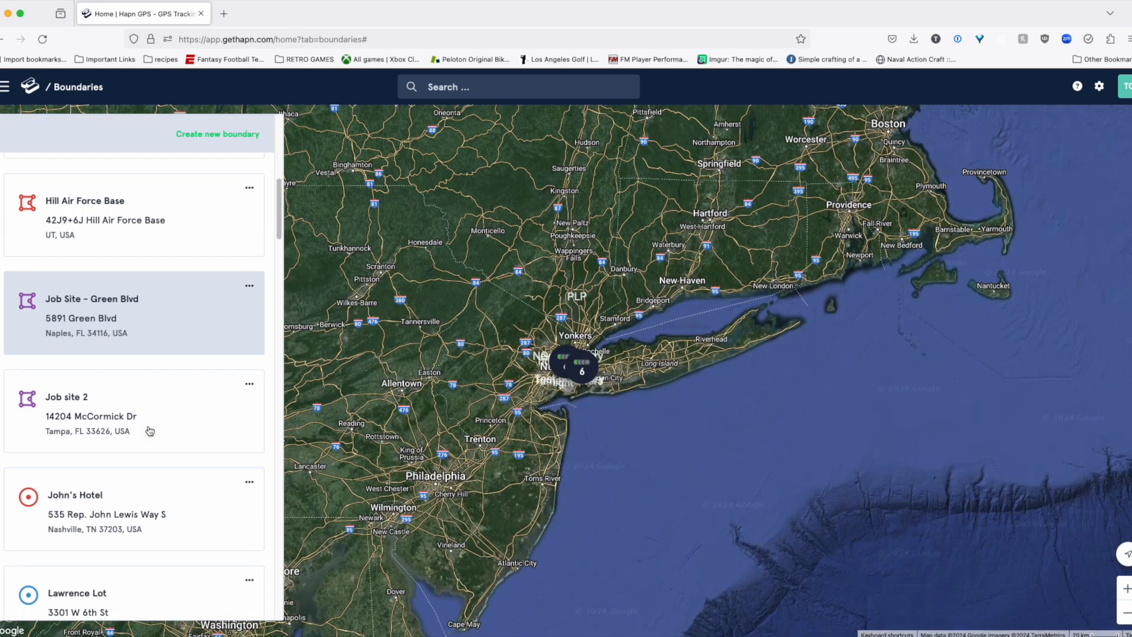
Scroll the boundaries list down to the new Lorraine Cherry Nature Preserve entry.
{"action": "scroll", "scroll_direction": "down", "scroll_amount": 3}
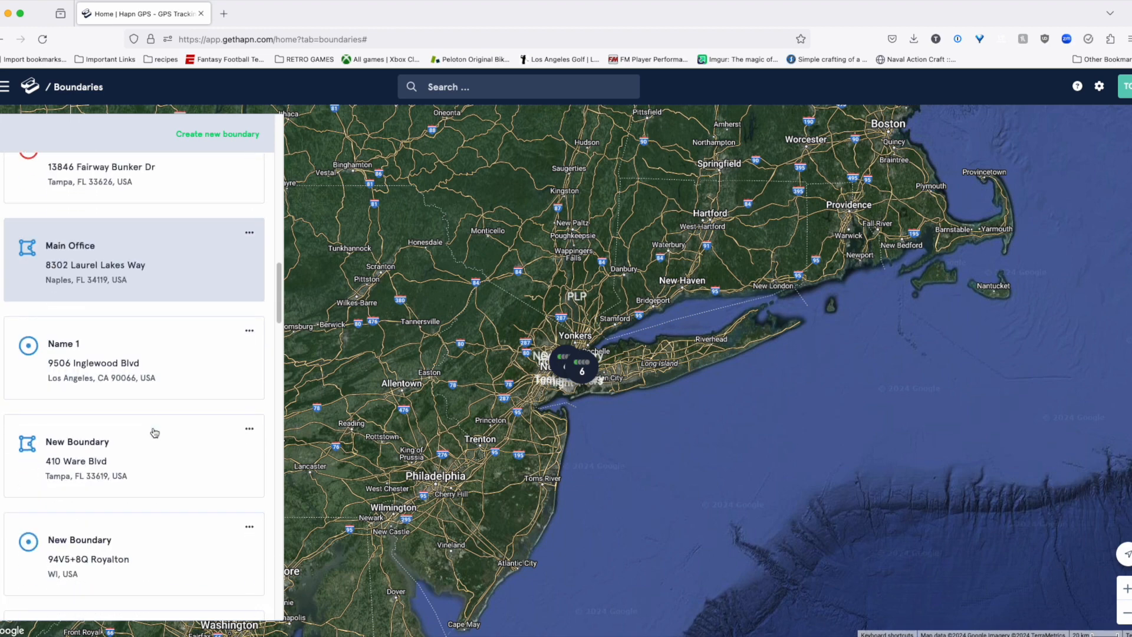
{"action": "scroll", "scroll_direction": "down", "scroll_amount": 3}
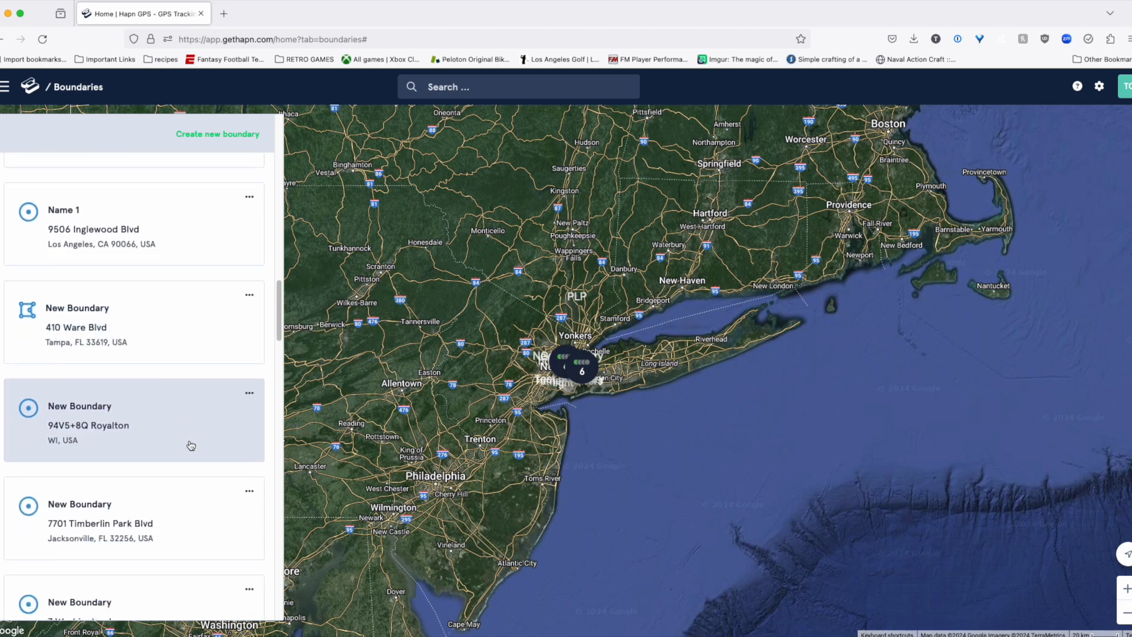
{"action": "scroll", "scroll_direction": "down", "scroll_amount": 3}
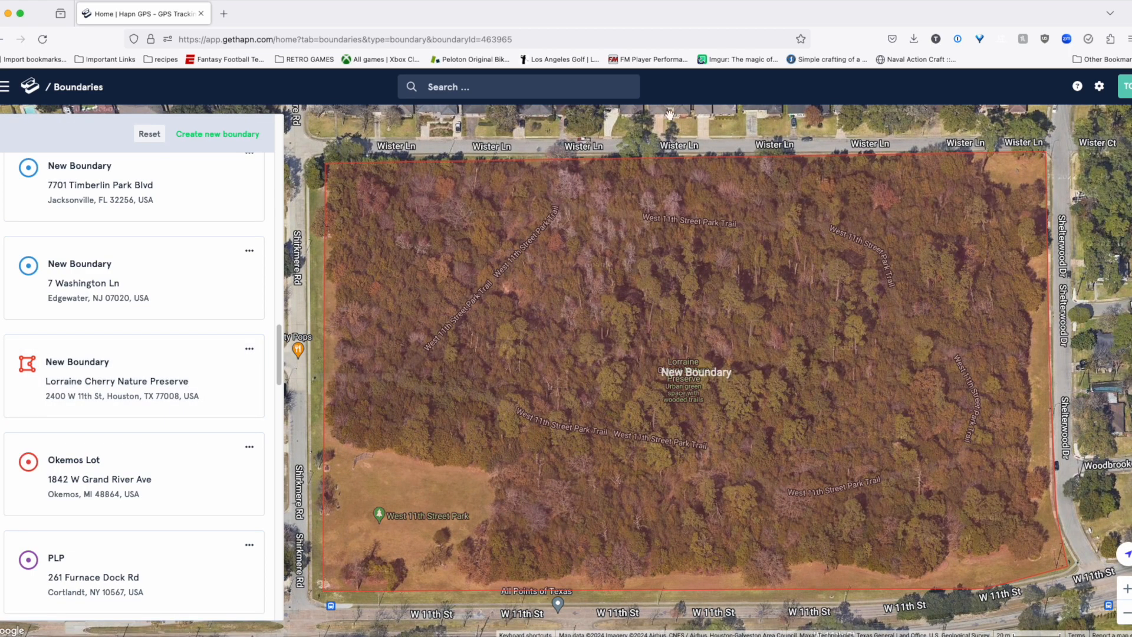
{"action": "mouse_move", "coordinate": [267, 326]}
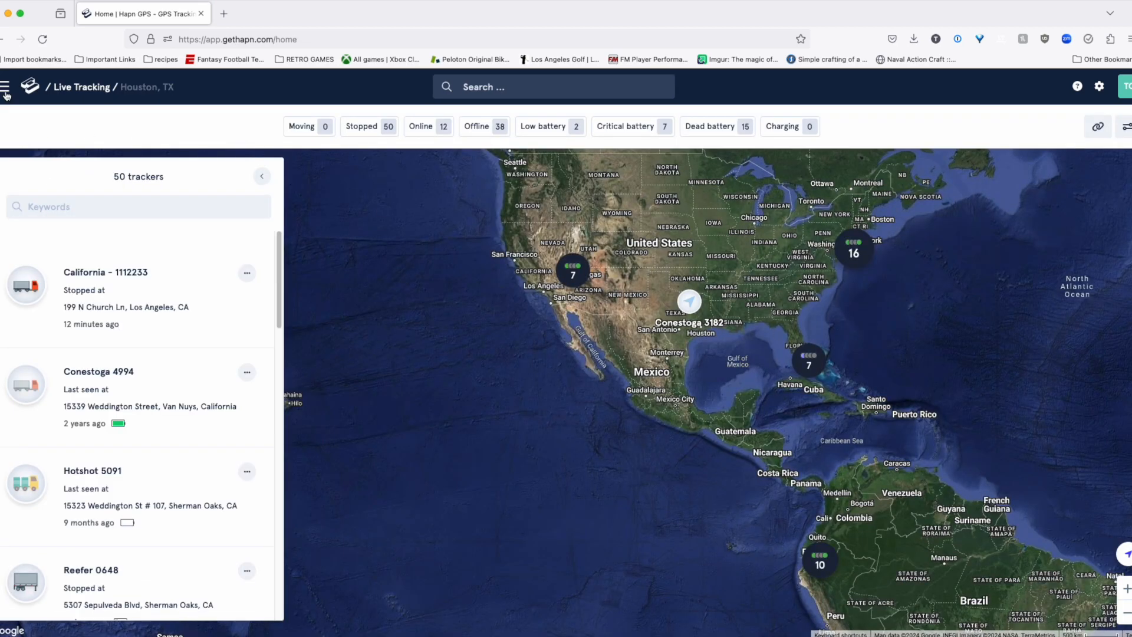
{"action": "mouse_move", "coordinate": [1104, 88]}
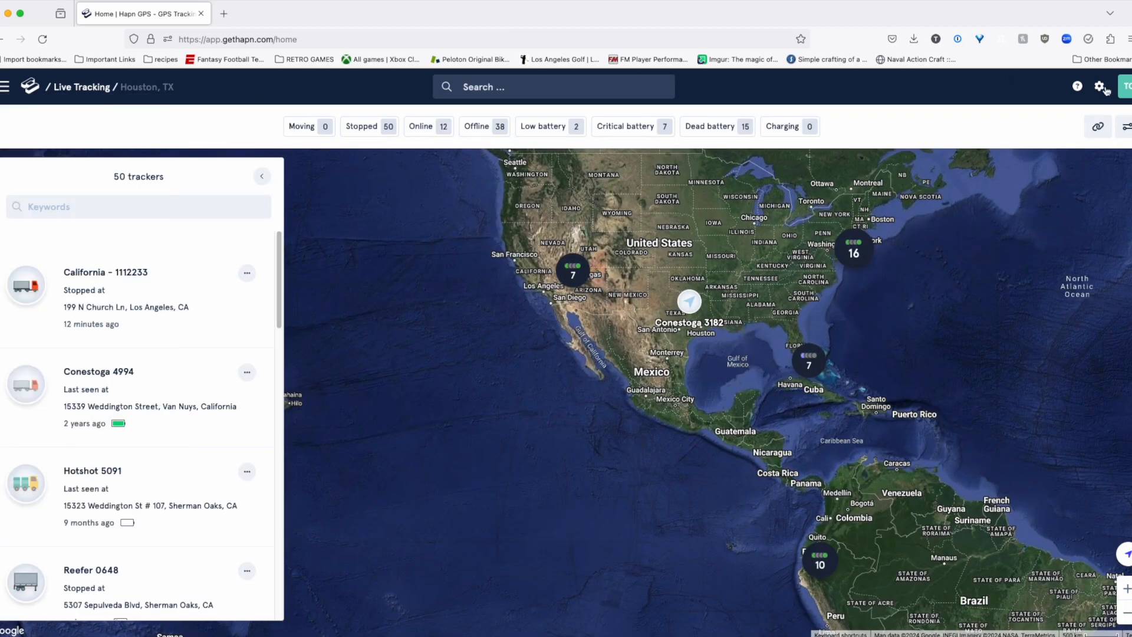
Go to Preferences and its Alerts and Notifications settings.
{"action": "left_click", "coordinate": [1101, 86]}
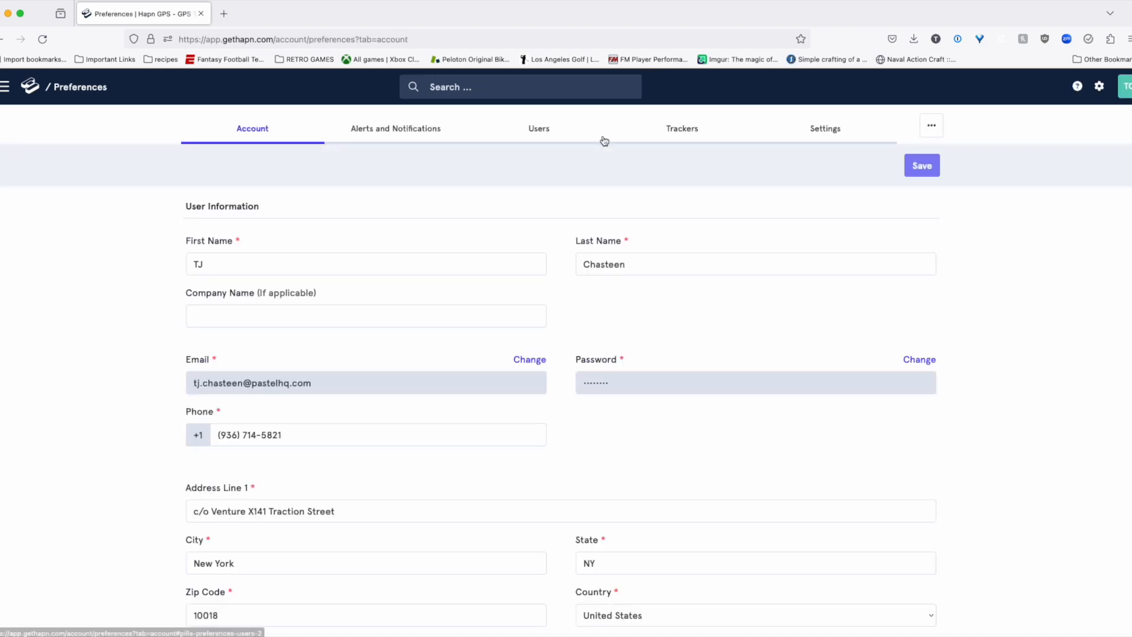
{"action": "left_click", "coordinate": [396, 128]}
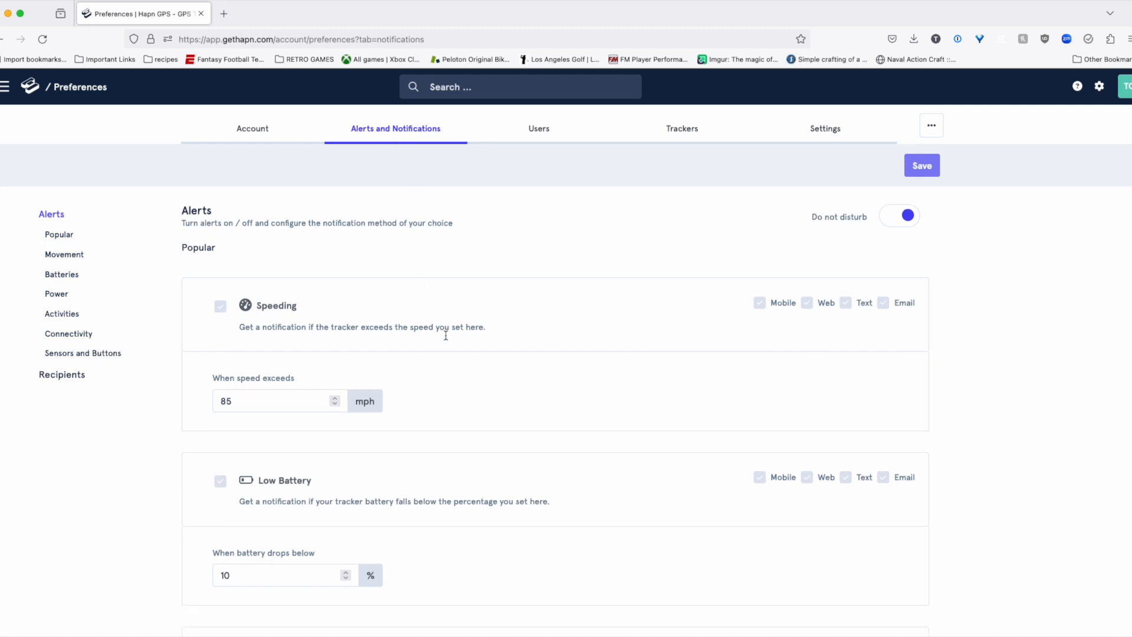
Switch off Do not disturb and enable the Low Battery alert's text notification.
{"action": "scroll", "scroll_direction": "down", "scroll_amount": 3}
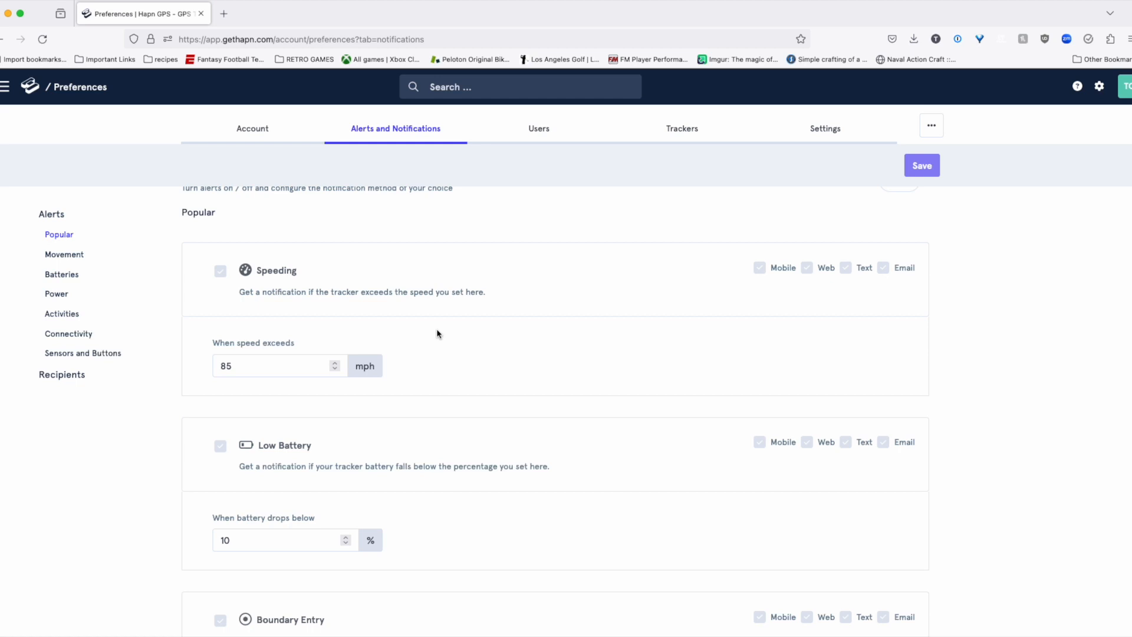
{"action": "left_click", "coordinate": [221, 271]}
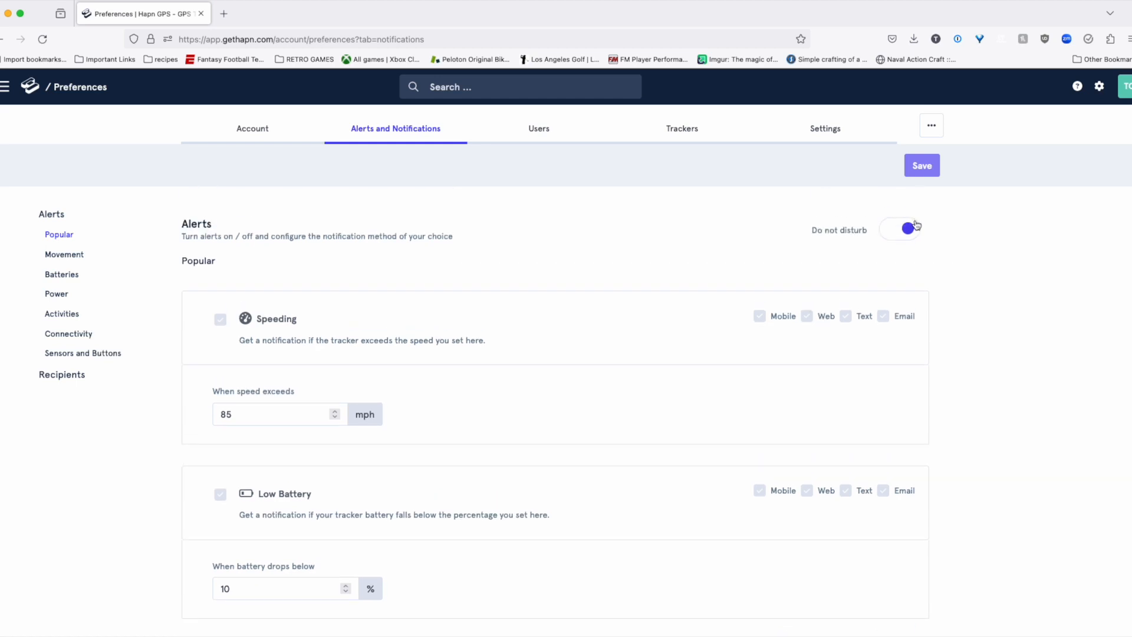
{"action": "left_click", "coordinate": [899, 229]}
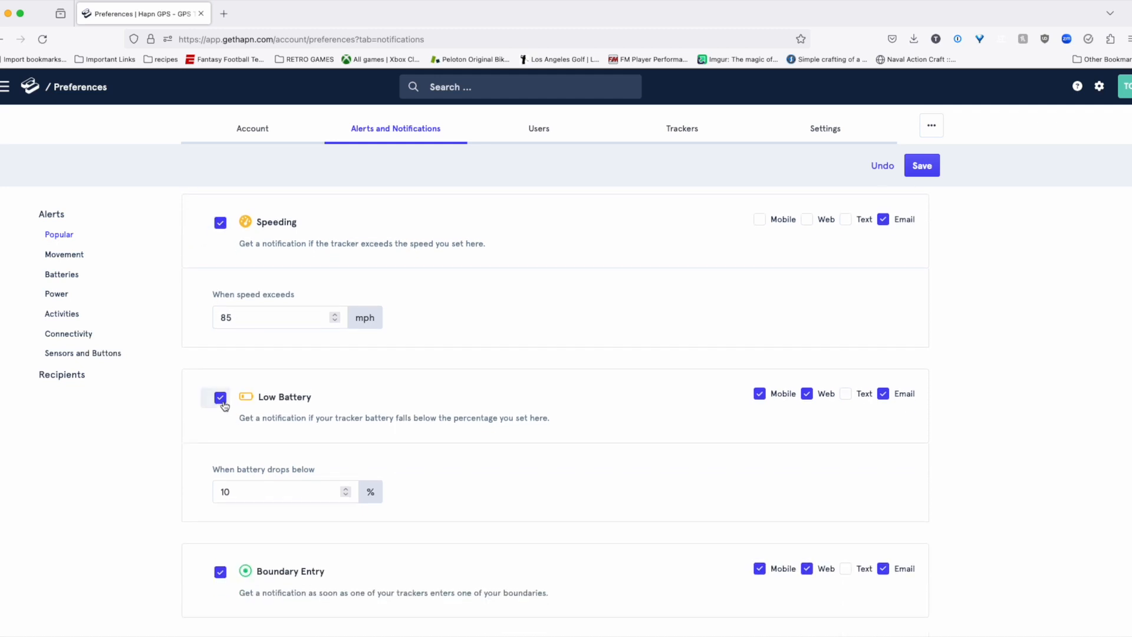
{"action": "left_click", "coordinate": [845, 394]}
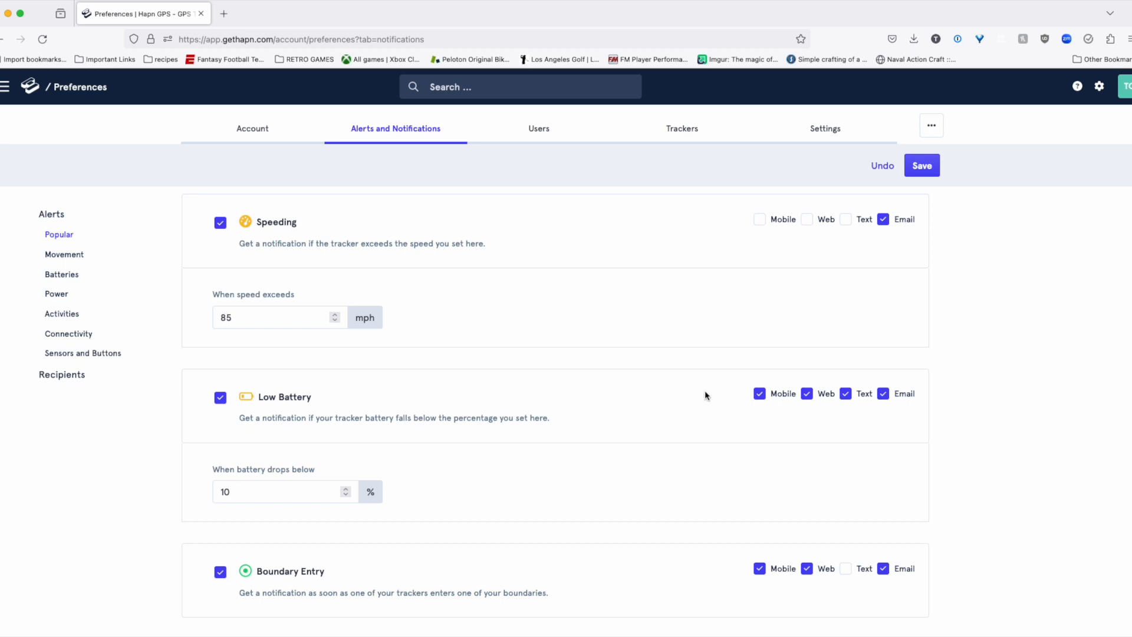
{"action": "mouse_move", "coordinate": [703, 370]}
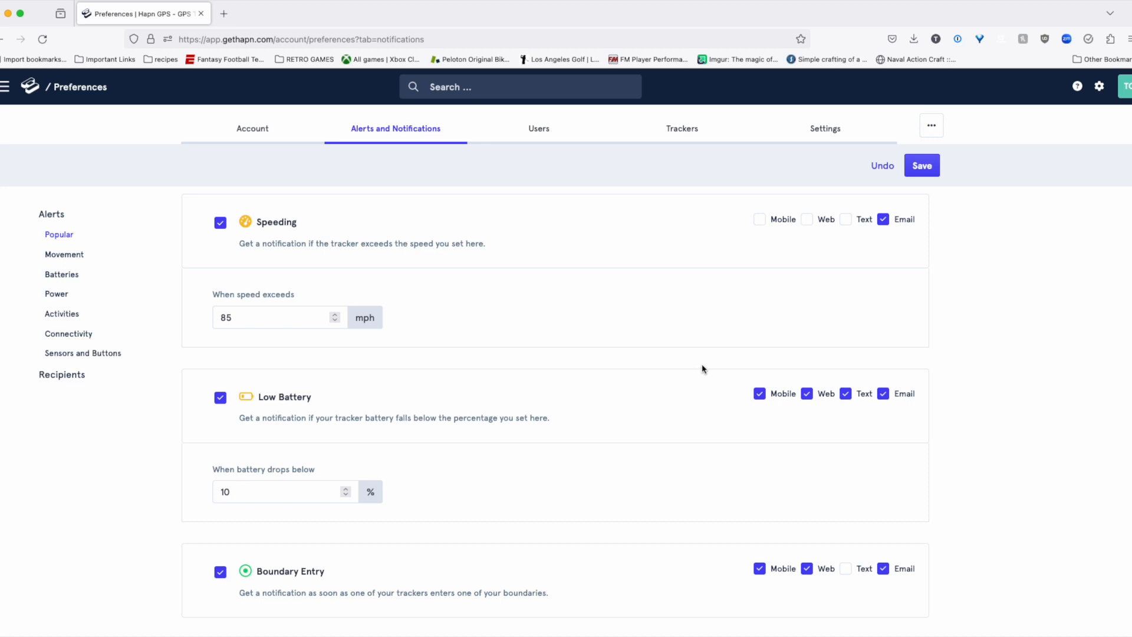
{"action": "mouse_move", "coordinate": [776, 224]}
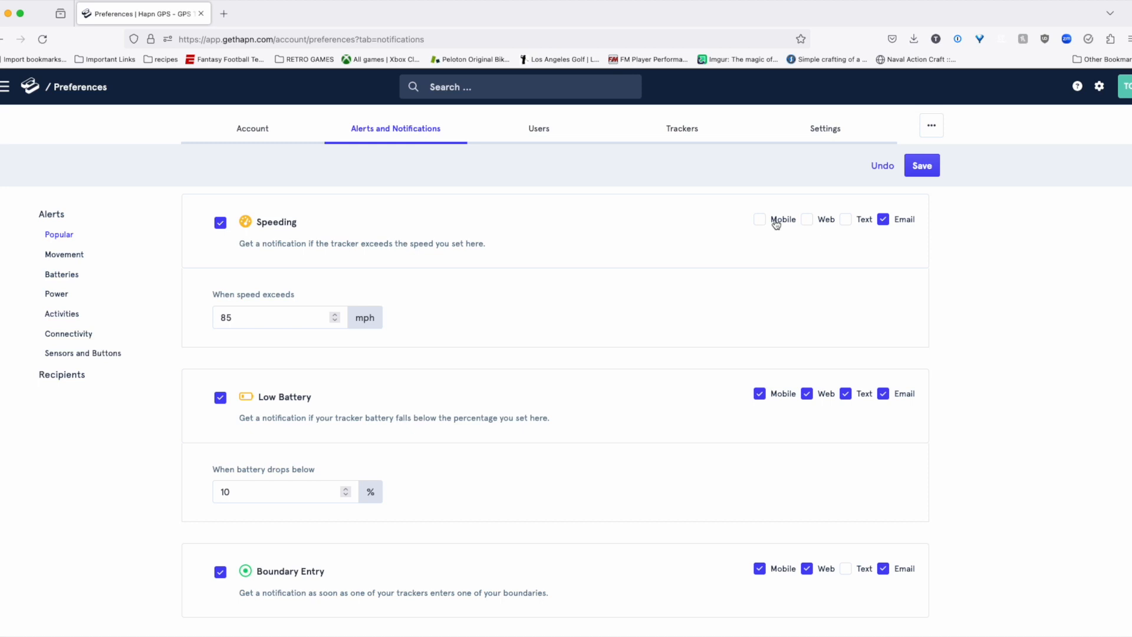
{"action": "mouse_move", "coordinate": [159, 564]}
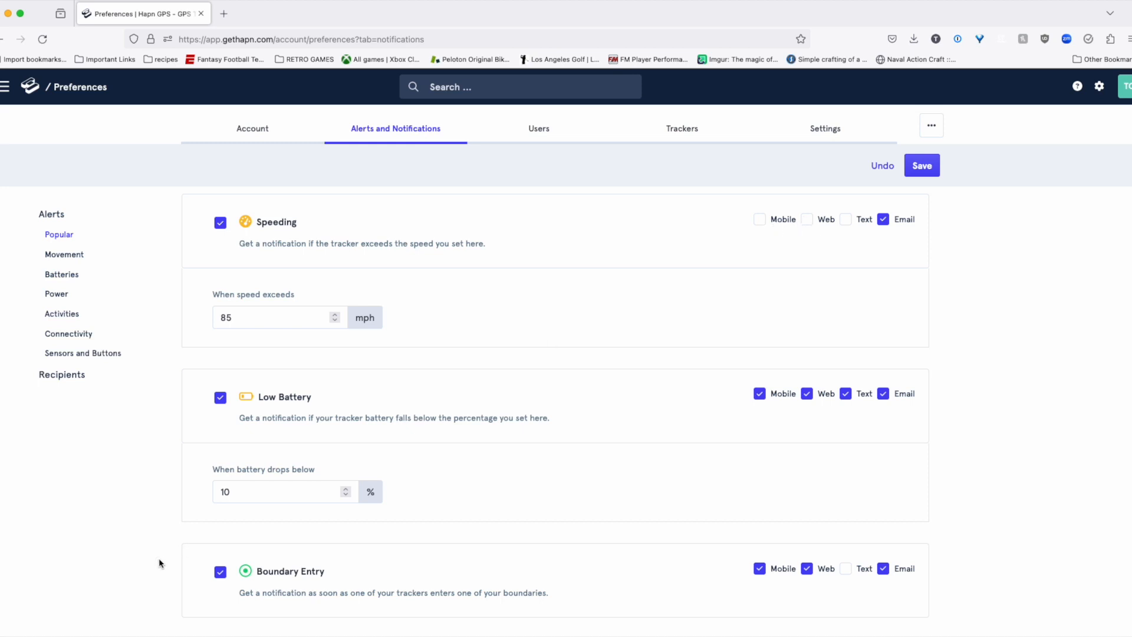
{"action": "mouse_move", "coordinate": [79, 592]}
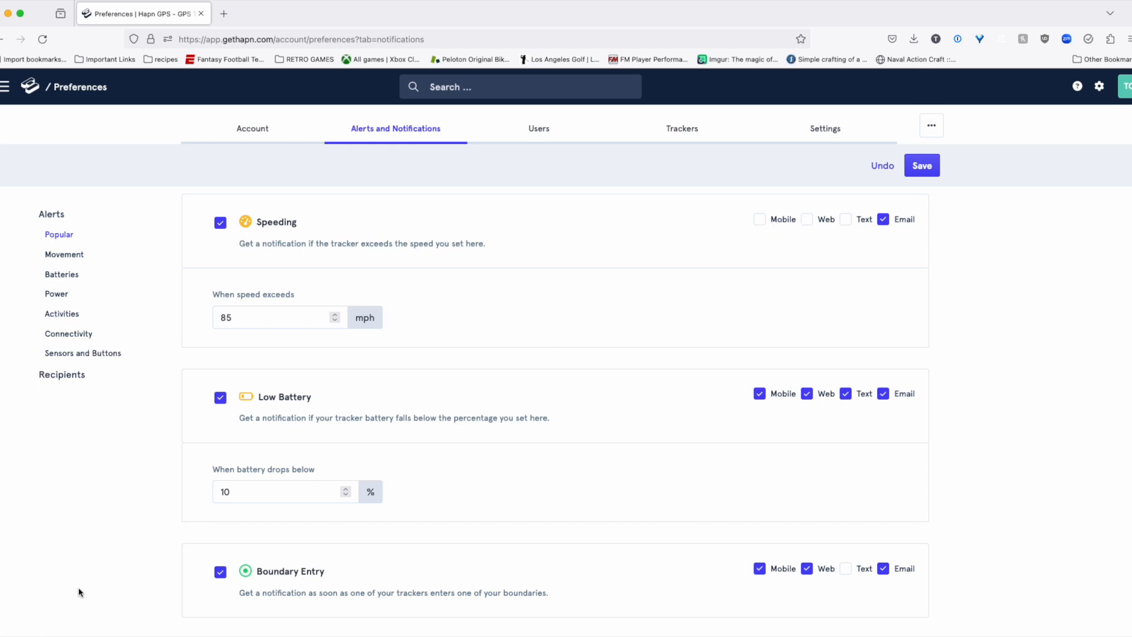
{"action": "mouse_move", "coordinate": [912, 307]}
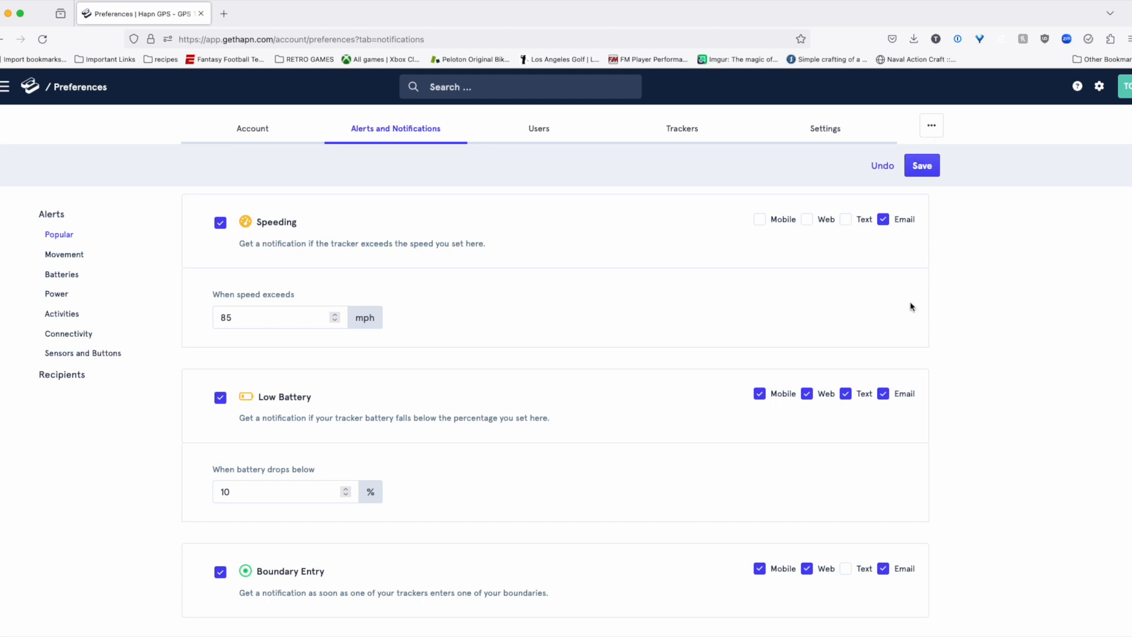
{"action": "mouse_move", "coordinate": [892, 308]}
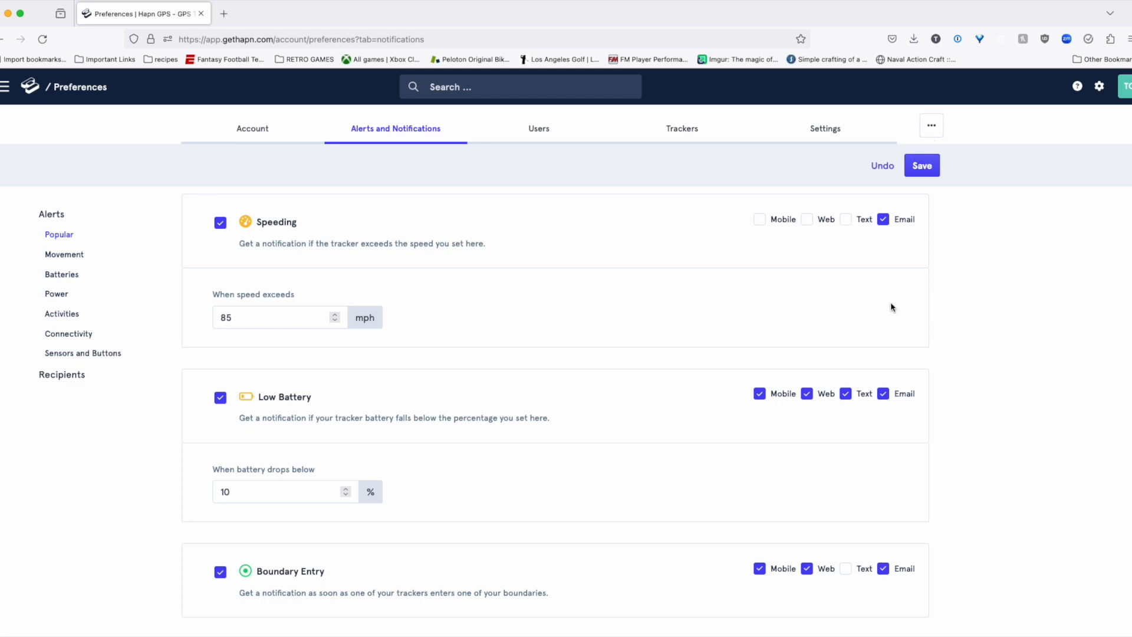
{"action": "scroll", "scroll_direction": "down", "scroll_amount": 3}
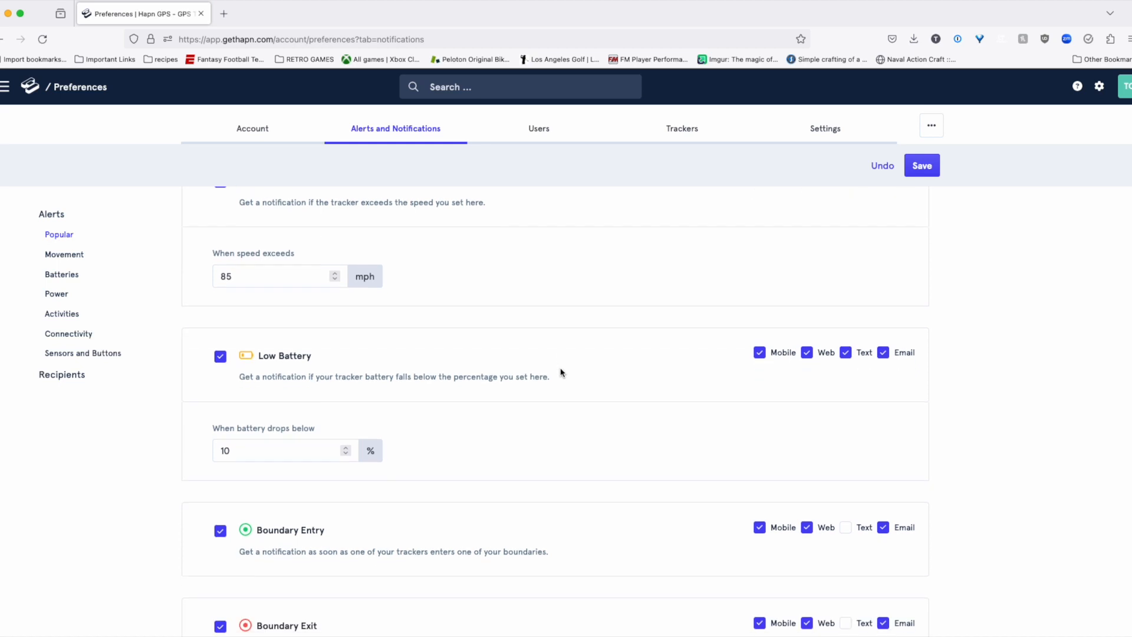
{"action": "scroll", "scroll_direction": "up", "scroll_amount": 3}
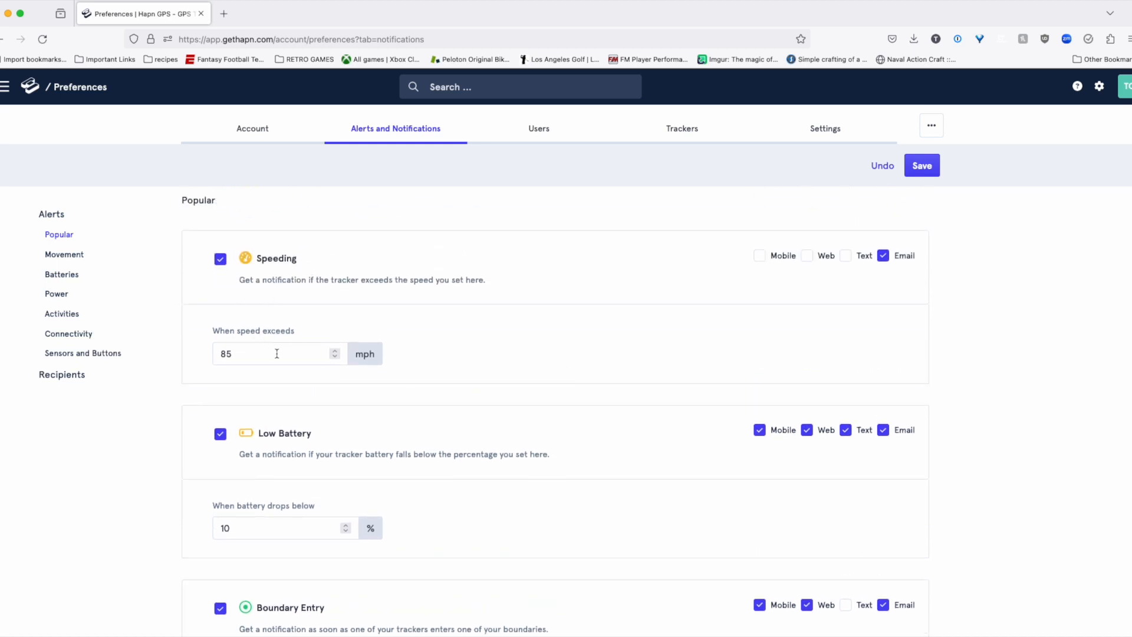
{"action": "scroll", "scroll_direction": "down", "scroll_amount": 3}
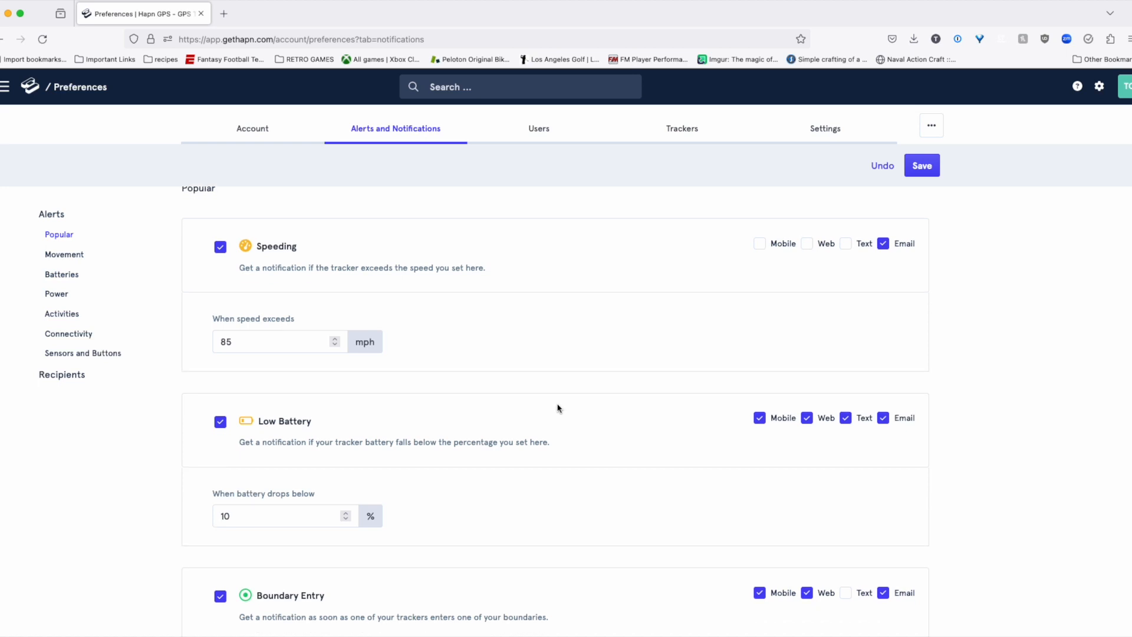
{"action": "mouse_move", "coordinate": [433, 494]}
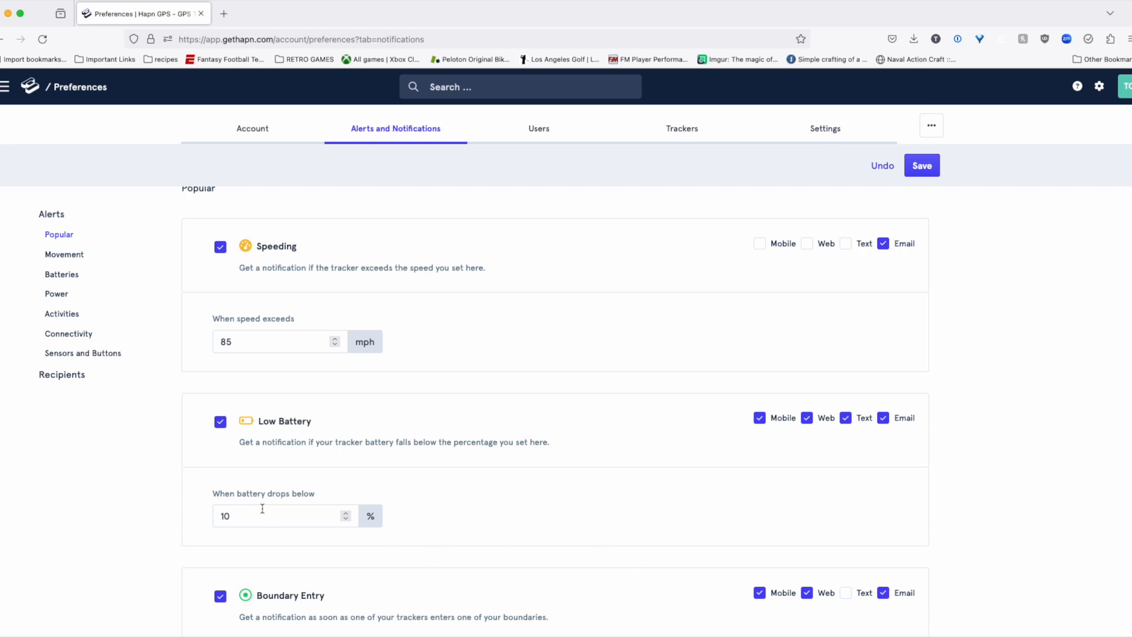
{"action": "scroll", "scroll_direction": "down", "scroll_amount": 3}
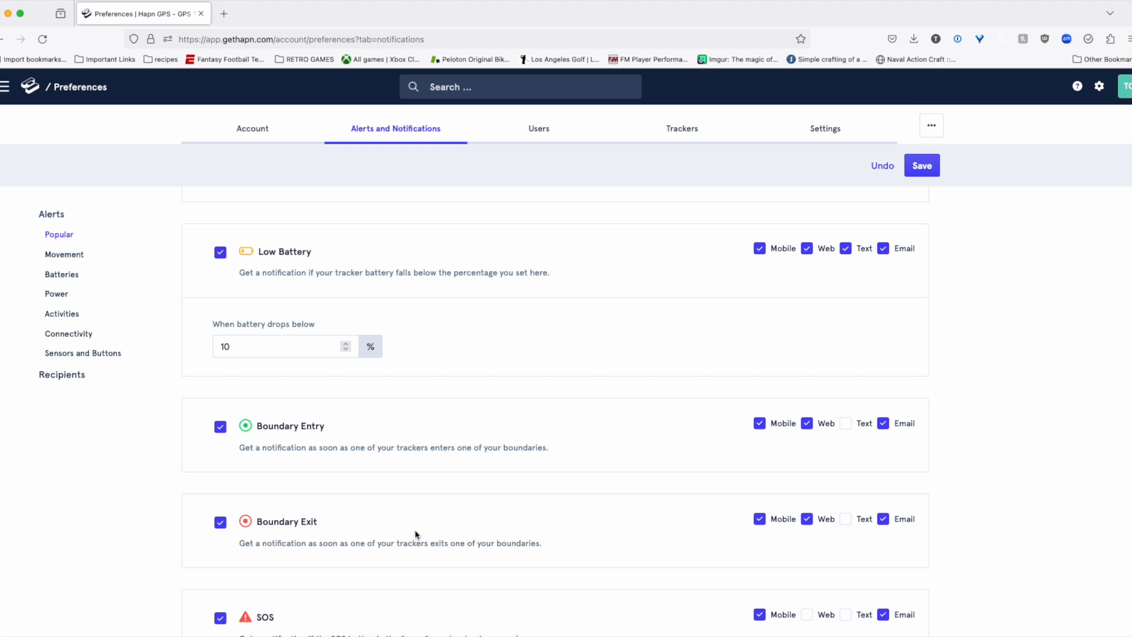
{"action": "mouse_move", "coordinate": [398, 511]}
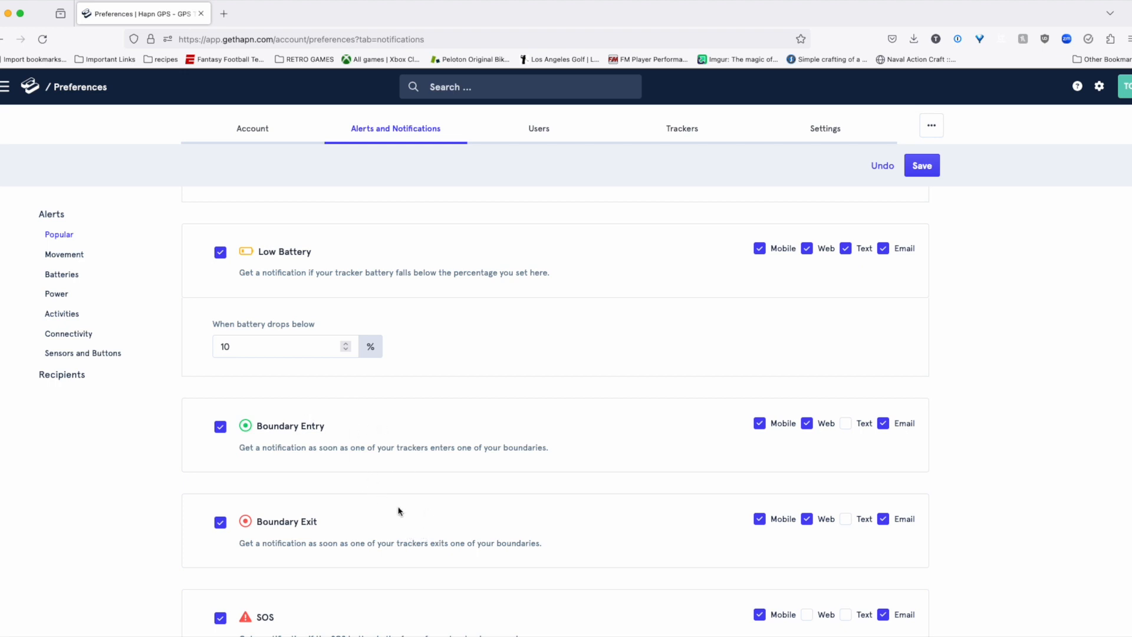
{"action": "mouse_move", "coordinate": [405, 524]}
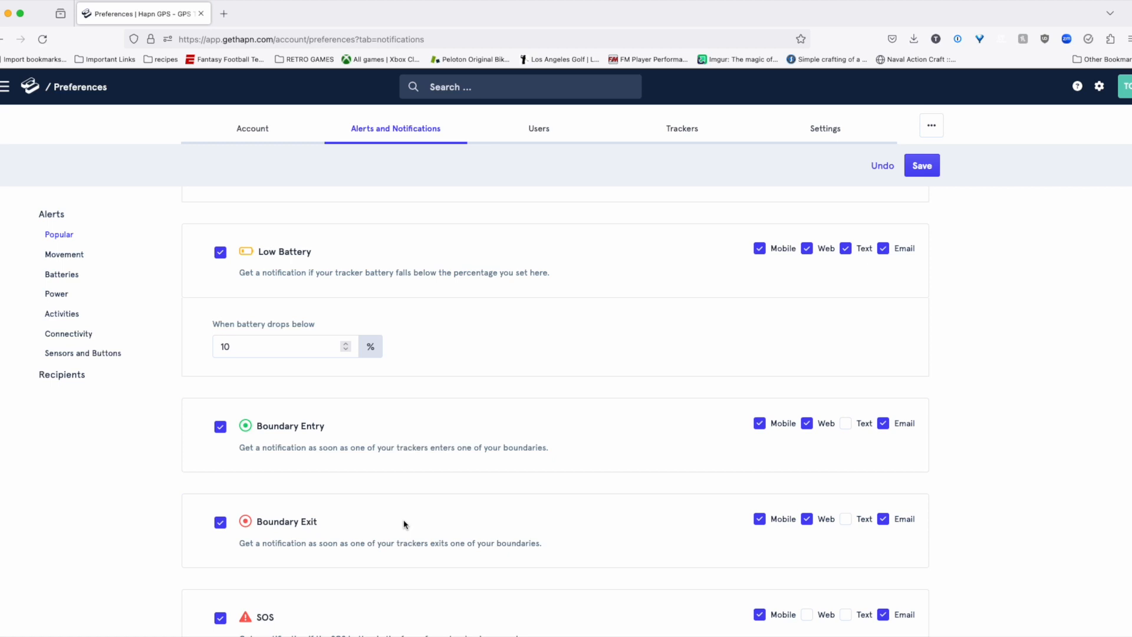
{"action": "scroll", "scroll_direction": "down", "scroll_amount": 3}
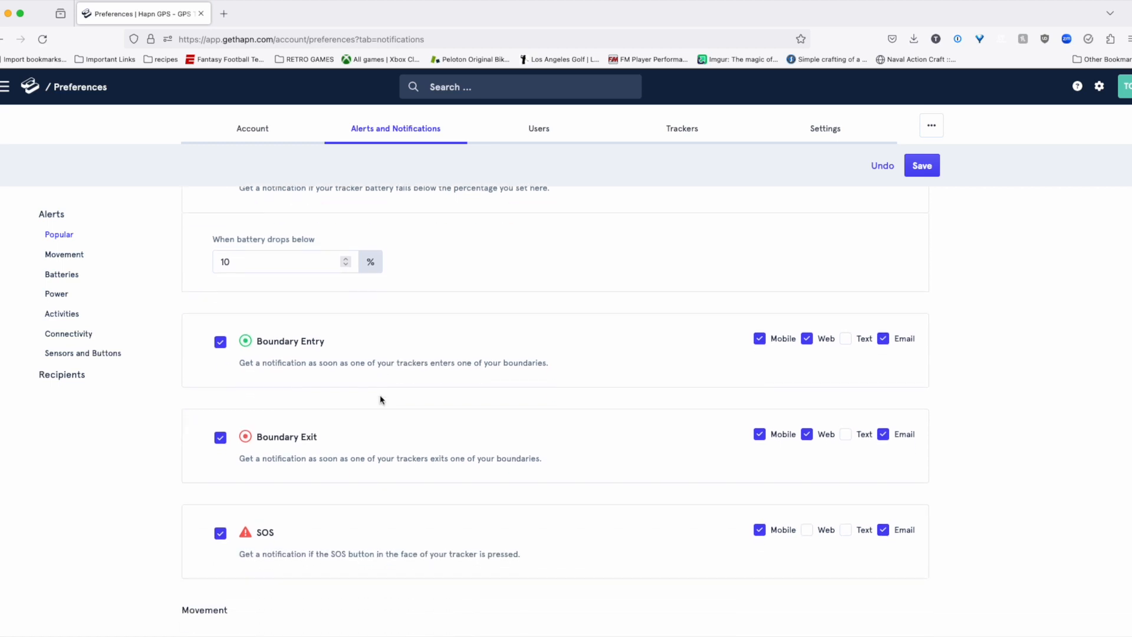
{"action": "scroll", "scroll_direction": "down", "scroll_amount": 3}
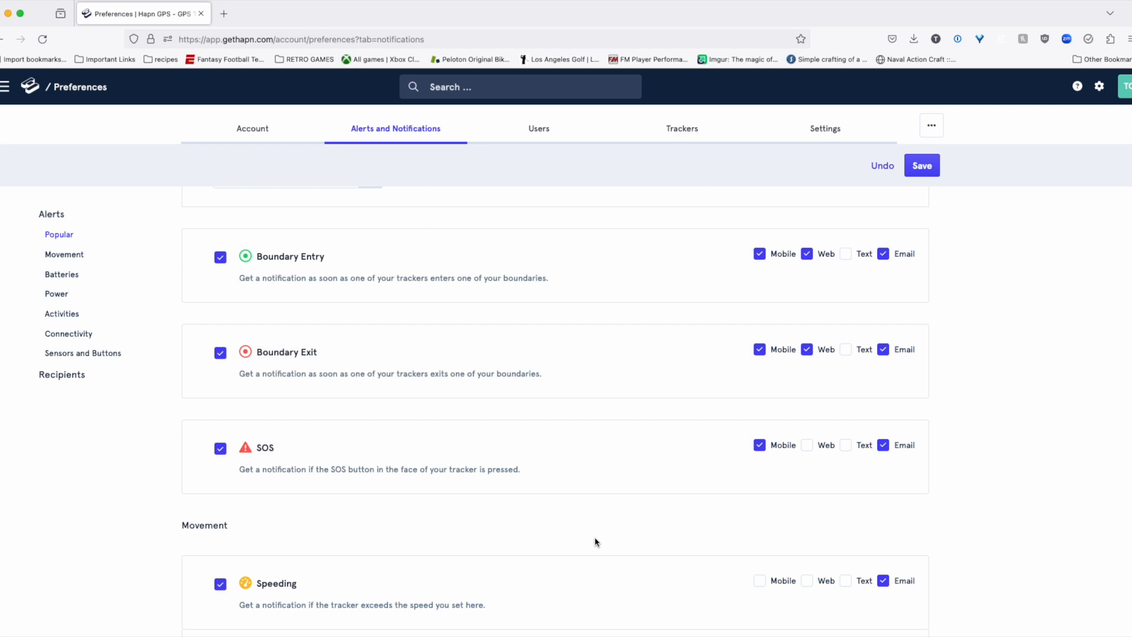
{"action": "scroll", "scroll_direction": "down", "scroll_amount": 3}
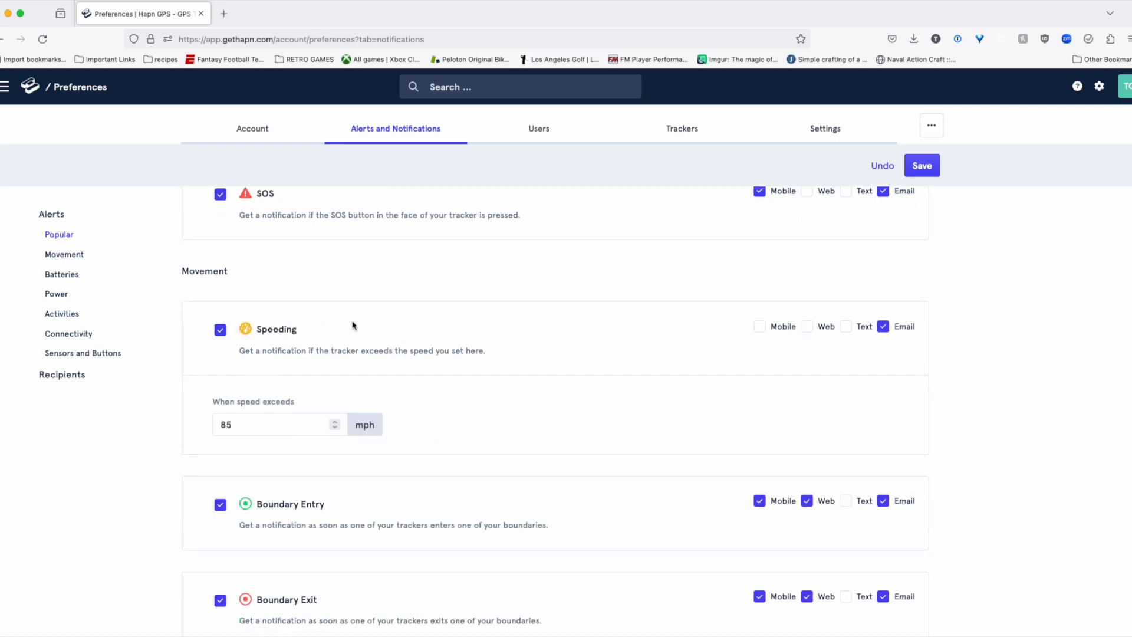
{"action": "scroll", "scroll_direction": "down", "scroll_amount": 3}
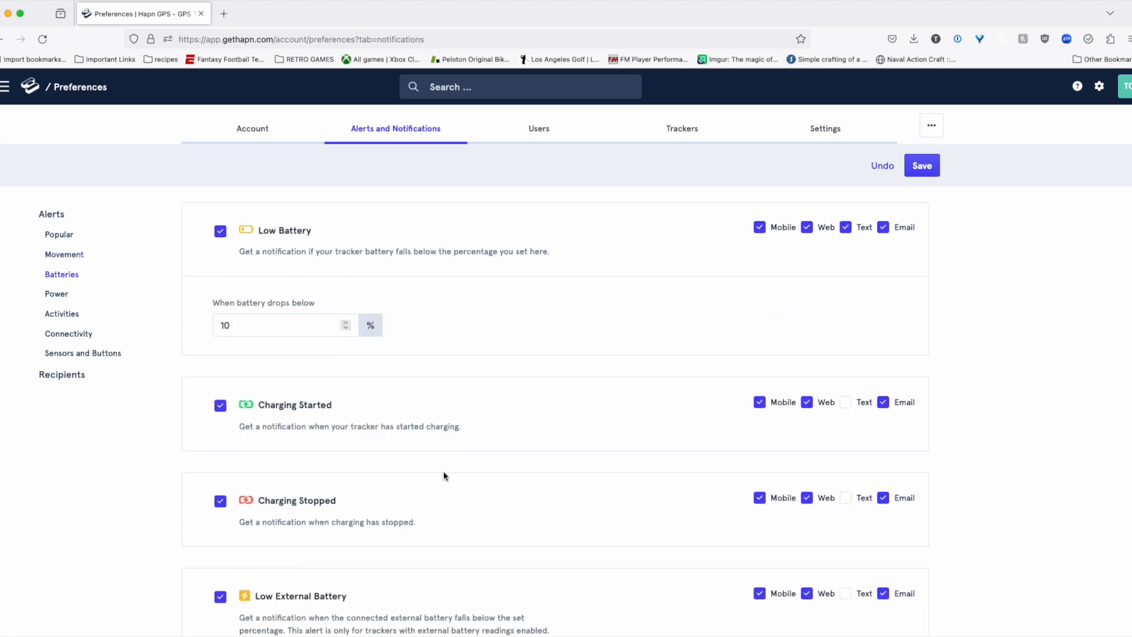
{"action": "scroll", "scroll_direction": "down", "scroll_amount": 3}
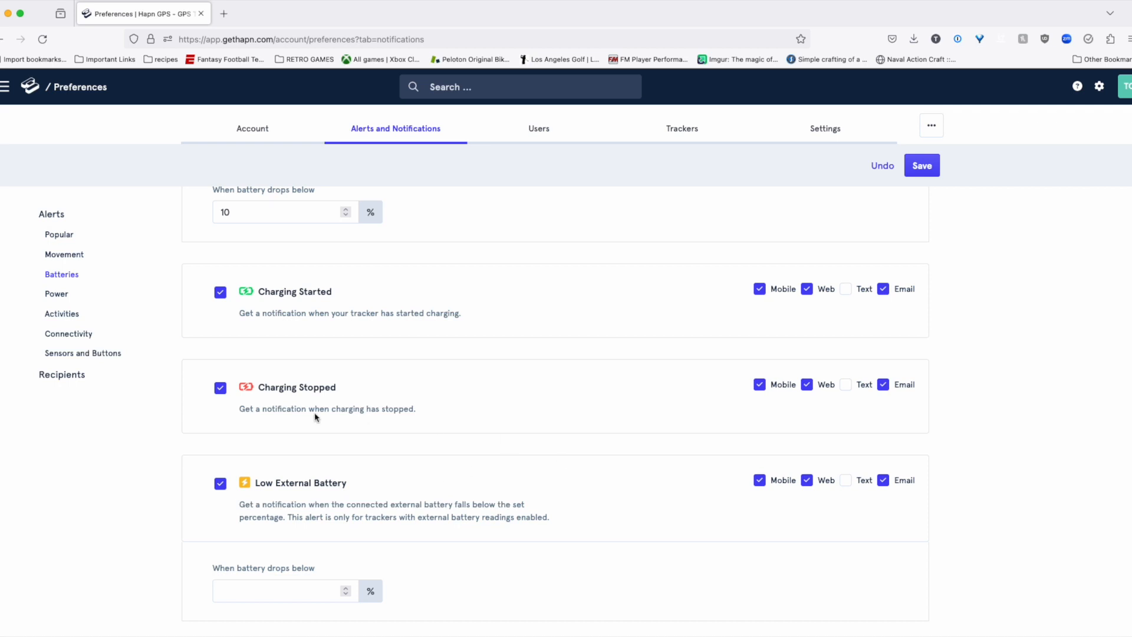
{"action": "mouse_move", "coordinate": [210, 316]}
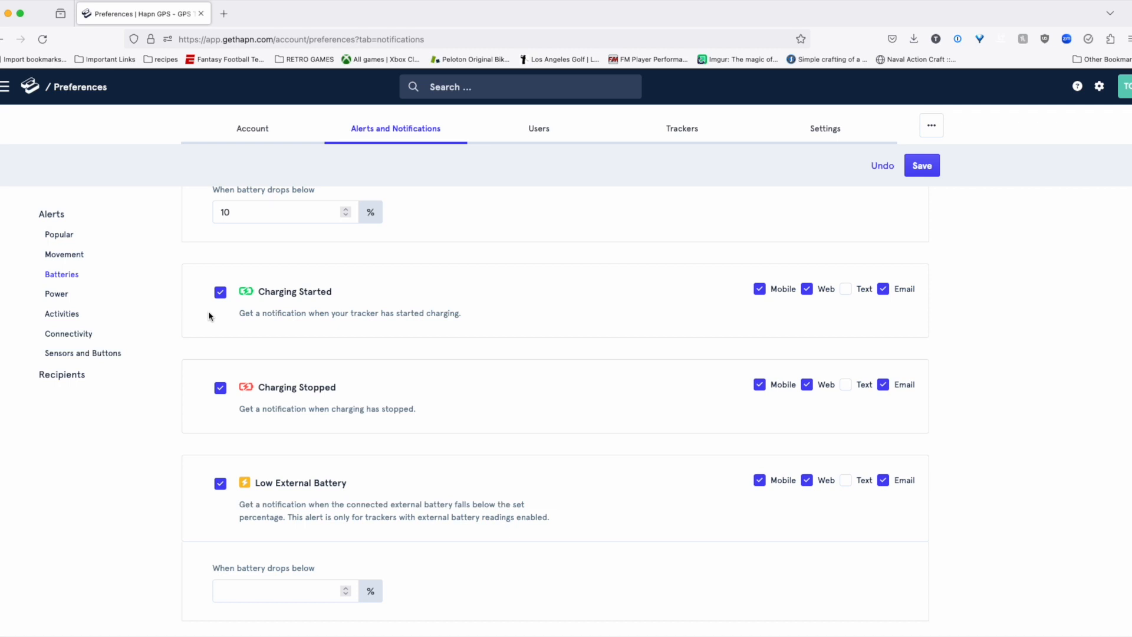
{"action": "mouse_move", "coordinate": [305, 241]}
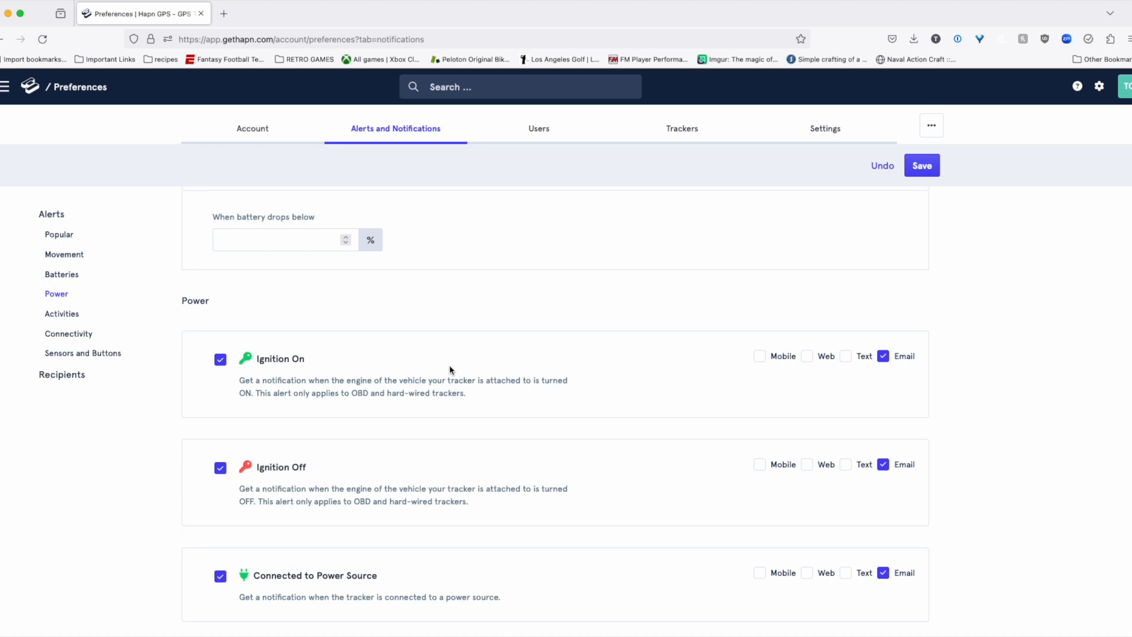
{"action": "mouse_move", "coordinate": [771, 227]}
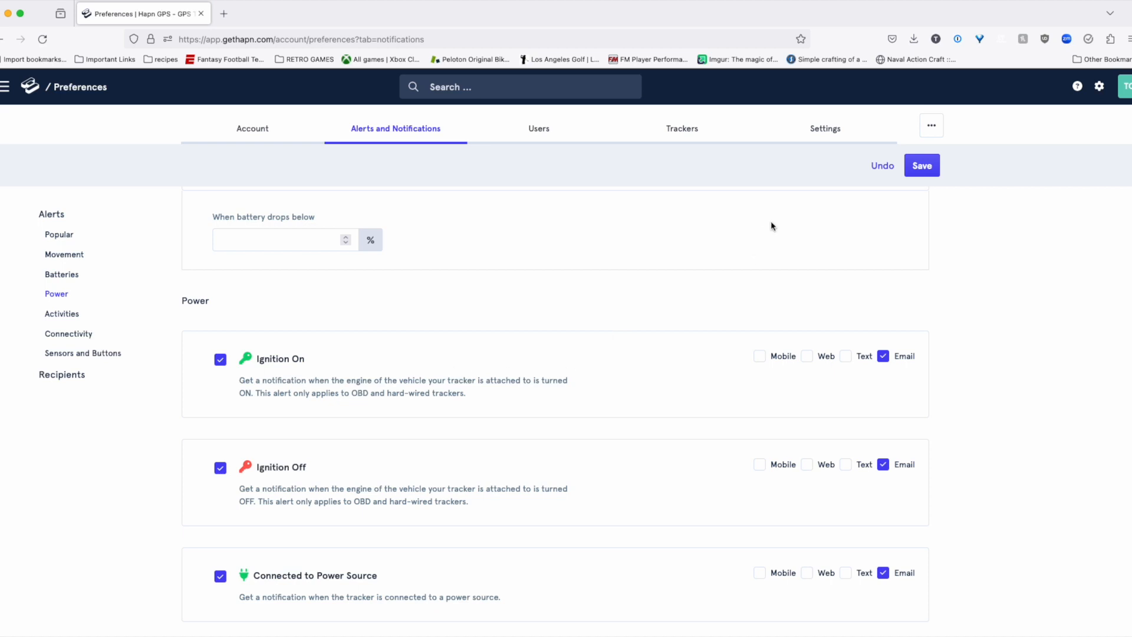
Reopen Preferences and show the Users list for the account.
{"action": "left_click", "coordinate": [252, 127]}
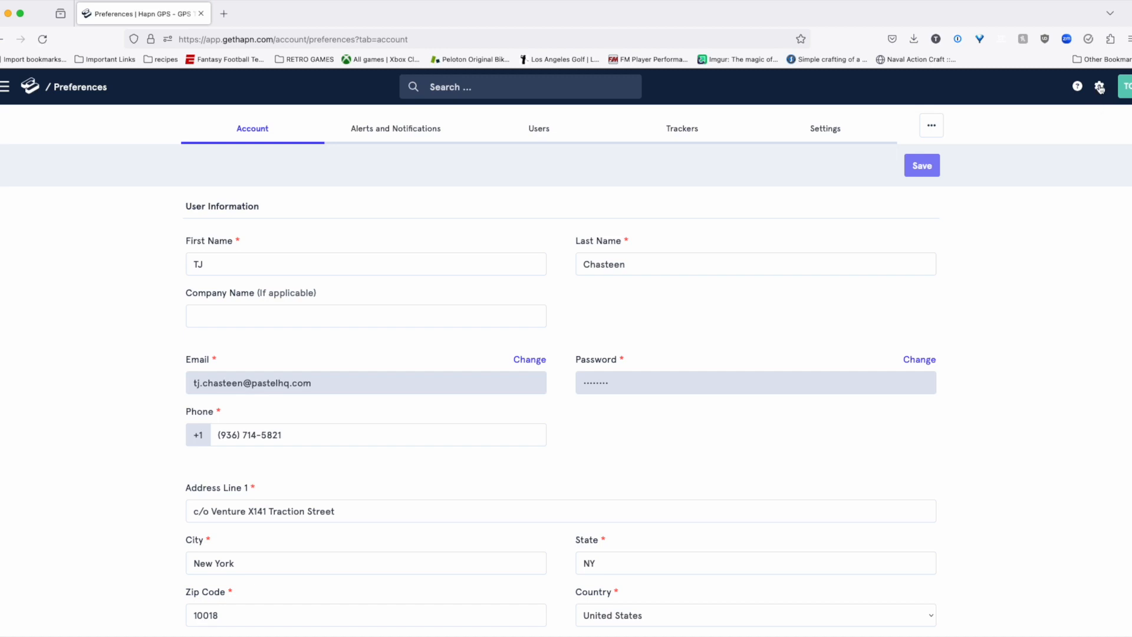
{"action": "left_click", "coordinate": [540, 127]}
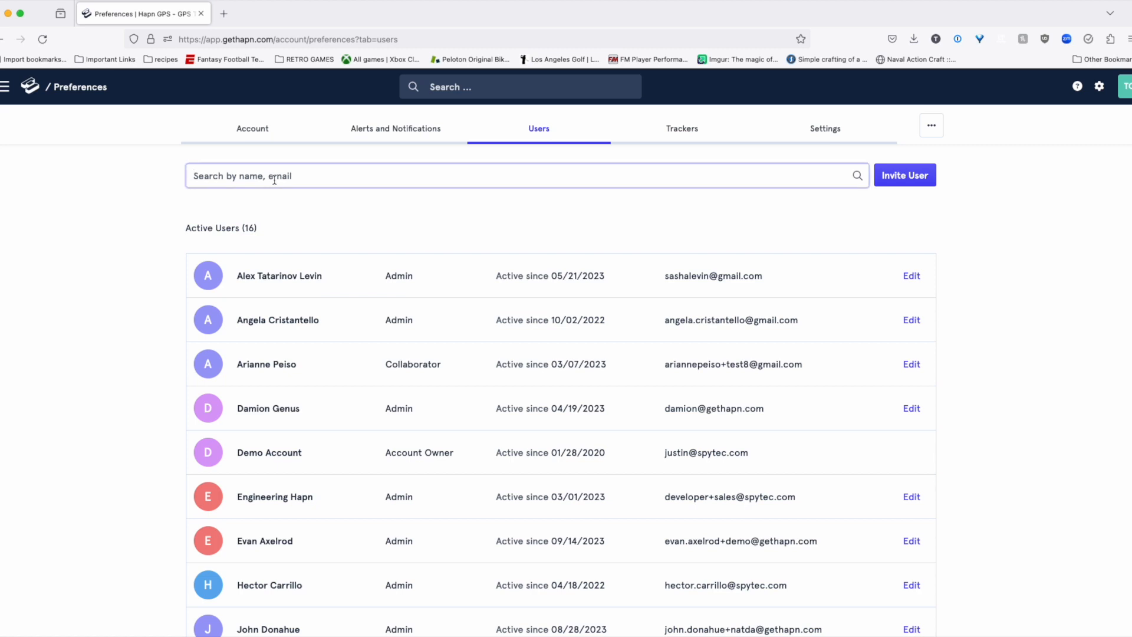
{"action": "mouse_move", "coordinate": [466, 225]}
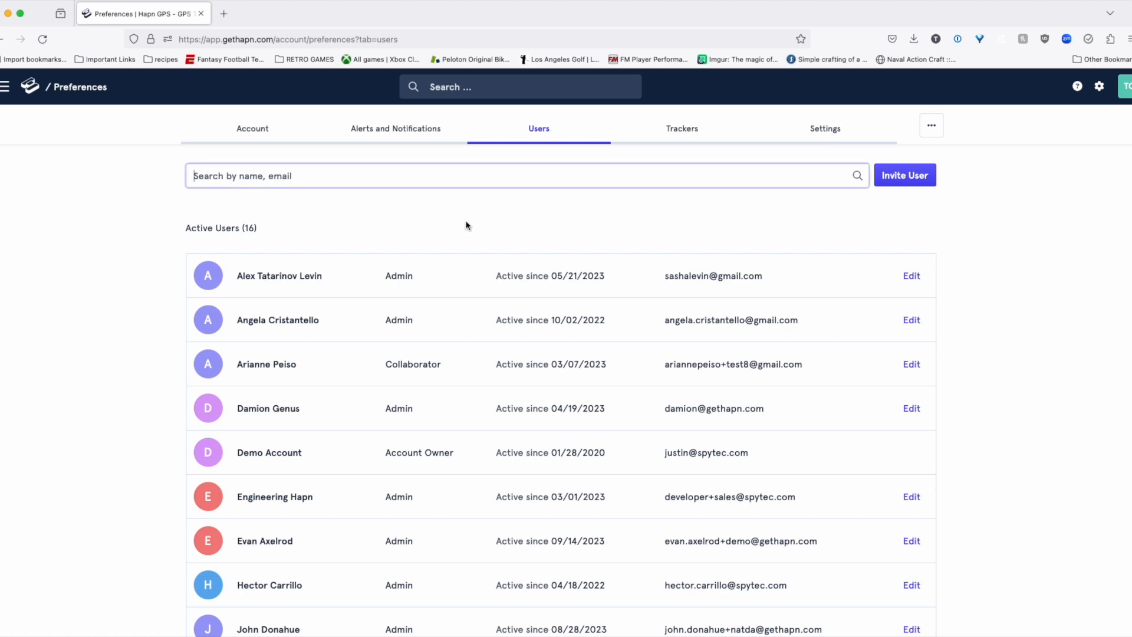
{"action": "mouse_move", "coordinate": [470, 224]}
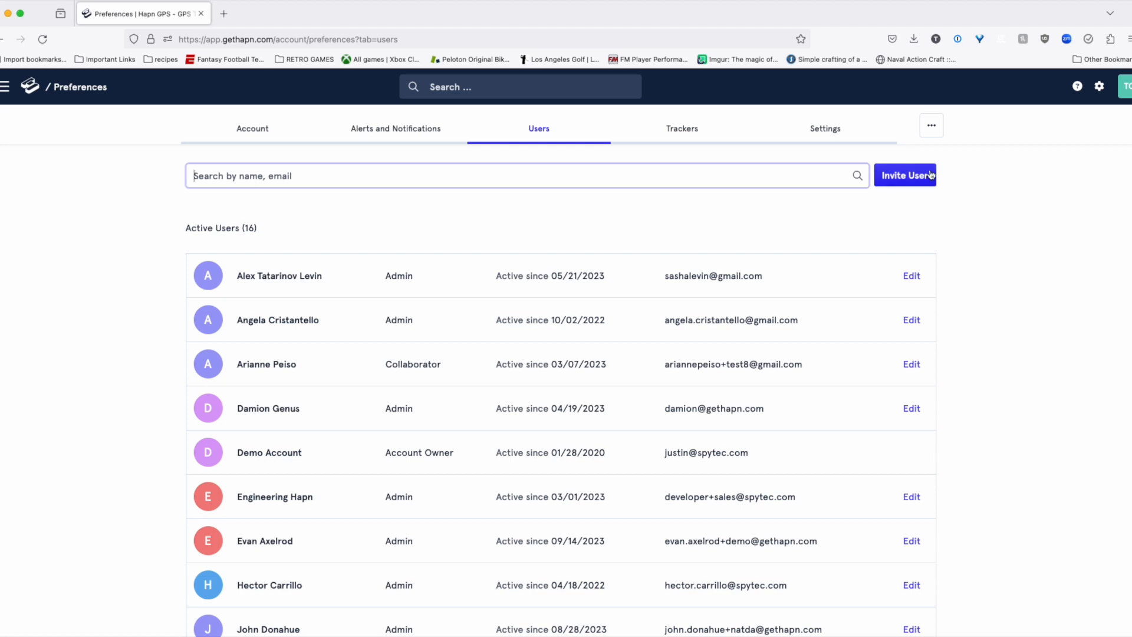
{"action": "left_click", "coordinate": [905, 174]}
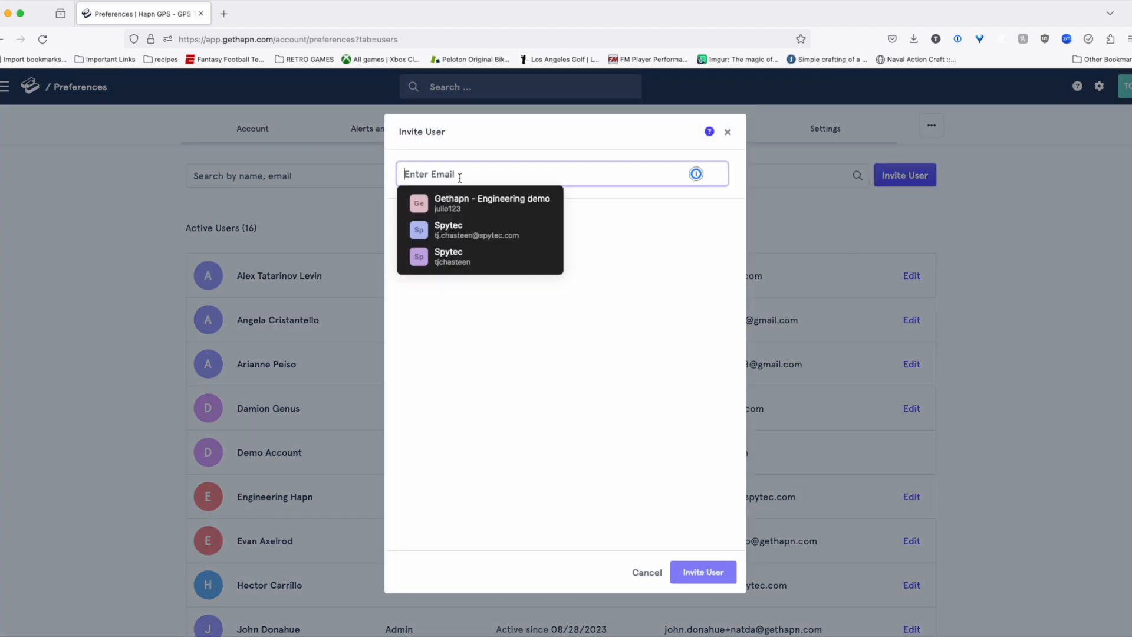
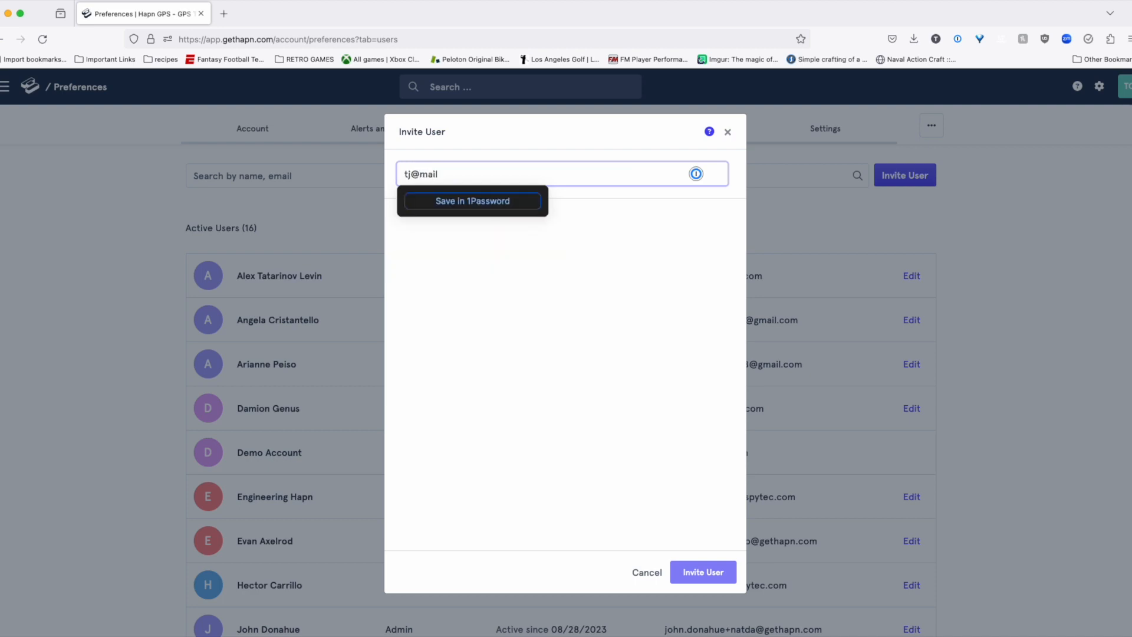
{"action": "left_click", "coordinate": [646, 461]}
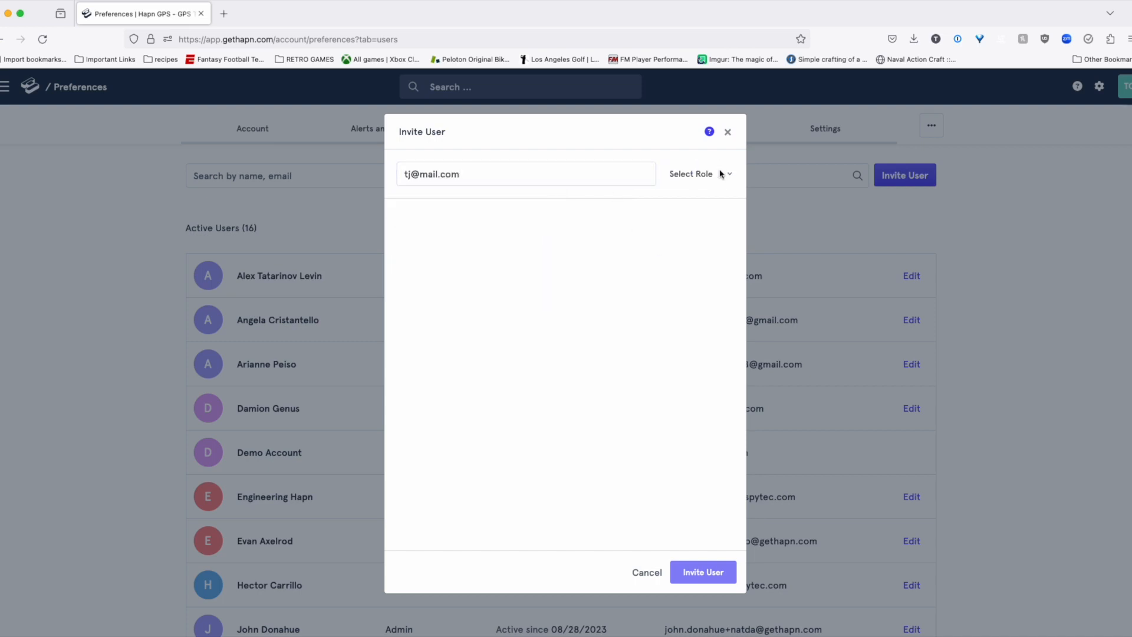
{"action": "left_click", "coordinate": [697, 174]}
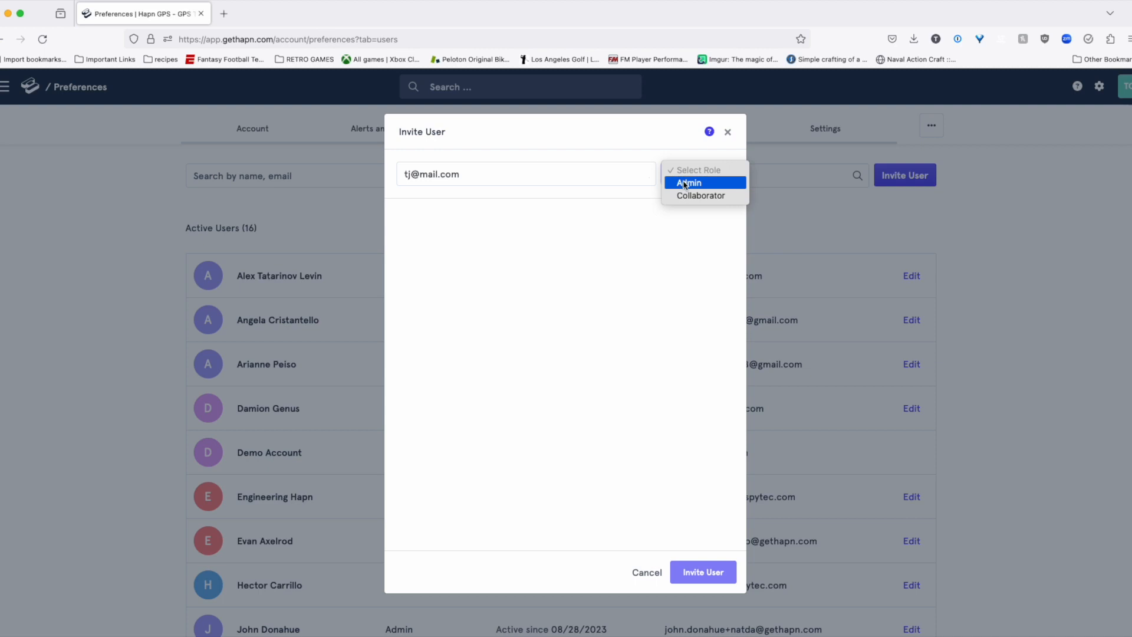
{"action": "mouse_move", "coordinate": [688, 182]}
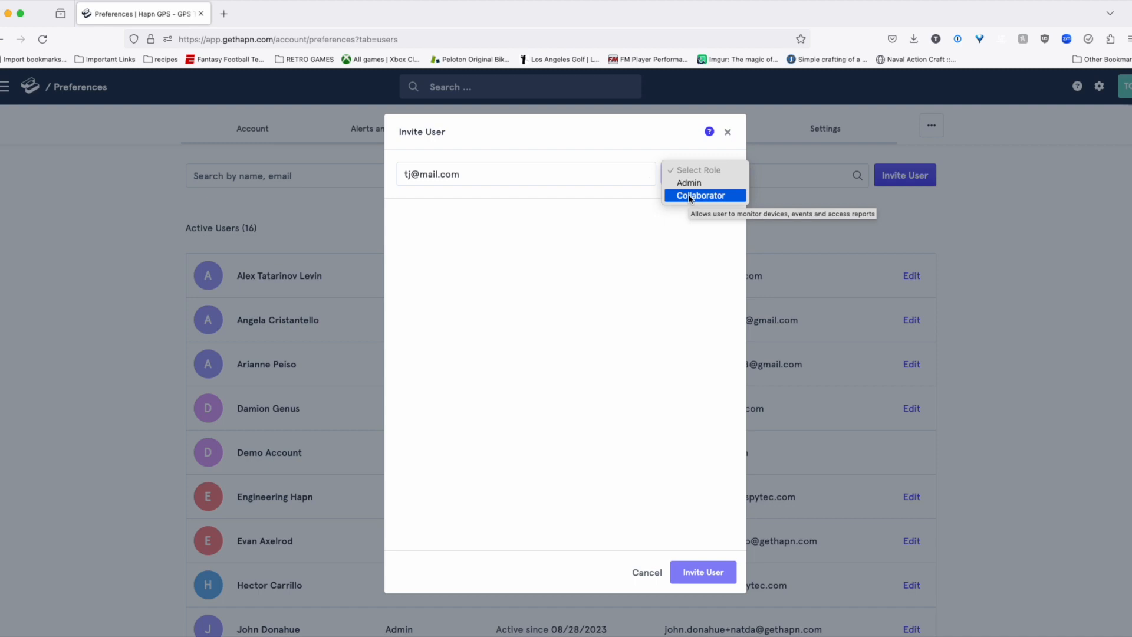
{"action": "mouse_move", "coordinate": [688, 182]}
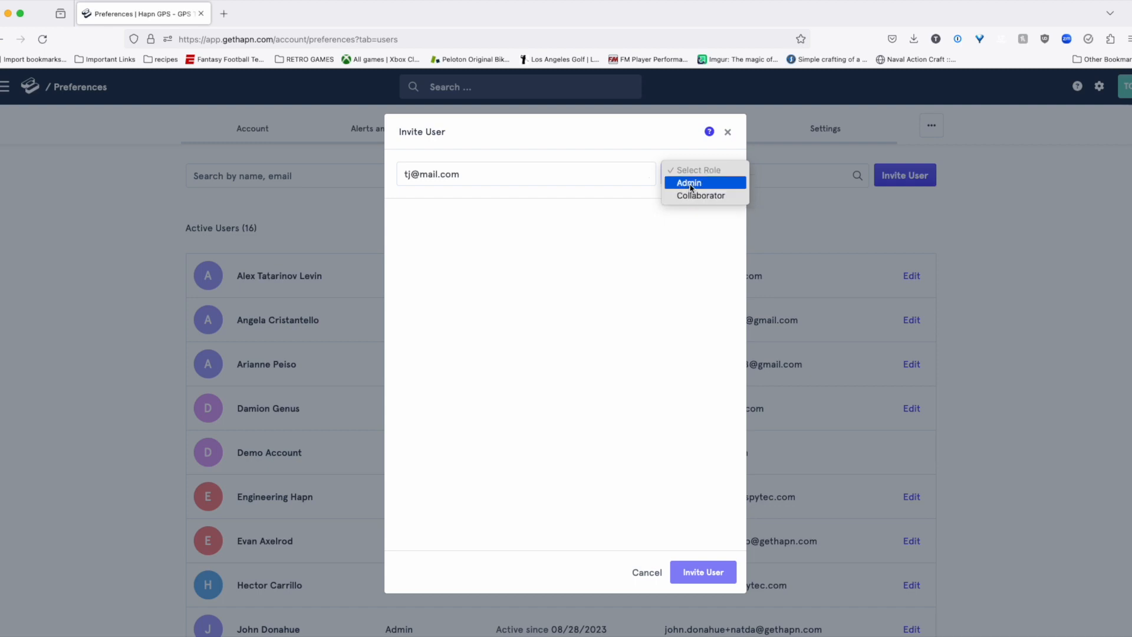
Make the invitee an Admin with Limited access to selected trackers only.
{"action": "left_click", "coordinate": [688, 182]}
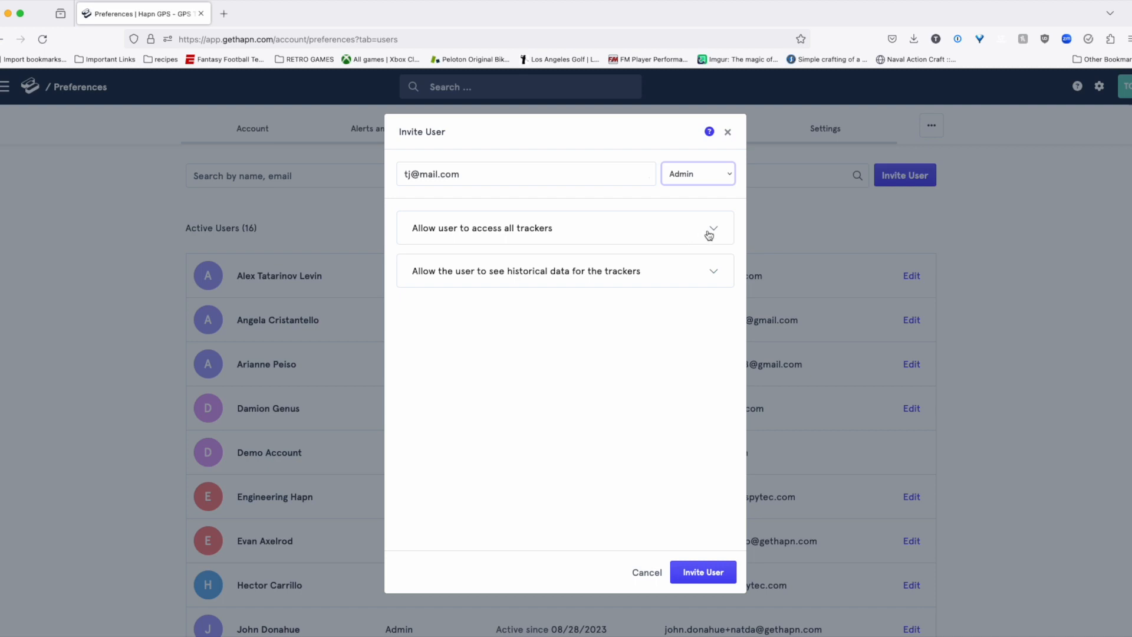
{"action": "left_click", "coordinate": [713, 228]}
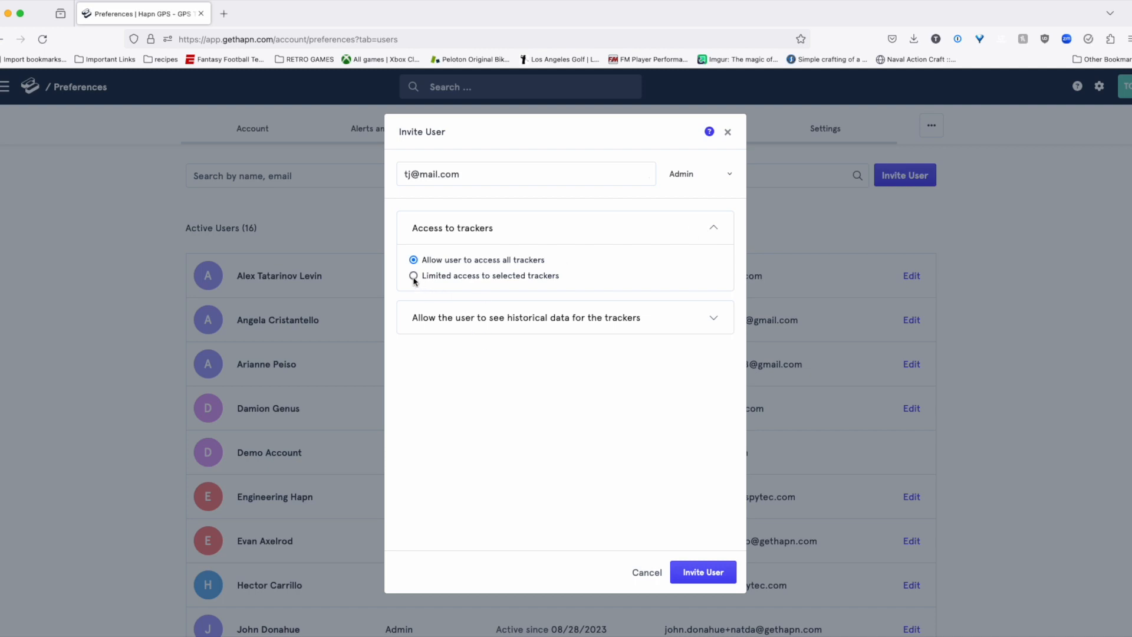
{"action": "left_click", "coordinate": [414, 276]}
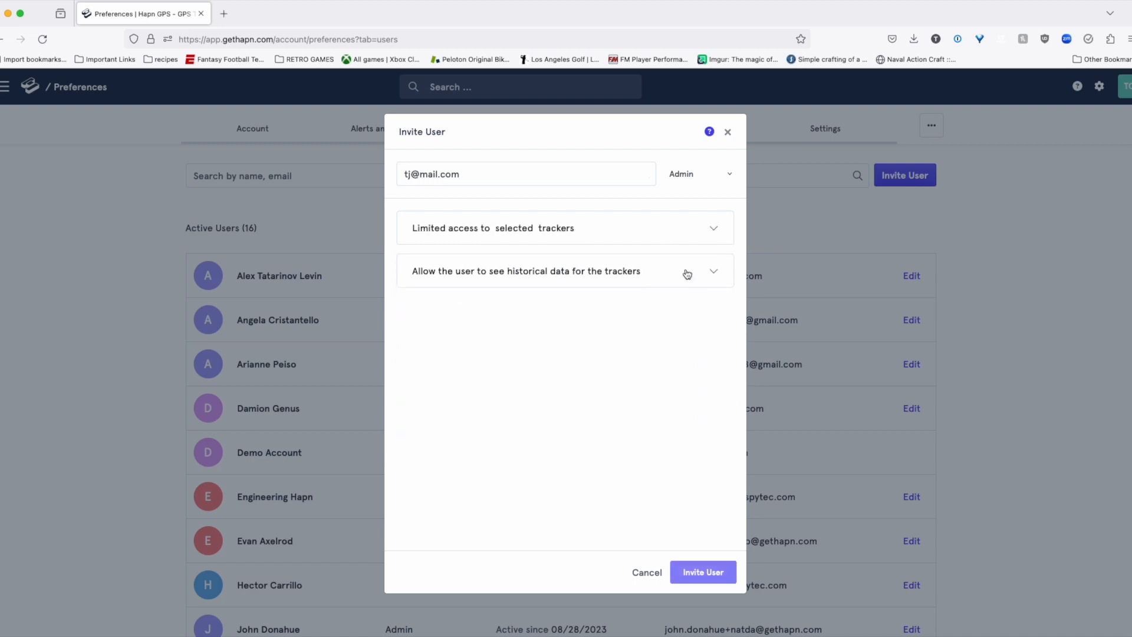
Hide tracker history before 02/23/2024 11:30 AM from the invitee.
{"action": "left_click", "coordinate": [712, 271]}
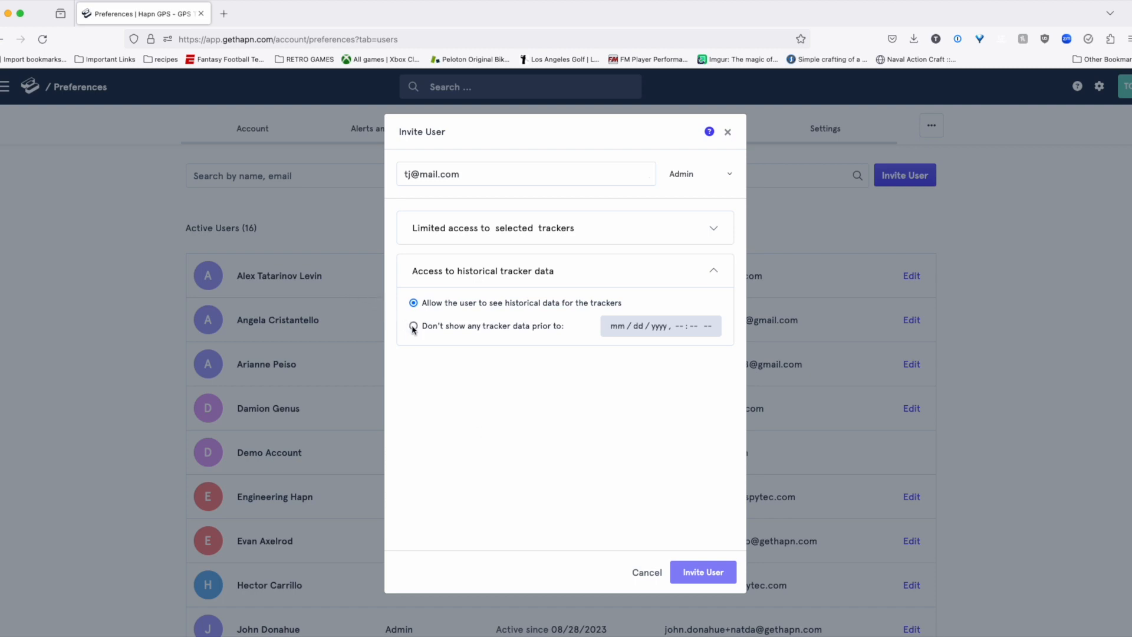
{"action": "left_click", "coordinate": [413, 325]}
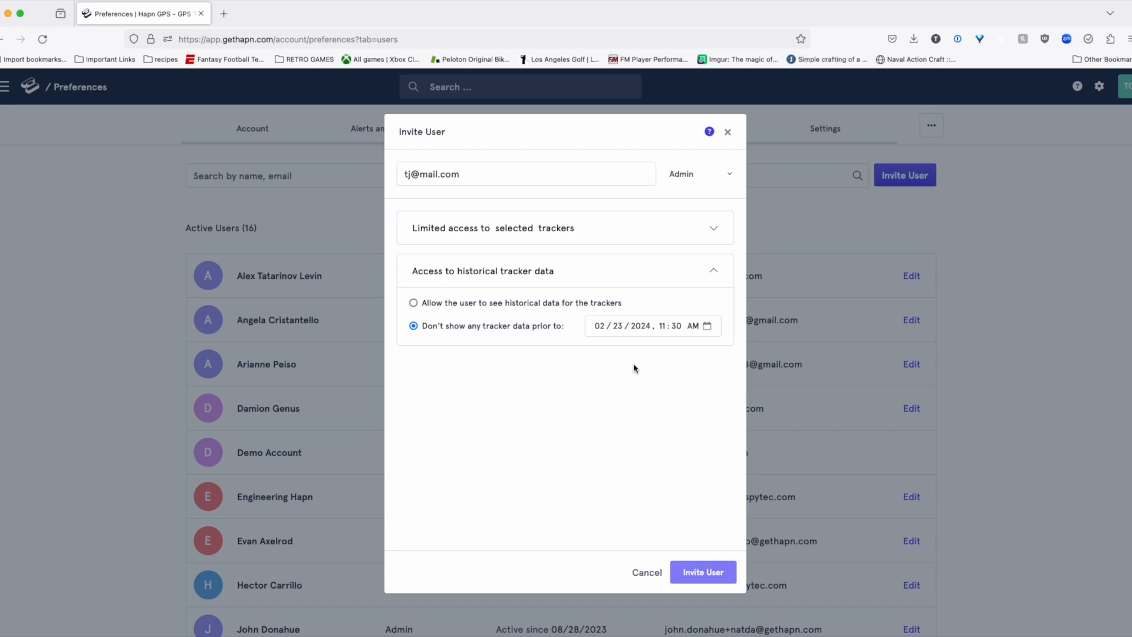
{"action": "mouse_move", "coordinate": [703, 200]}
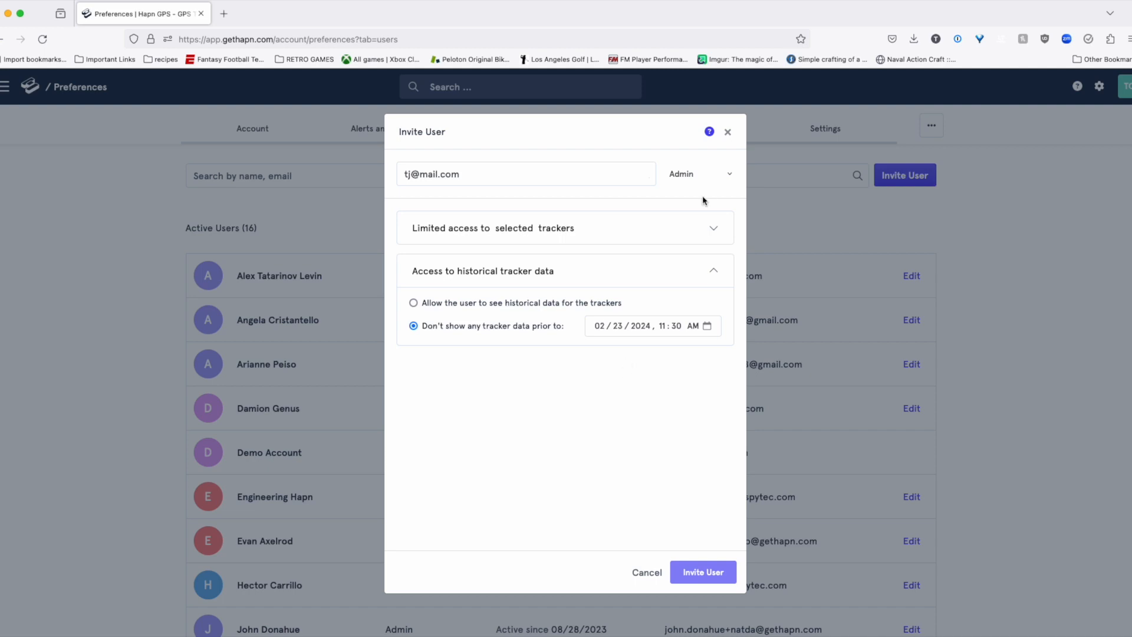
Change the invitee's role to Collaborator and expand the boundary access options.
{"action": "left_click", "coordinate": [697, 173]}
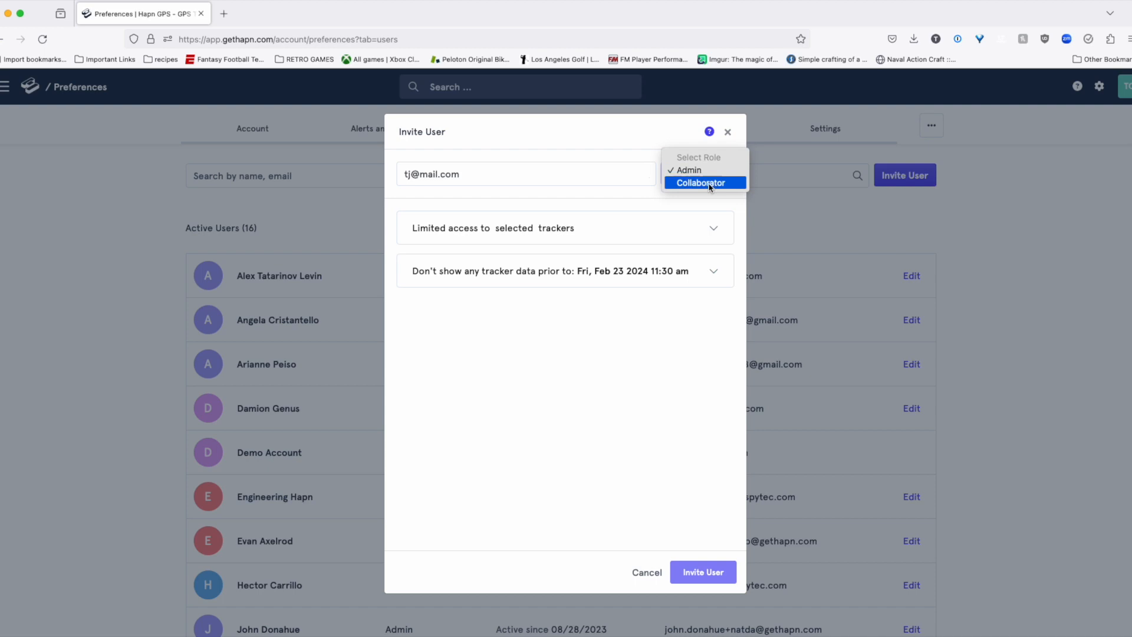
{"action": "left_click", "coordinate": [700, 182]}
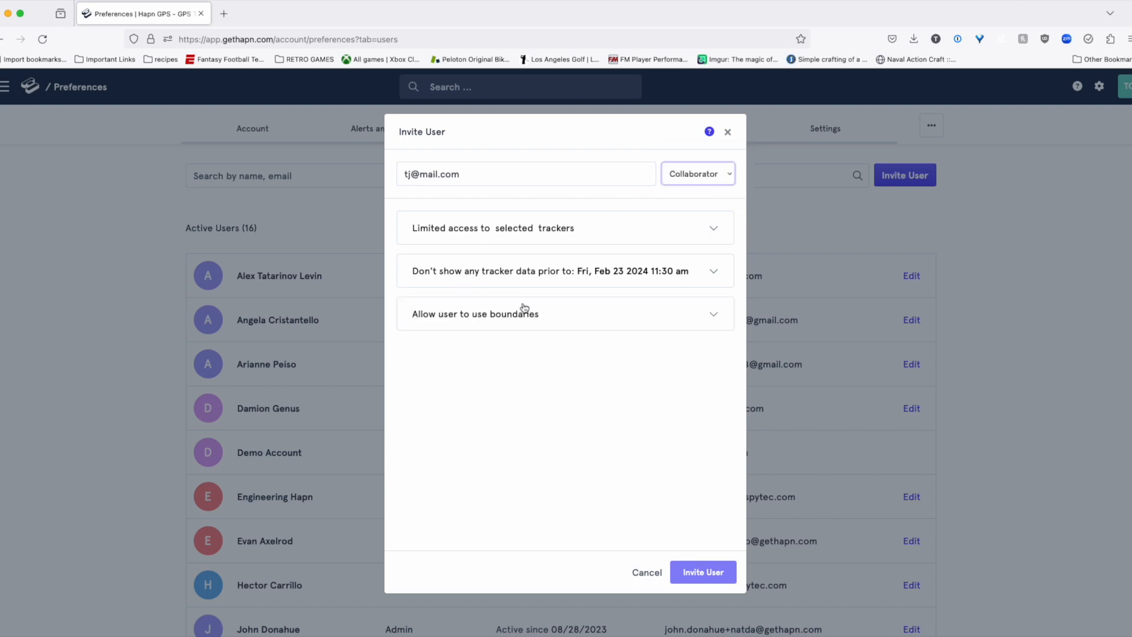
{"action": "left_click", "coordinate": [565, 314]}
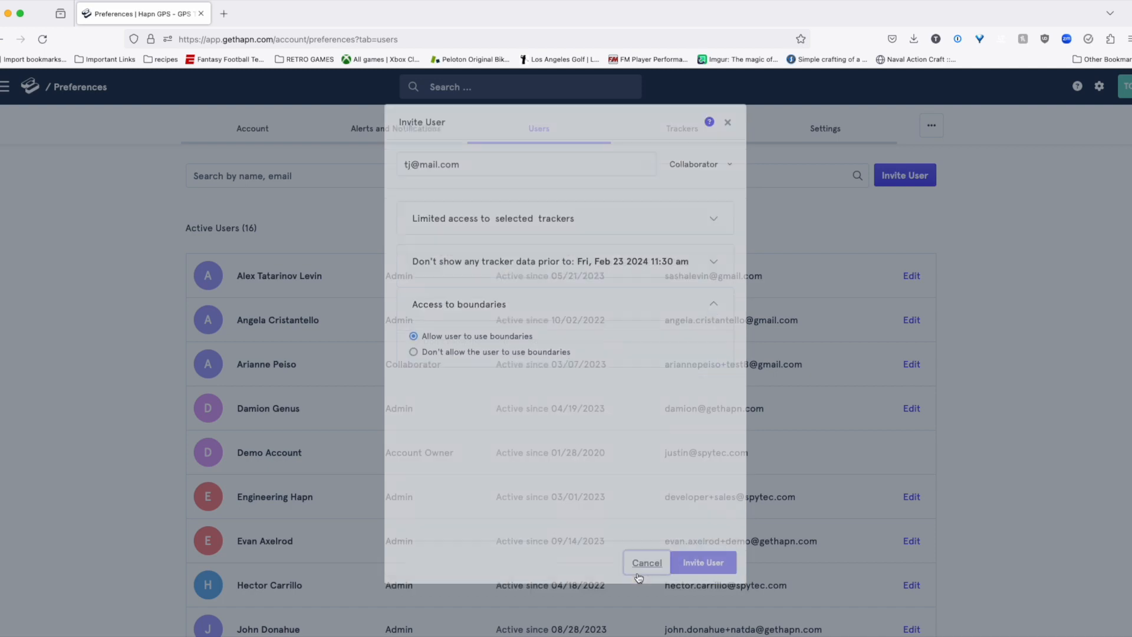
Cancel the invitation without sending it and return to Live Tracking.
{"action": "left_click", "coordinate": [645, 563]}
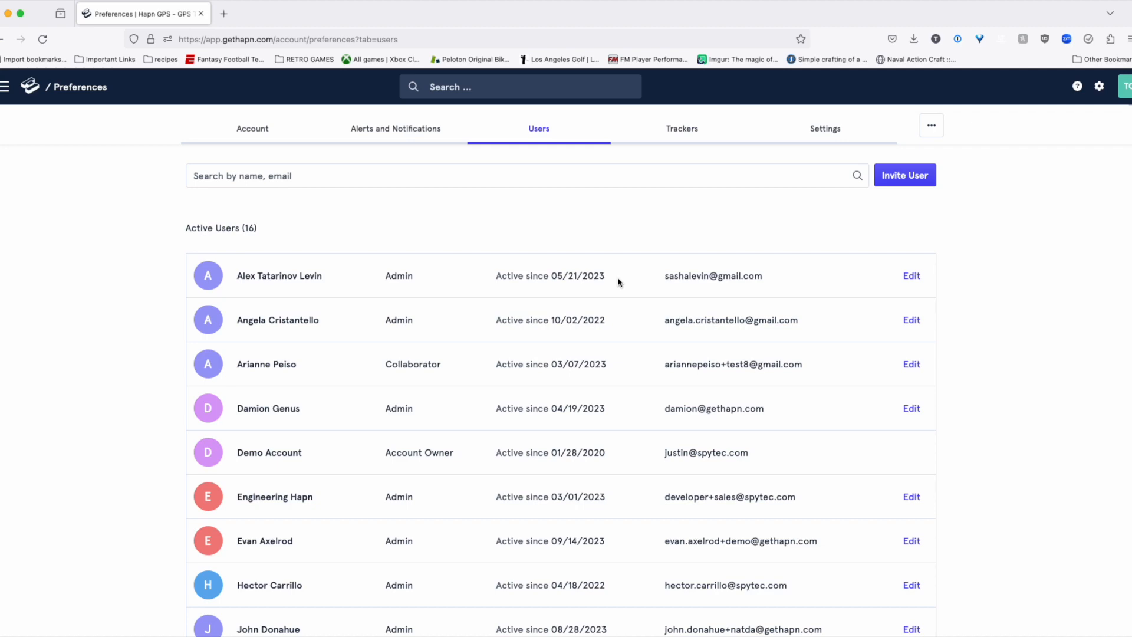
{"action": "scroll", "scroll_direction": "down", "scroll_amount": 3}
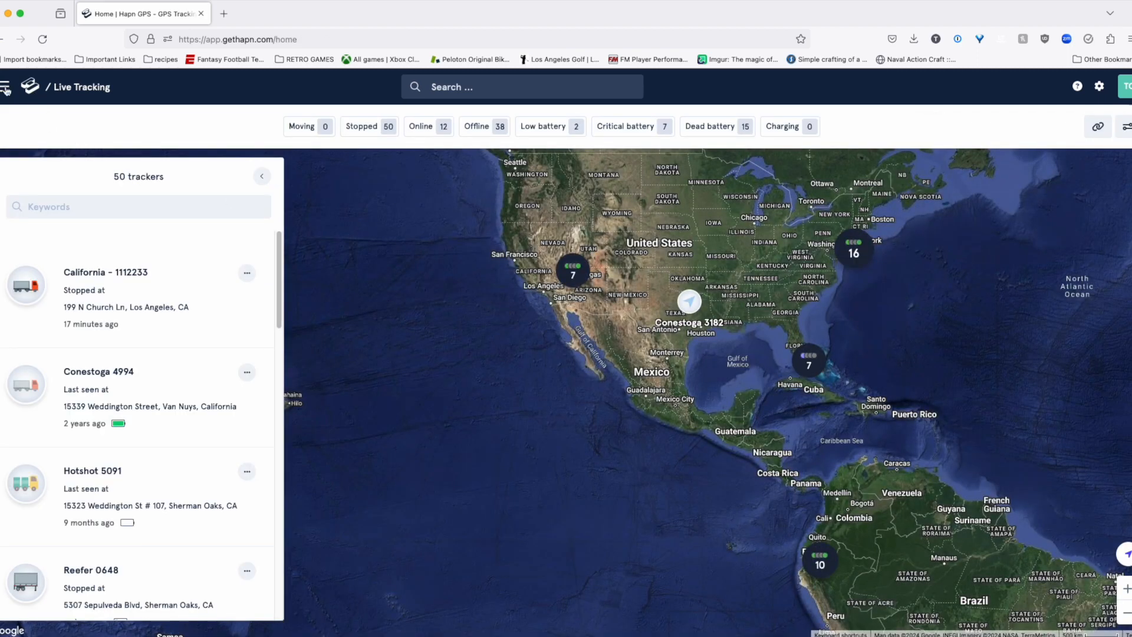
Go to the Reports page from the main navigation menu.
{"action": "left_click", "coordinate": [6, 87]}
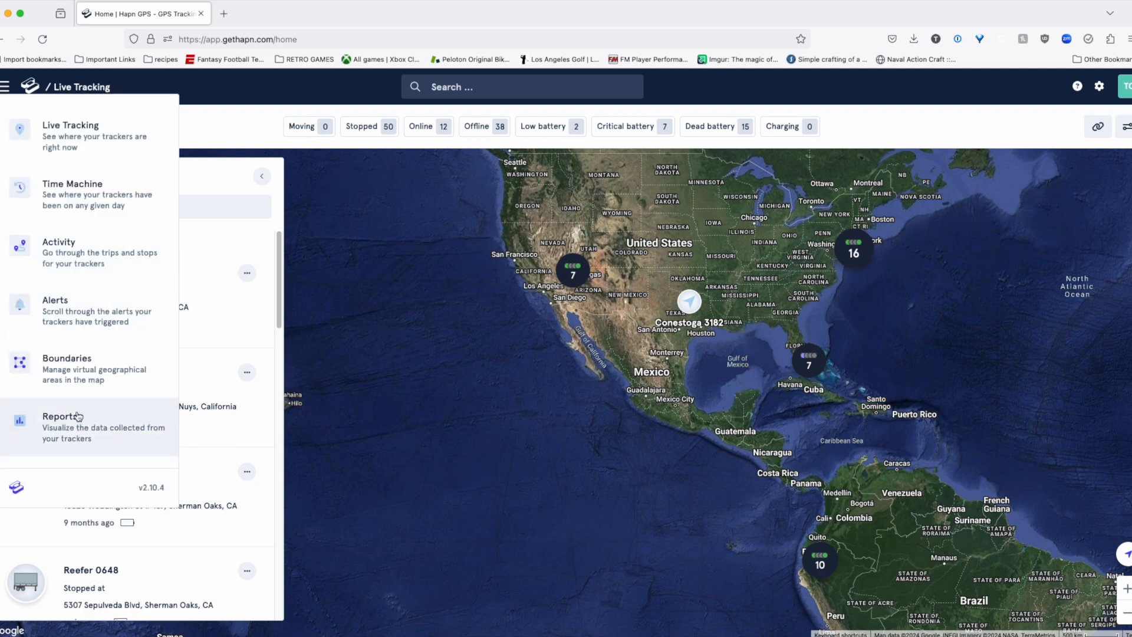
{"action": "left_click", "coordinate": [60, 416]}
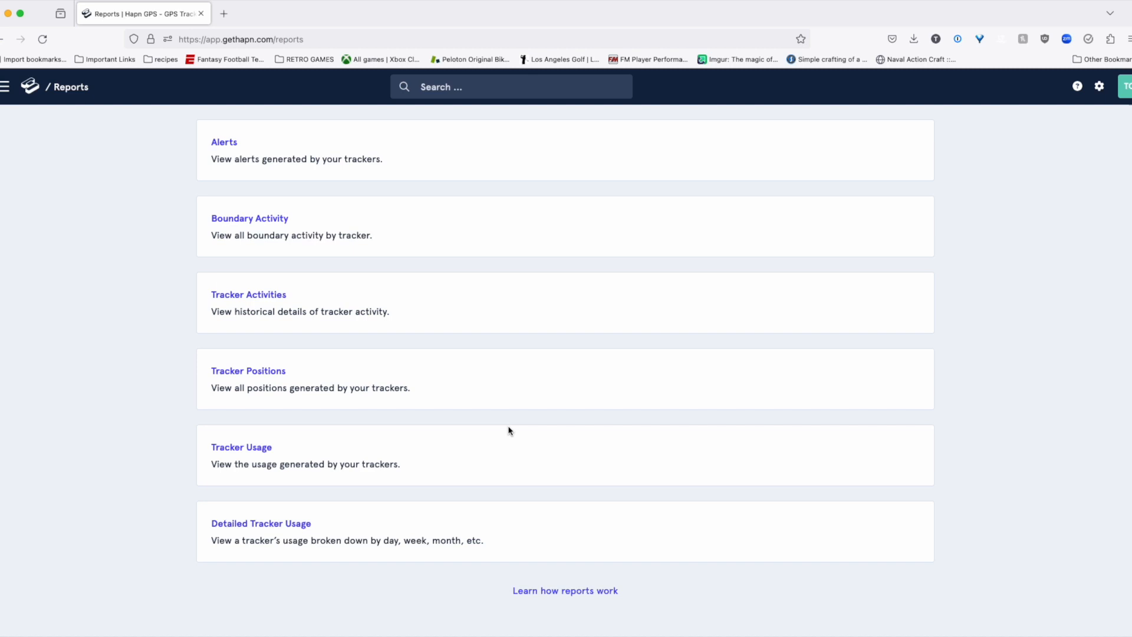
View the Tracker Usage report for 2024-02-22 to 2024-02-23 across the 50 trackers.
{"action": "left_click", "coordinate": [241, 446]}
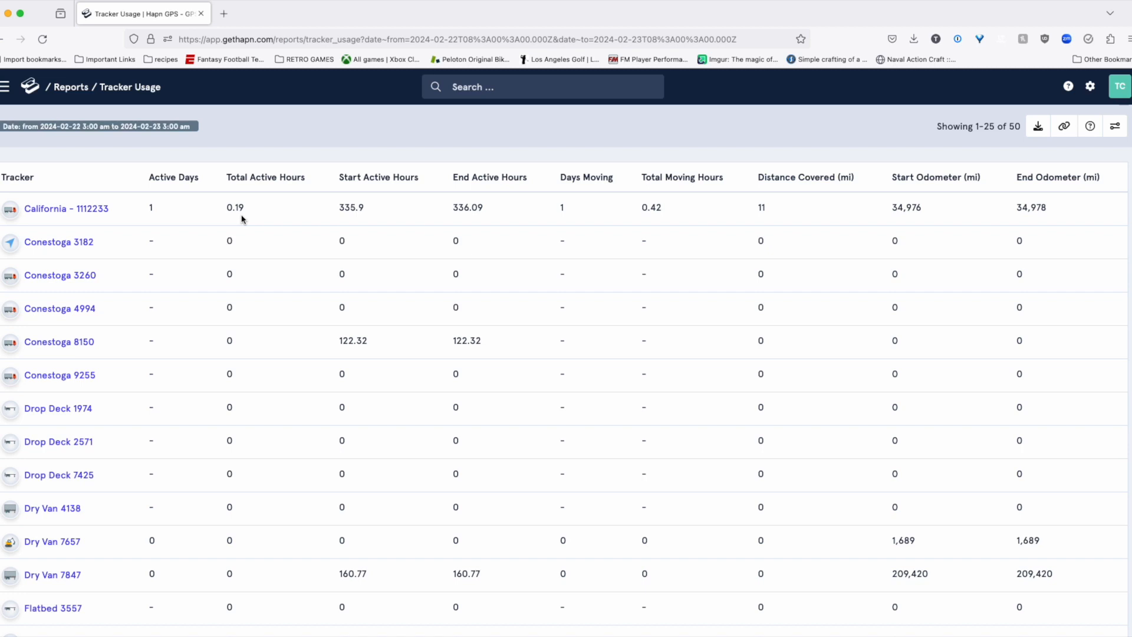
{"action": "mouse_move", "coordinate": [125, 236]}
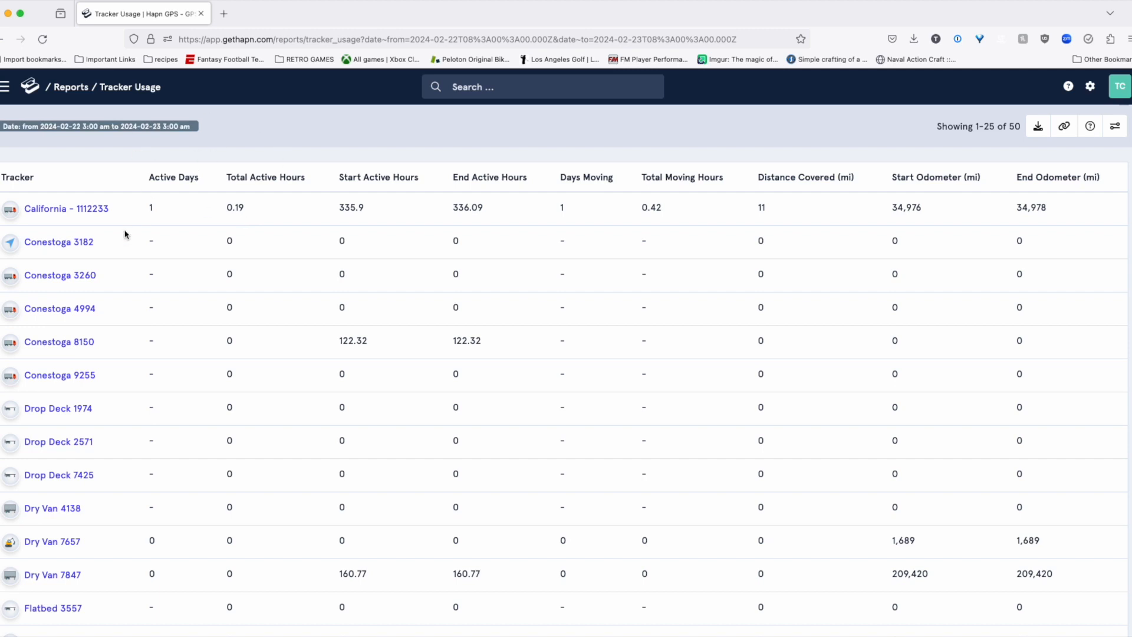
{"action": "mouse_move", "coordinate": [165, 212]}
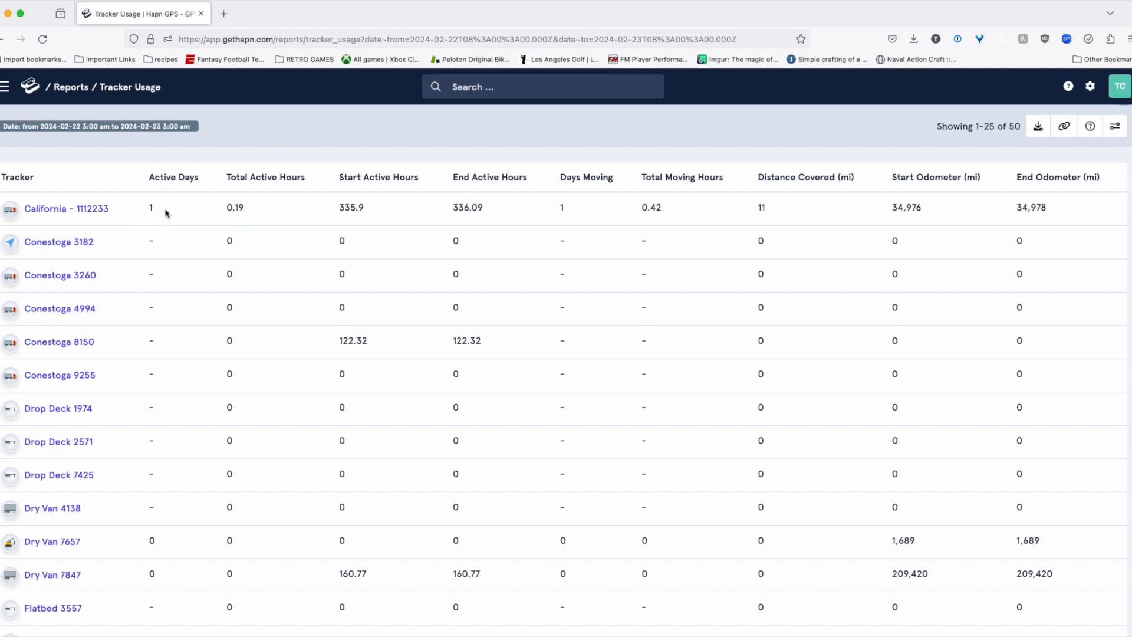
{"action": "mouse_move", "coordinate": [282, 192]}
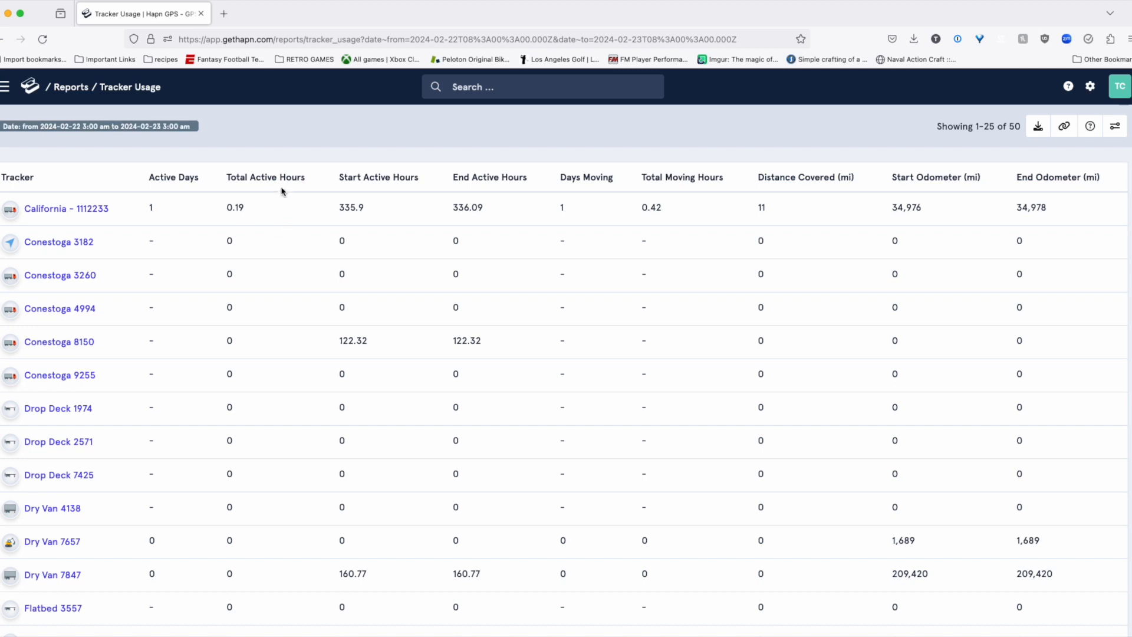
{"action": "mouse_move", "coordinate": [197, 207]}
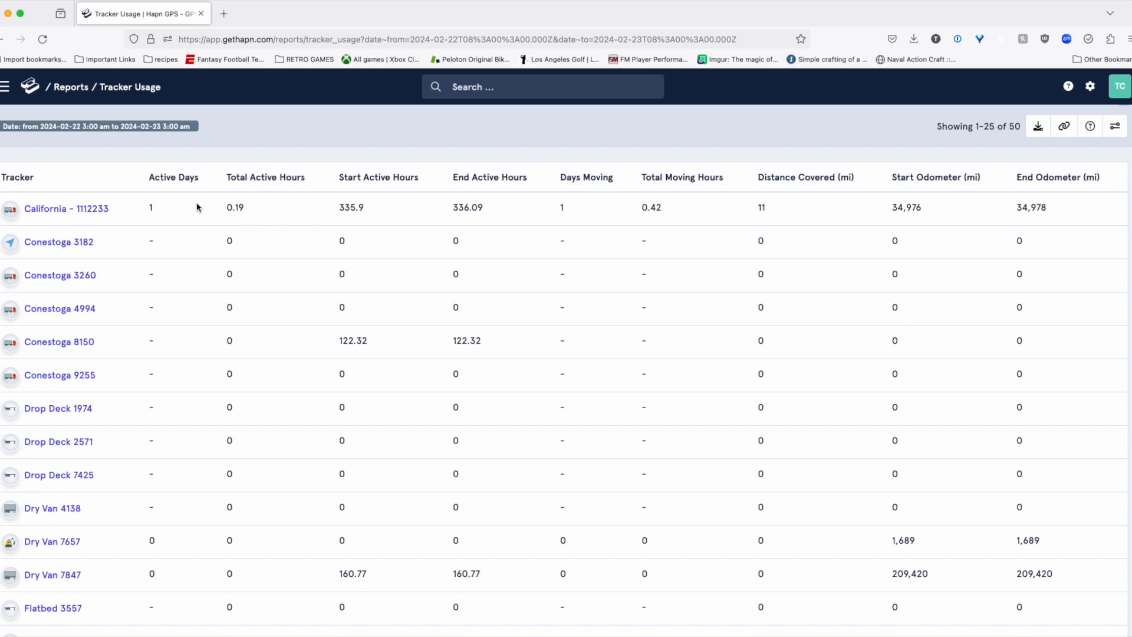
{"action": "mouse_move", "coordinate": [242, 225]}
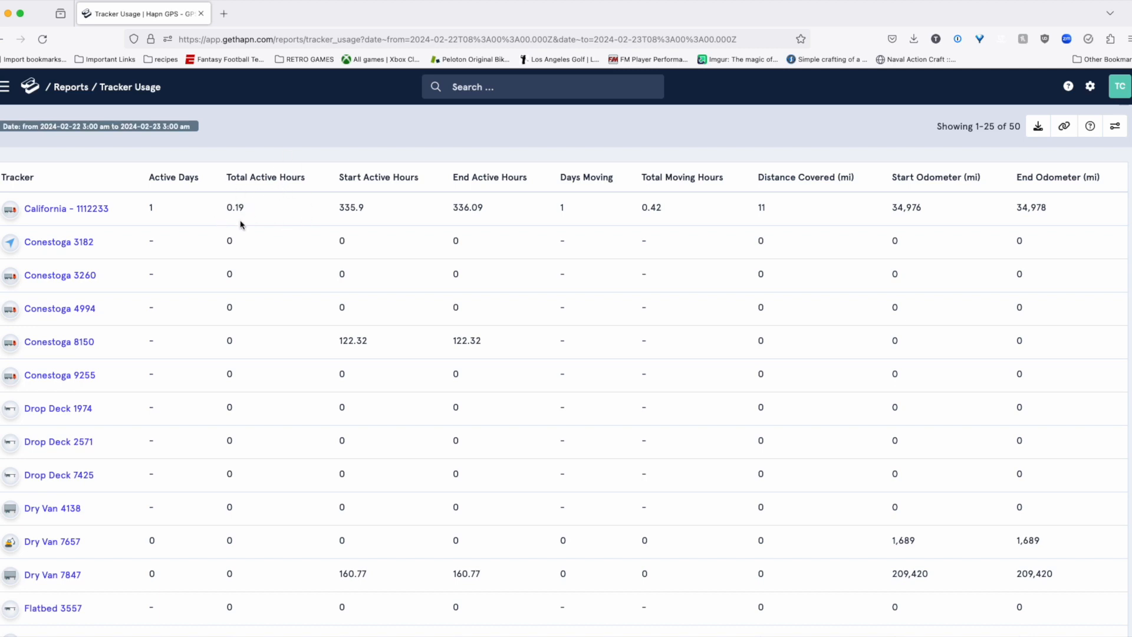
{"action": "mouse_move", "coordinate": [374, 205]}
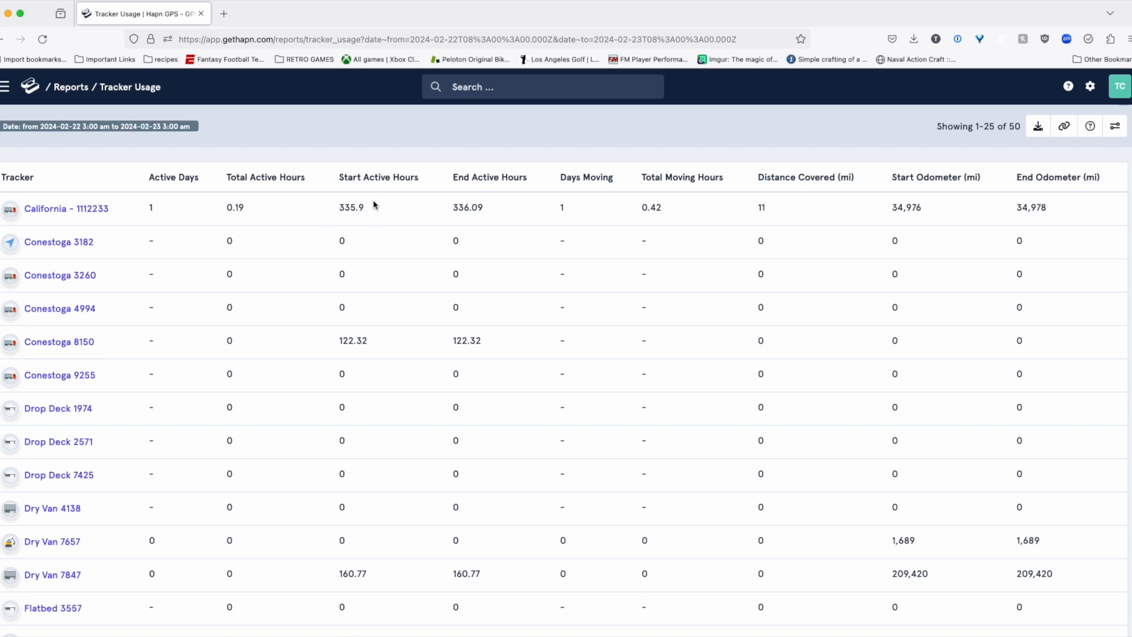
{"action": "mouse_move", "coordinate": [381, 210]}
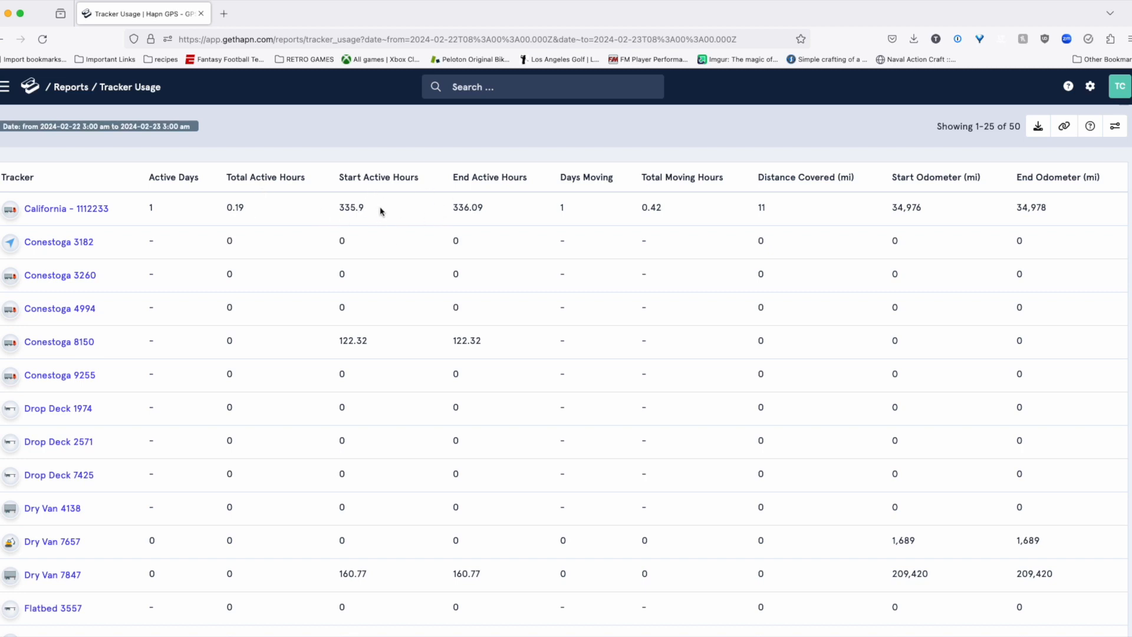
{"action": "mouse_move", "coordinate": [604, 209]}
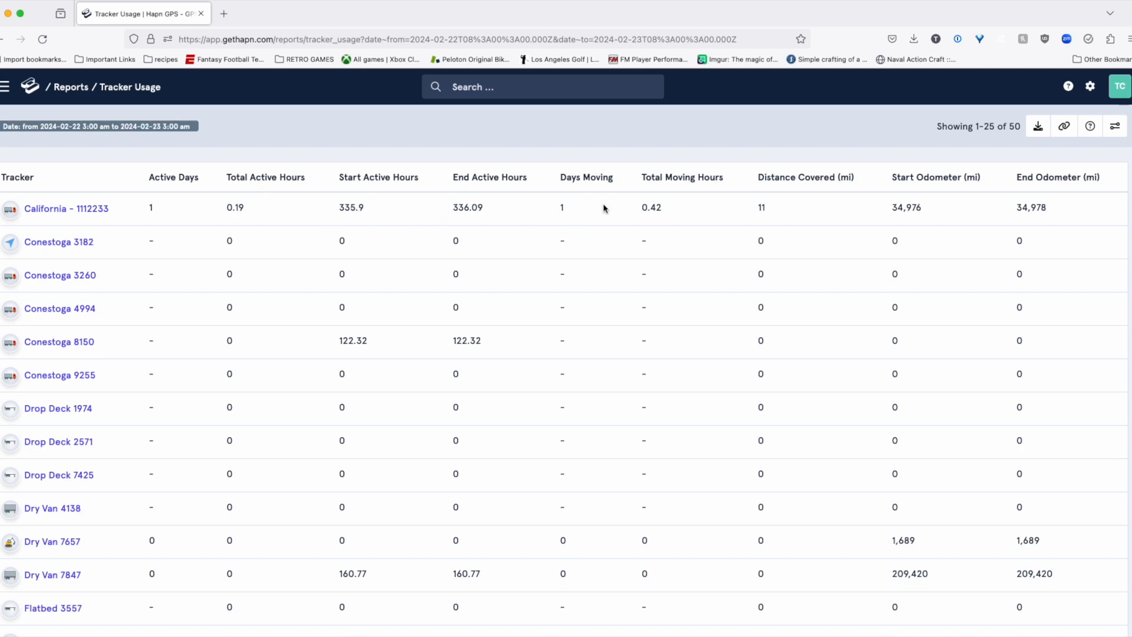
{"action": "mouse_move", "coordinate": [794, 202]}
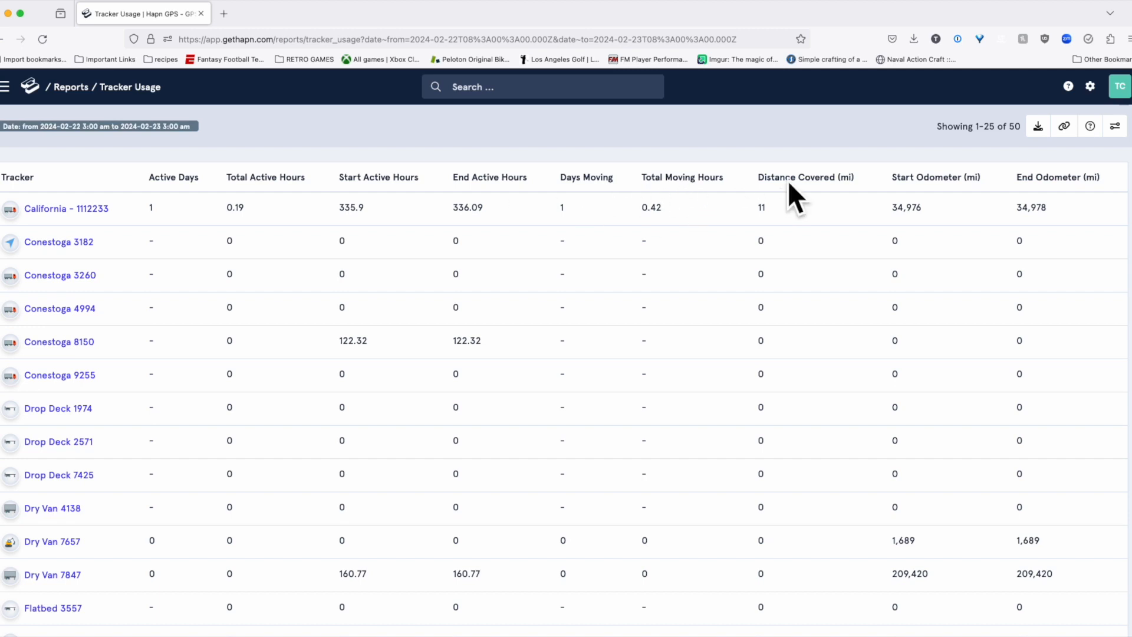
{"action": "mouse_move", "coordinate": [1058, 221]}
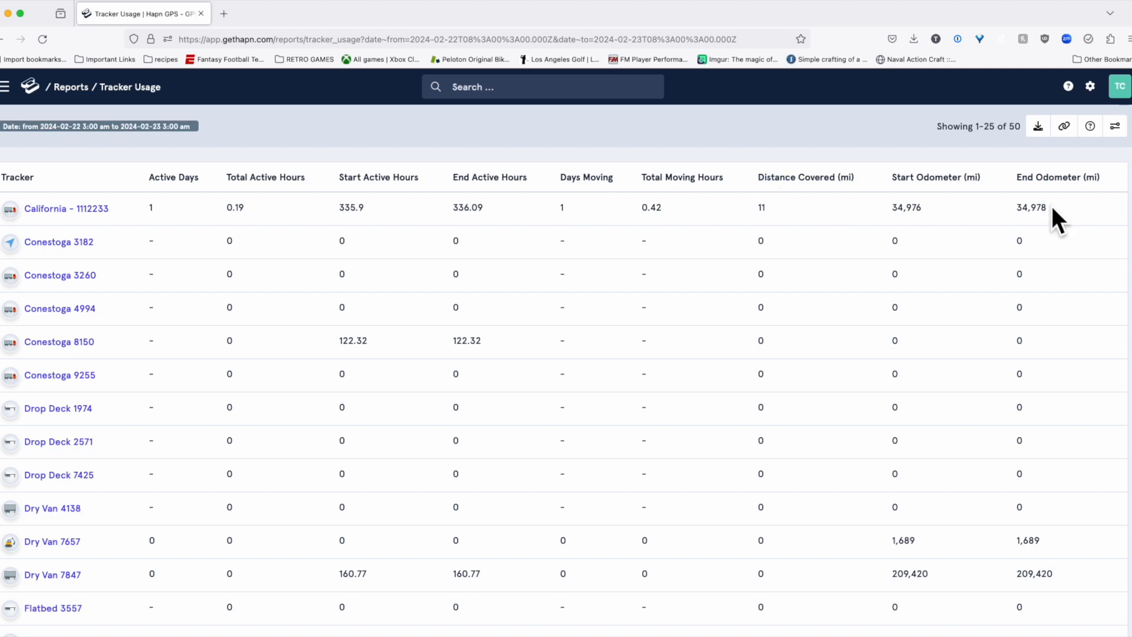
{"action": "mouse_move", "coordinate": [821, 327]}
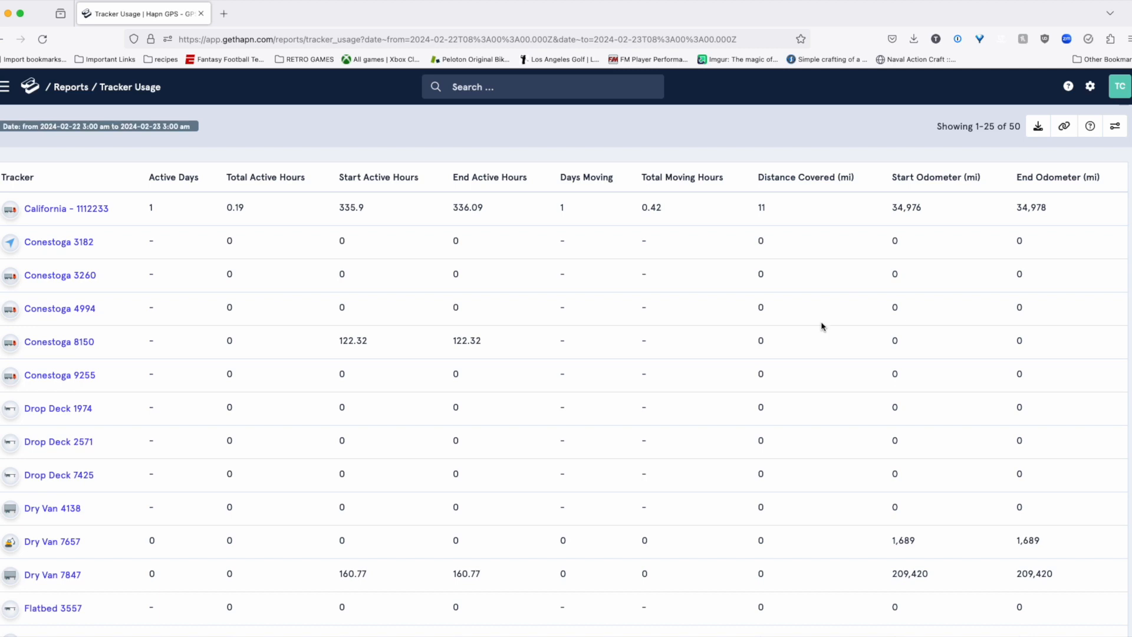